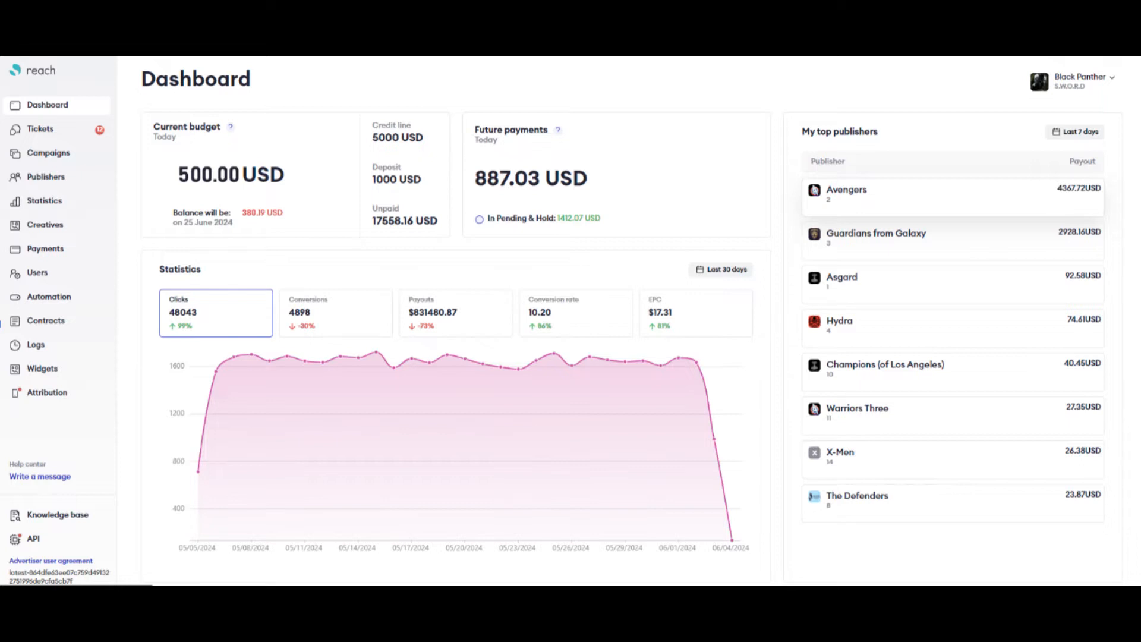
Go to the Campaigns section, which lists no campaigns yet.
click(49, 153)
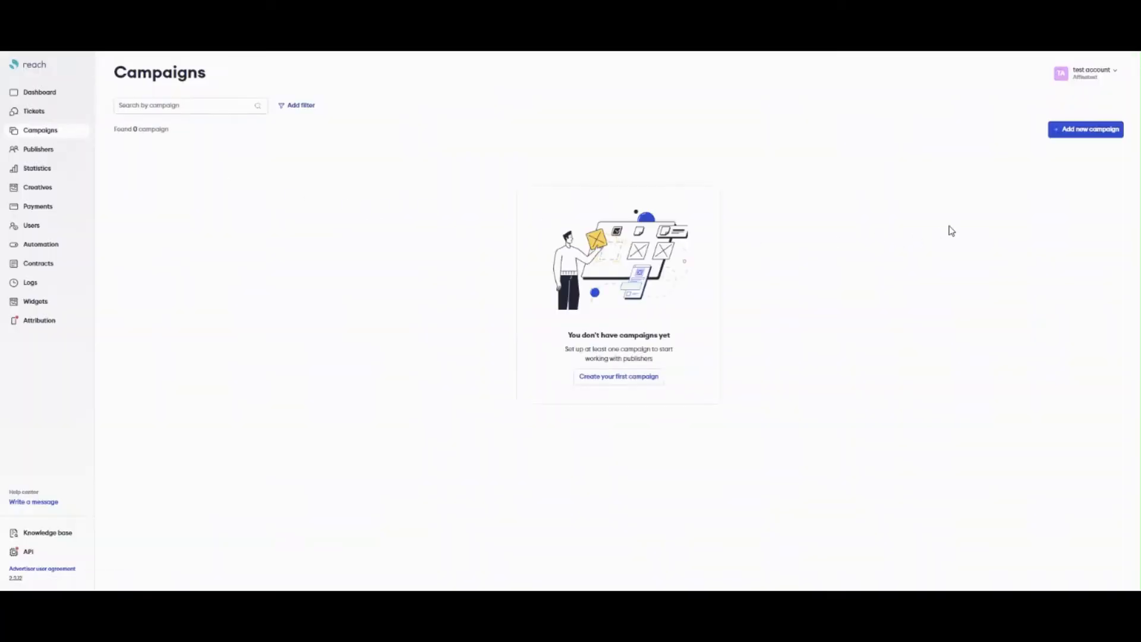
Create a new campaign titled 'test offer' and replace its logo image.
click(1085, 128)
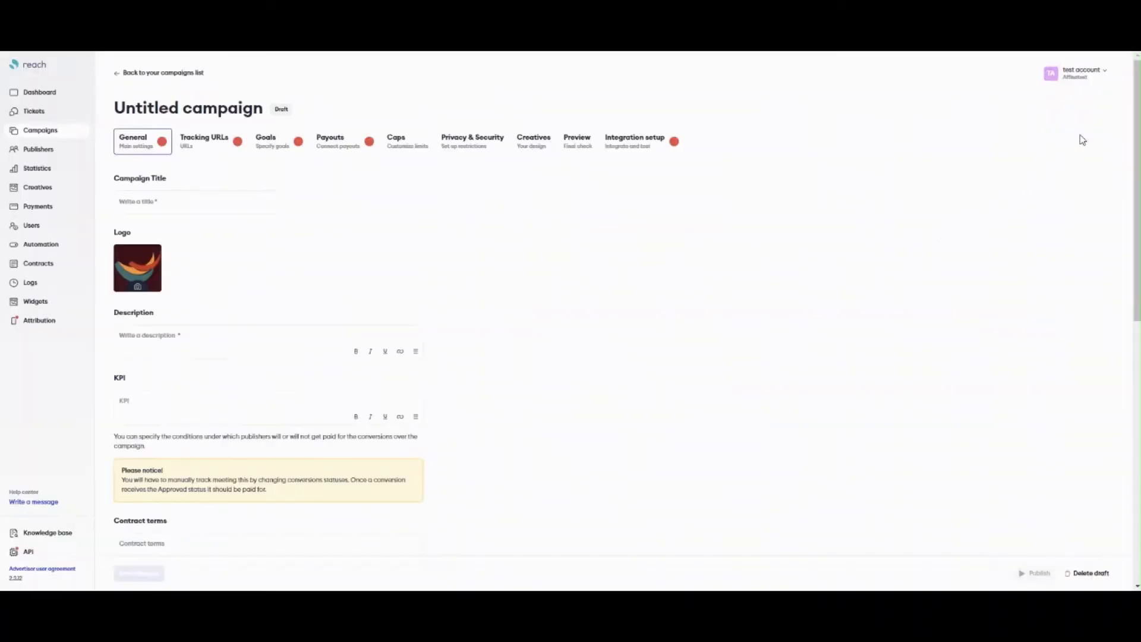
click(196, 202)
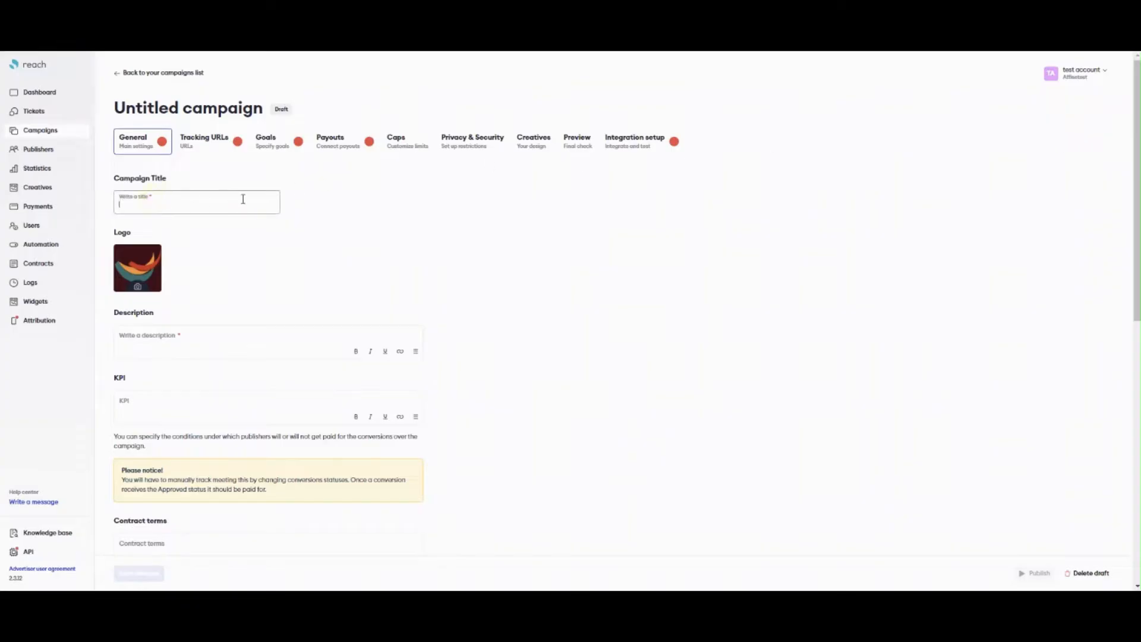
text(test)
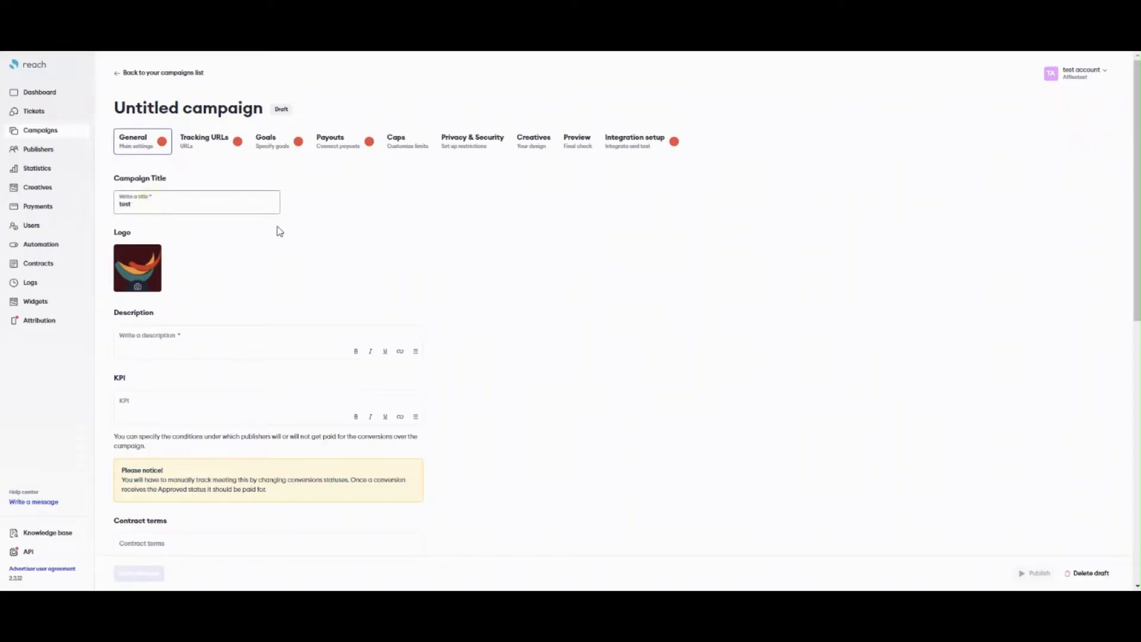
text(offer)
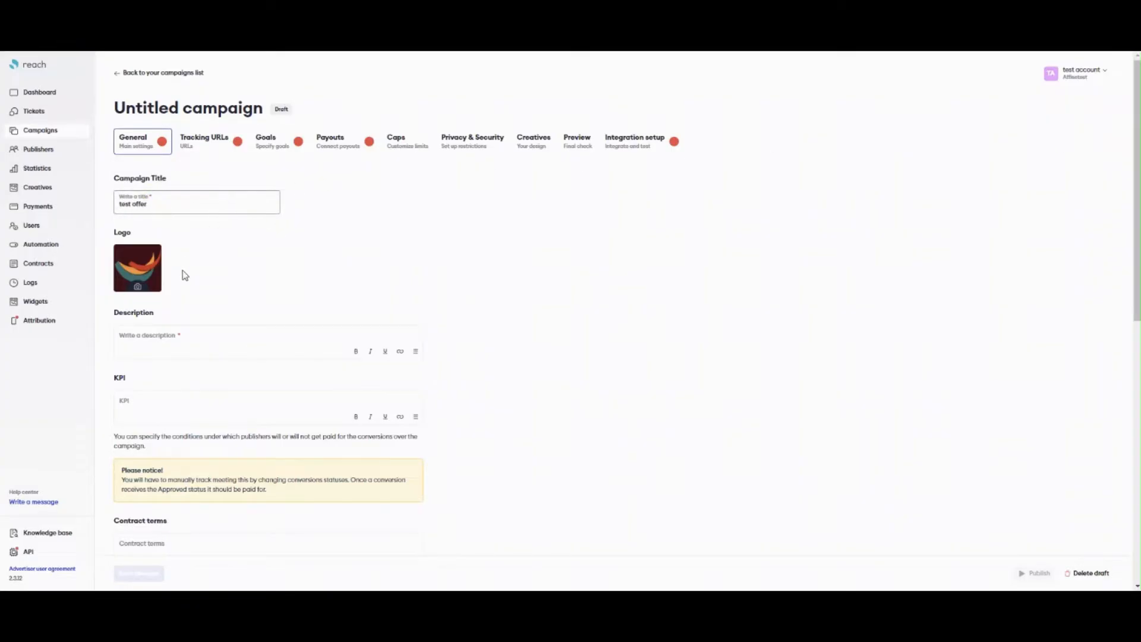
click(137, 268)
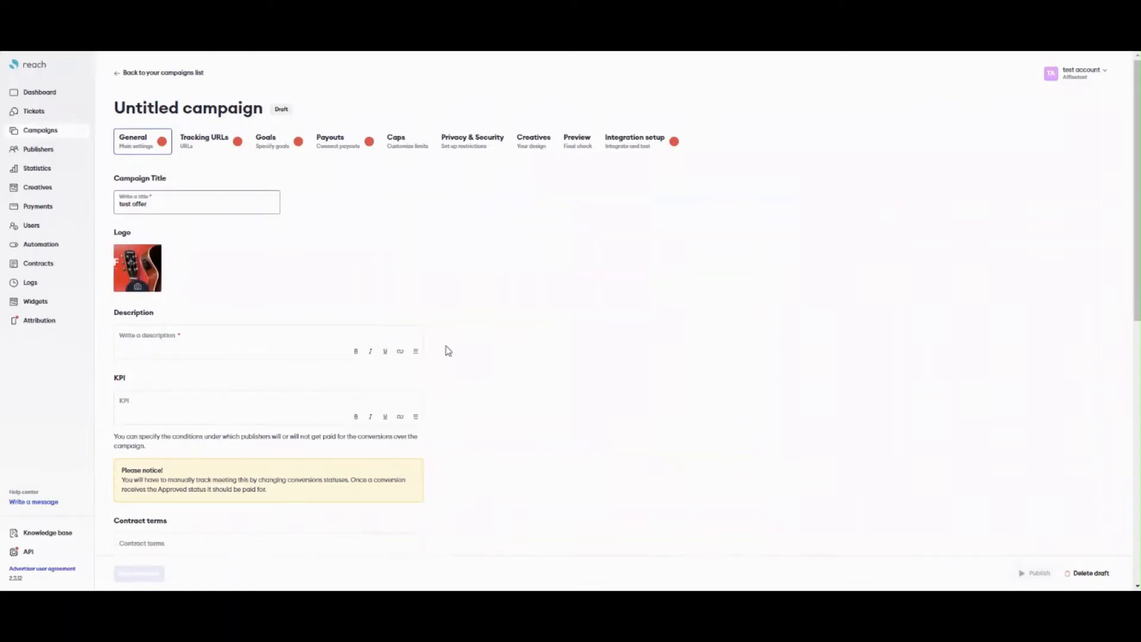
Fill the description with 'test des' and enter the KPI text.
scroll(down, 3)
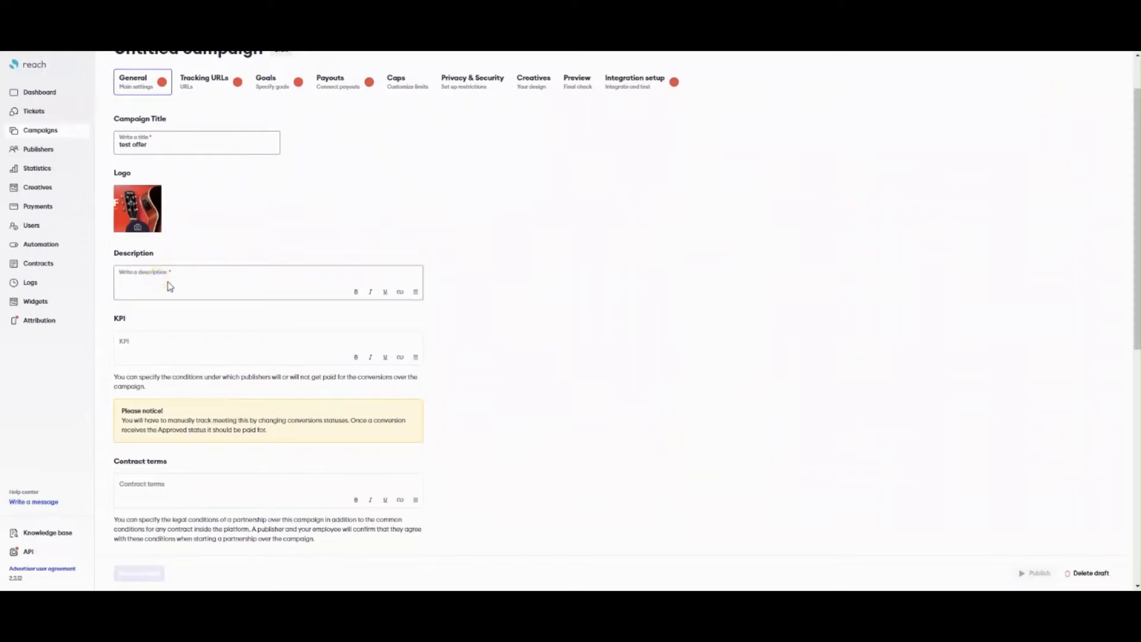
text(test description)
text(some KPI rules and terms)
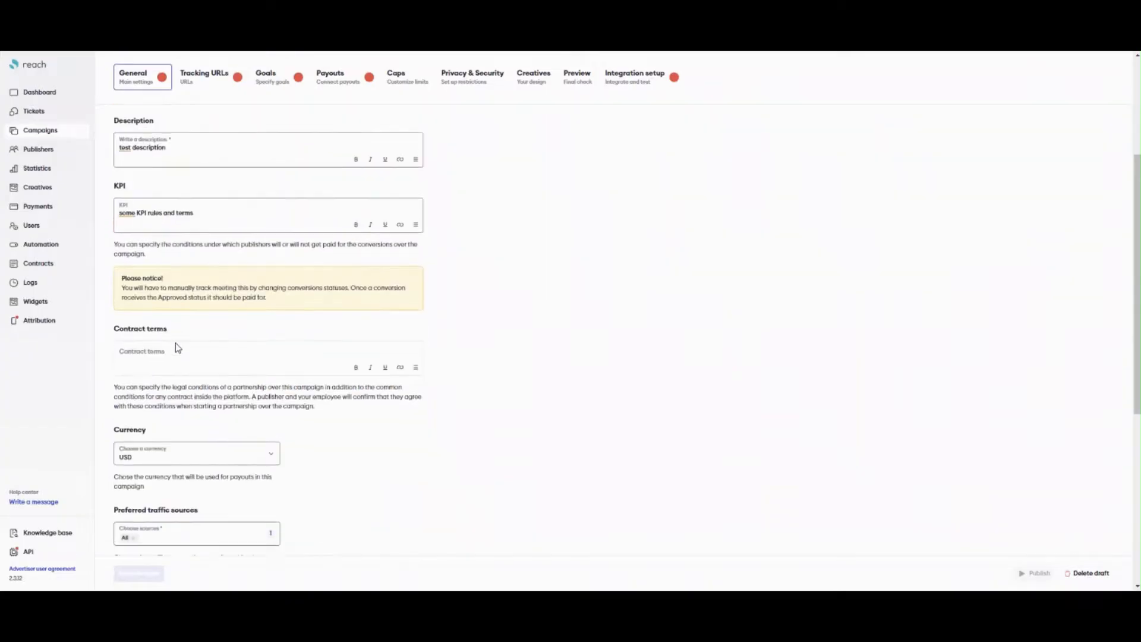
click(196, 453)
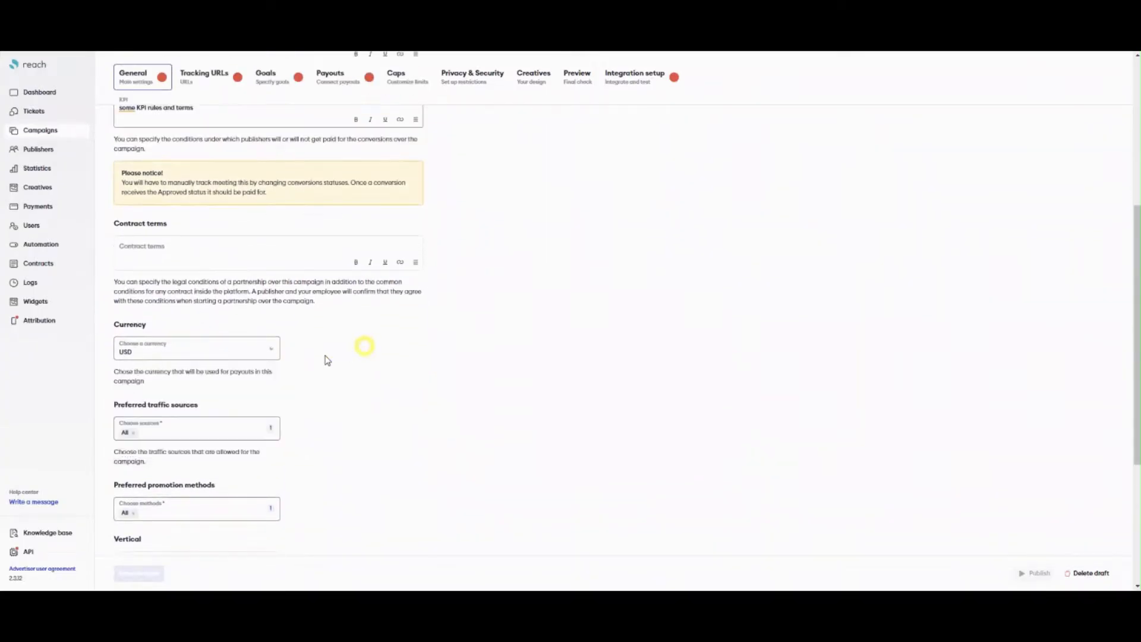
Review traffic sources, pick Social networks and Push notifications methods, and choose the Shopping vertical.
click(196, 429)
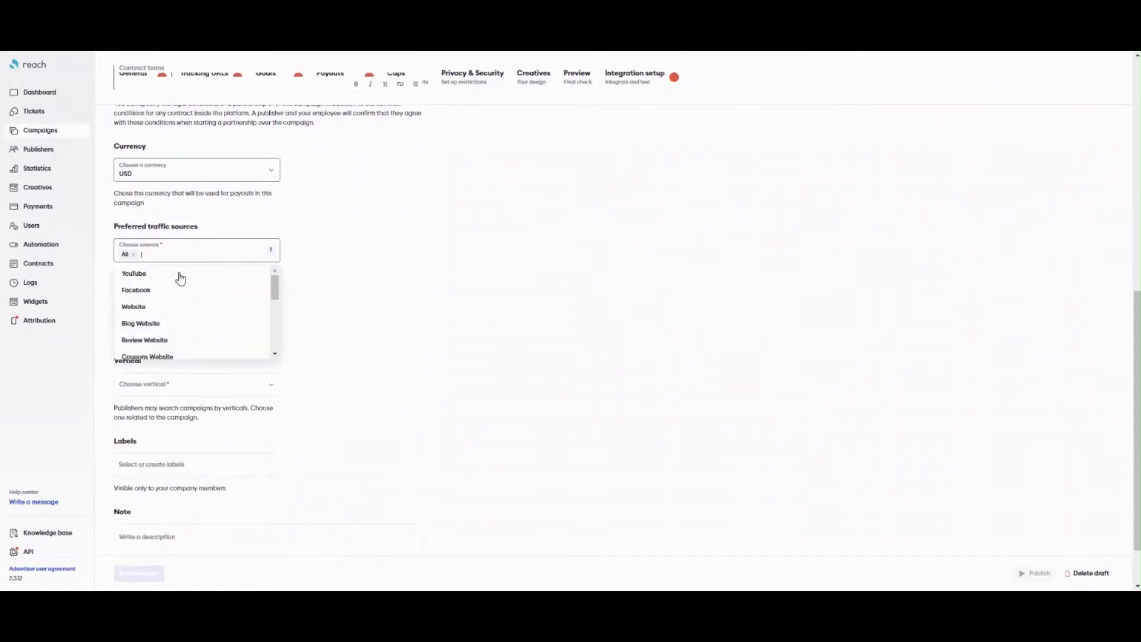
scroll(down, 3)
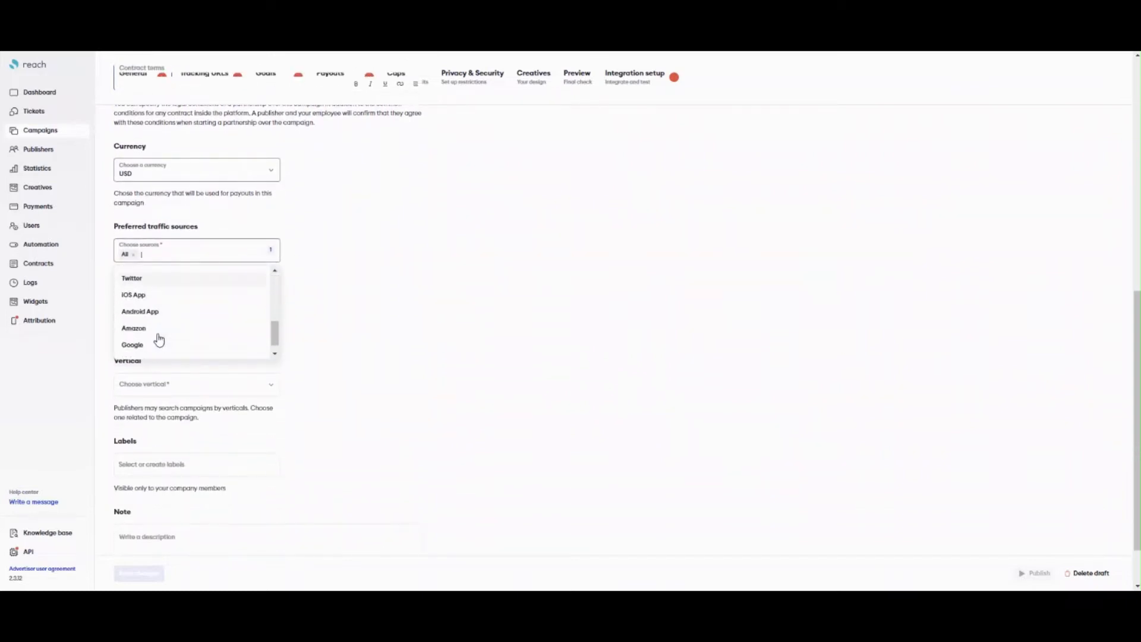
scroll(up, 3)
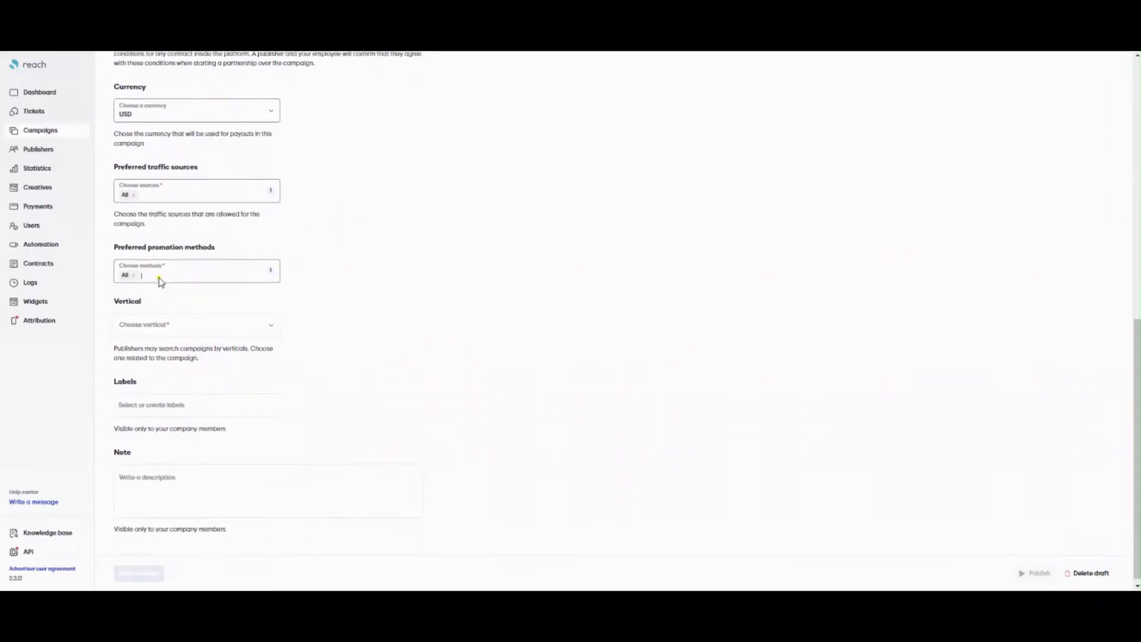
click(196, 274)
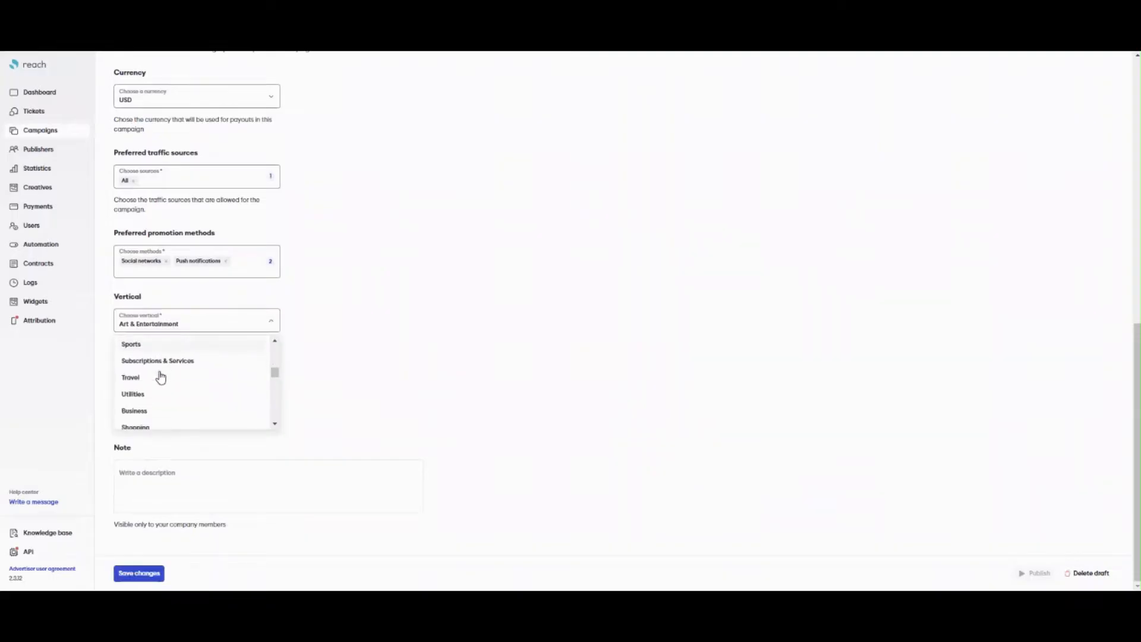
click(136, 427)
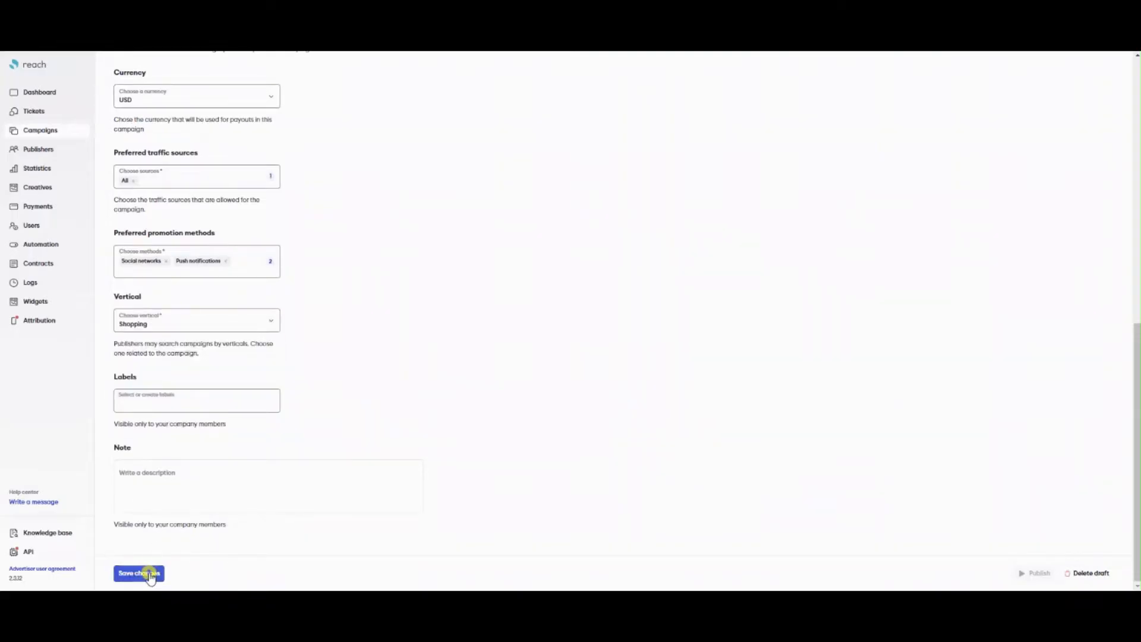
Save the general settings and start a tracking URL named 'Test tracking URL' with the WordPress preview link.
click(138, 573)
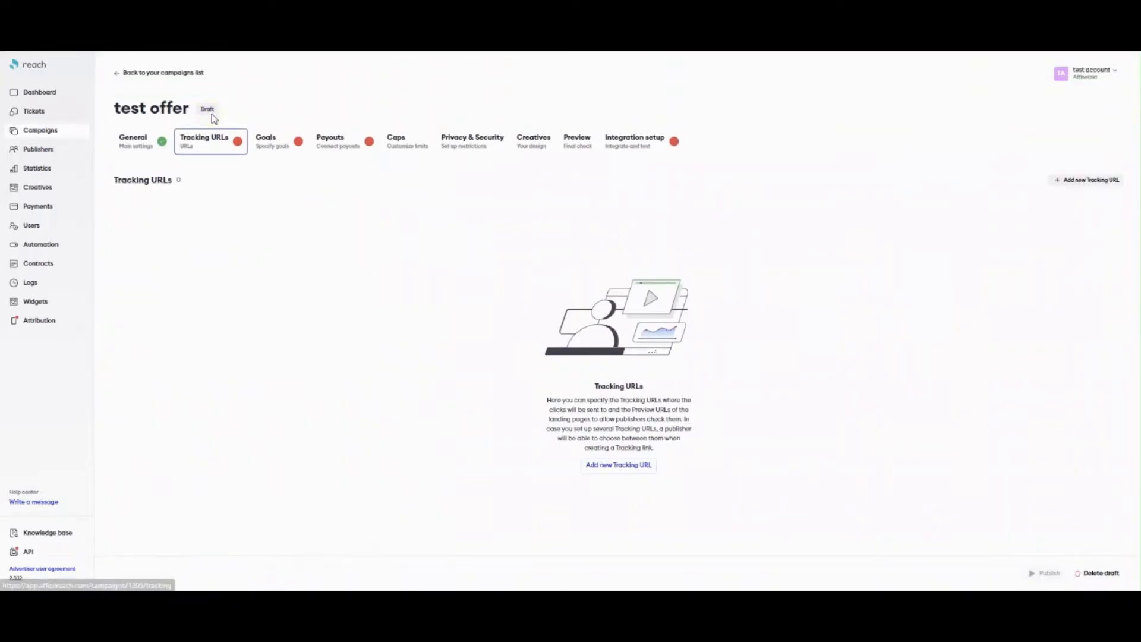
mouse_move(975, 344)
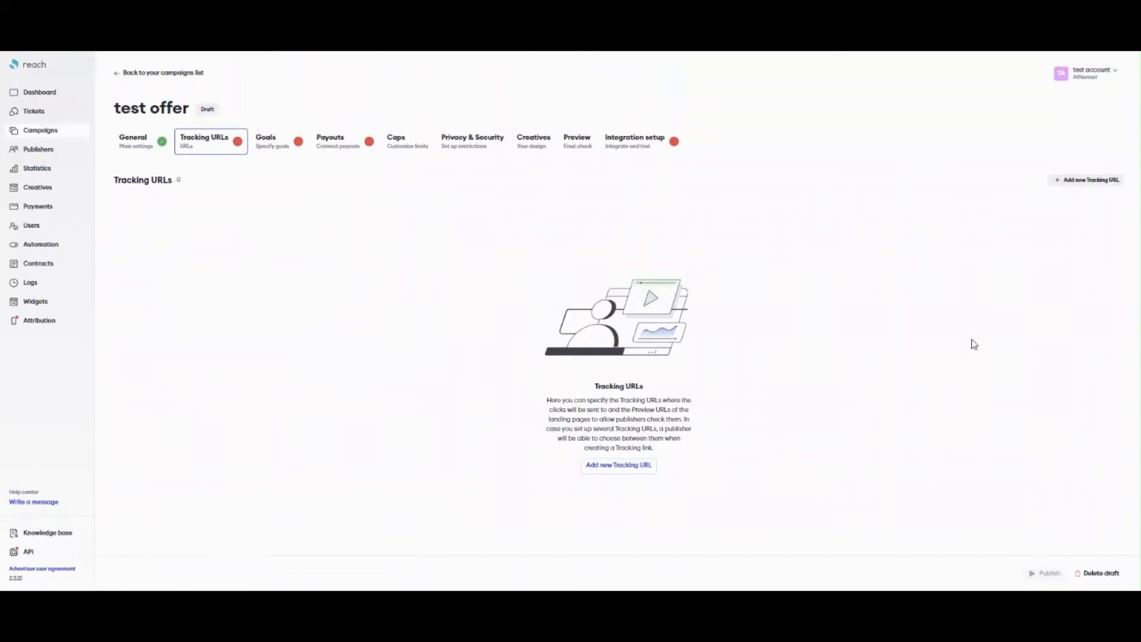
click(1085, 179)
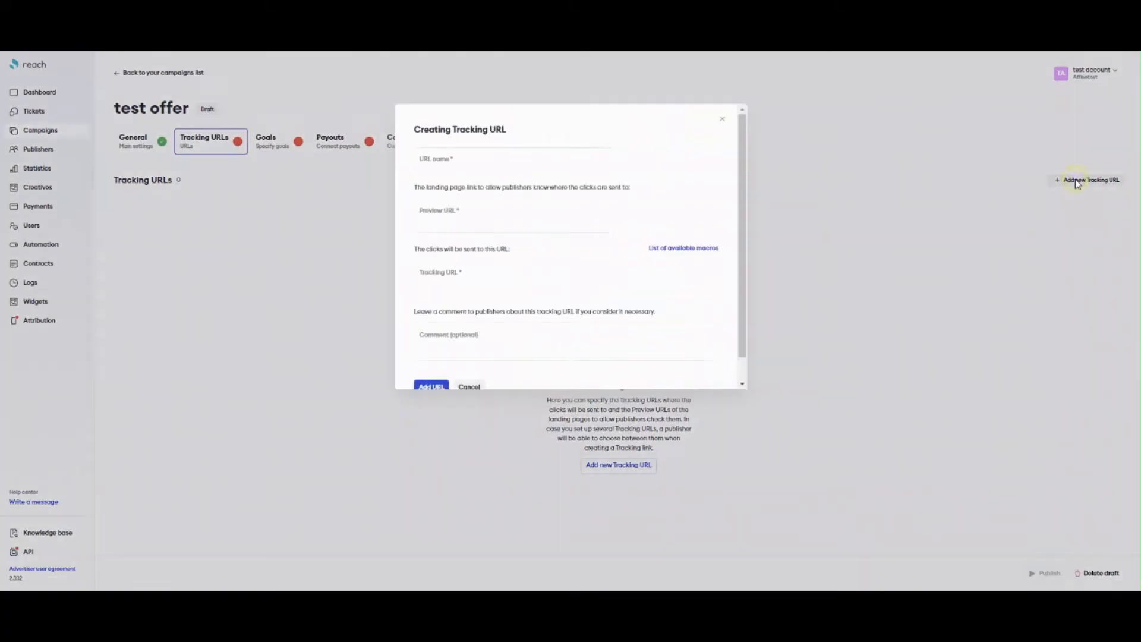
text(Test)
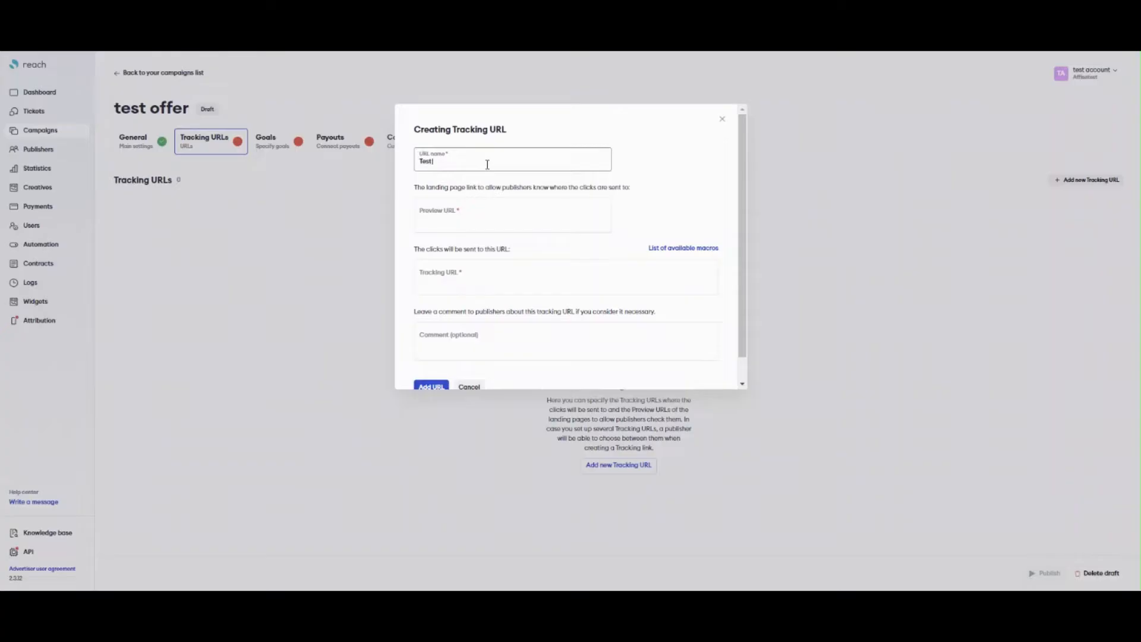
text(tracking URL)
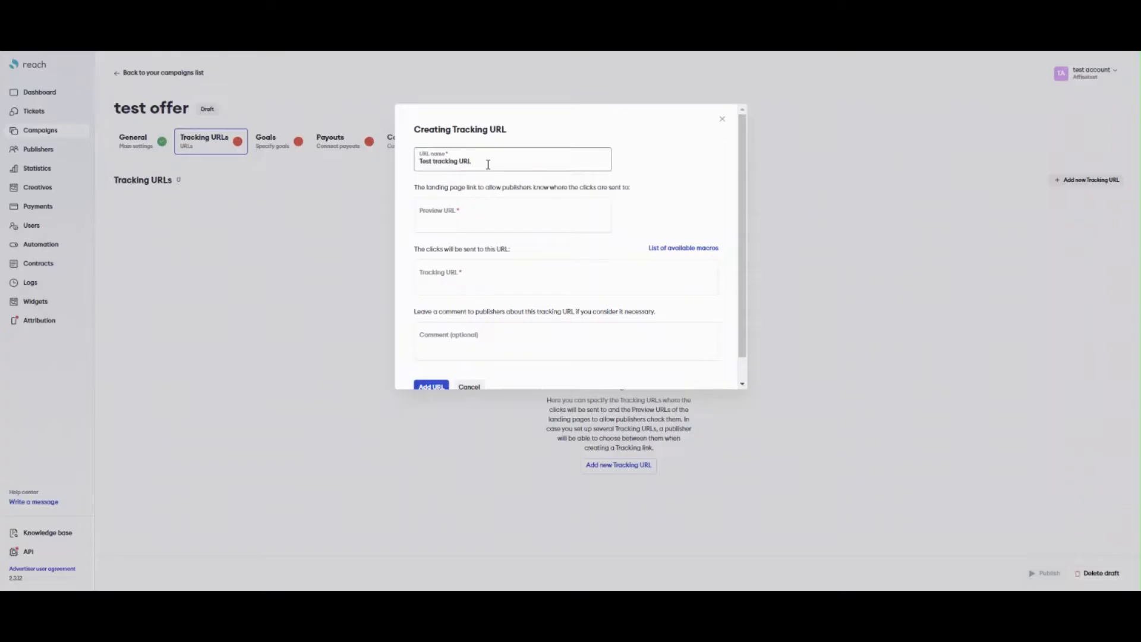
click(510, 216)
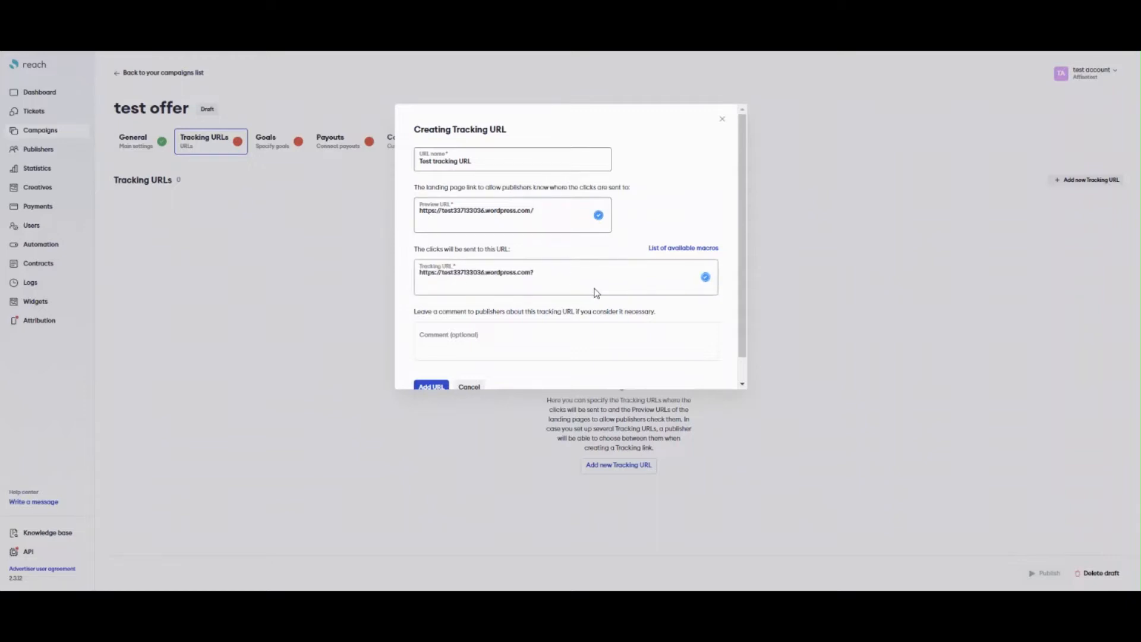
Set the tracking URL with sub1 and {click_id}, add the comment 'note', and create it.
text(sub1)
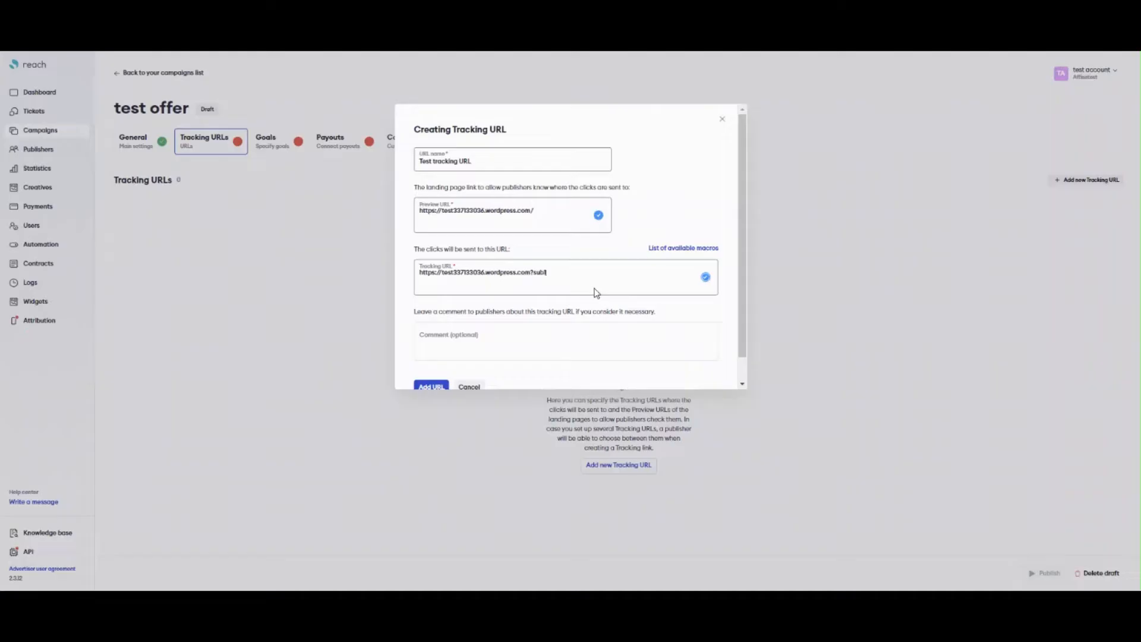
mouse_move(681, 247)
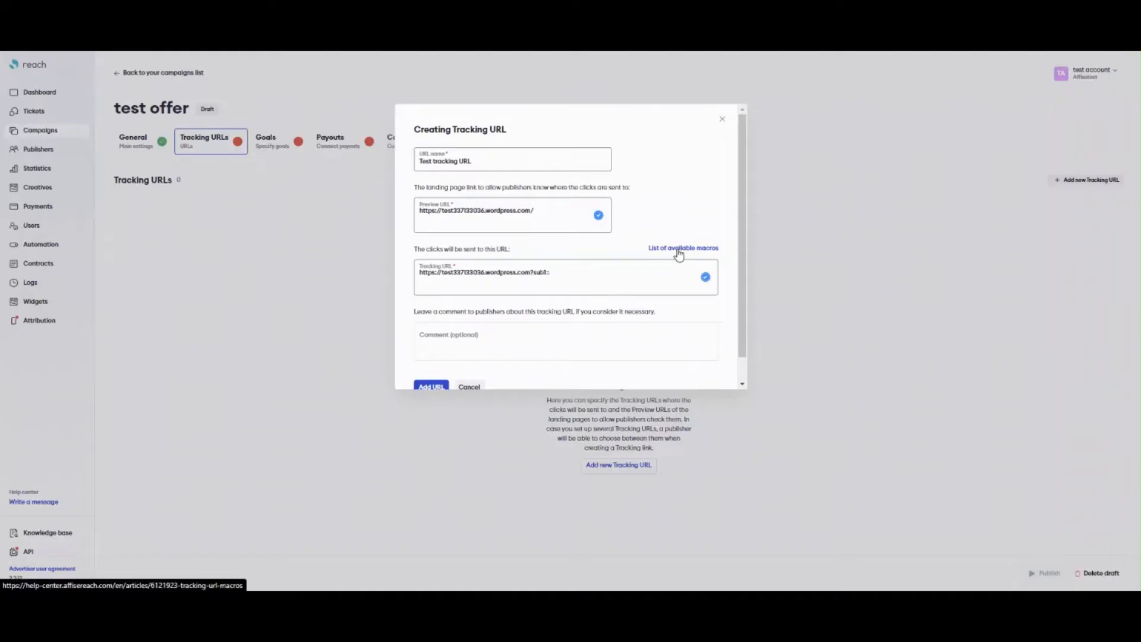
click(682, 247)
text({click_id)
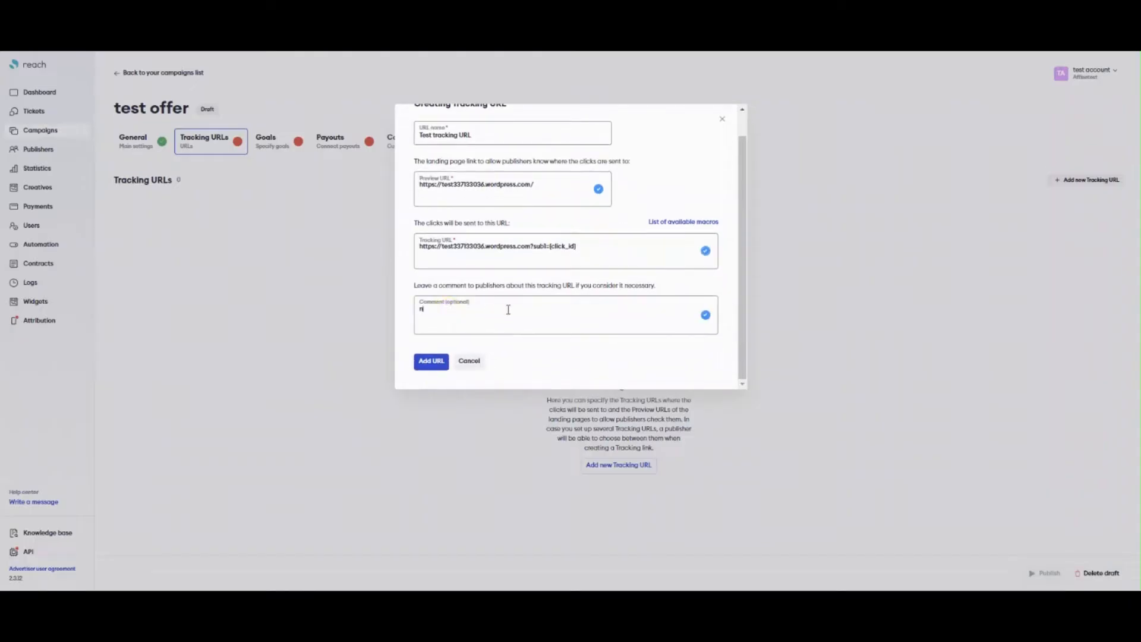
text(note)
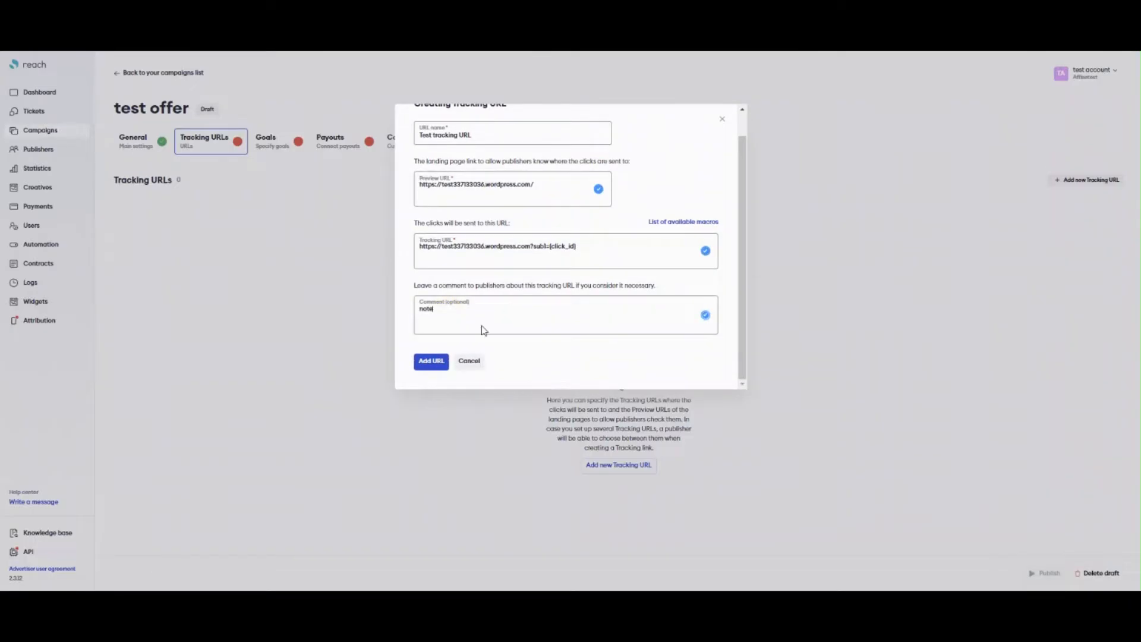
click(430, 361)
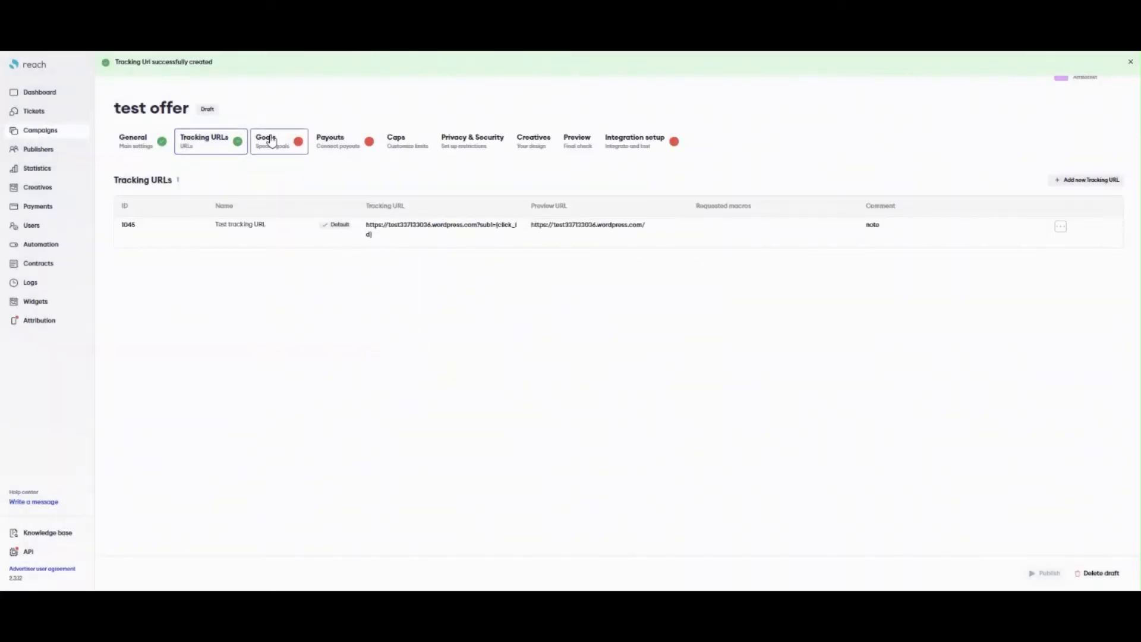
Add a Purchase goal with postback value 1 on the Goals step.
click(265, 140)
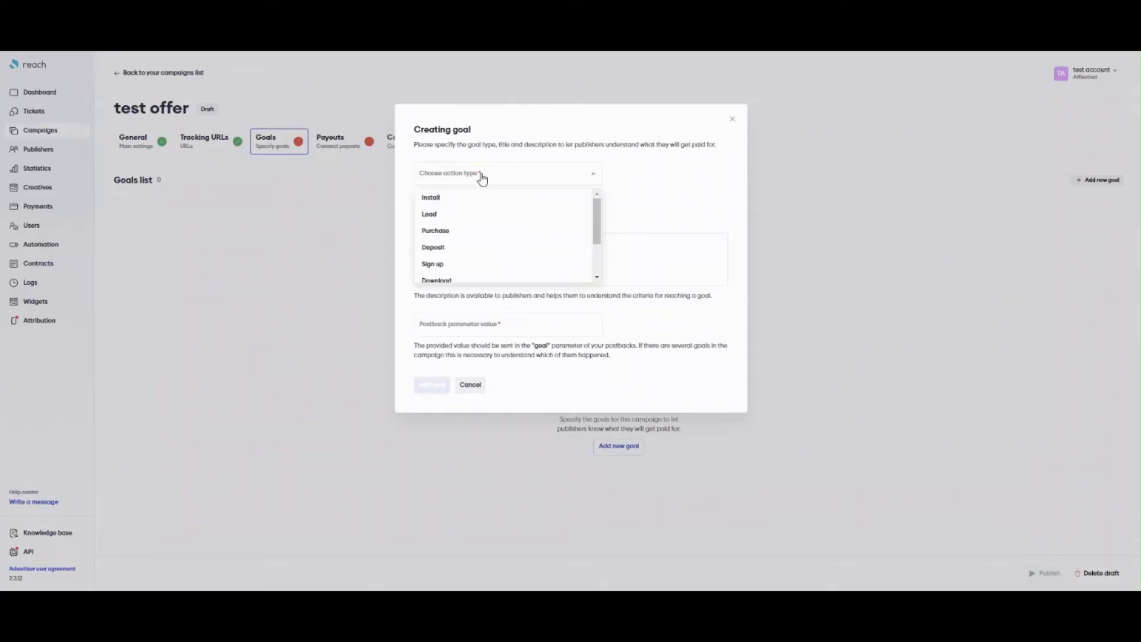
click(435, 230)
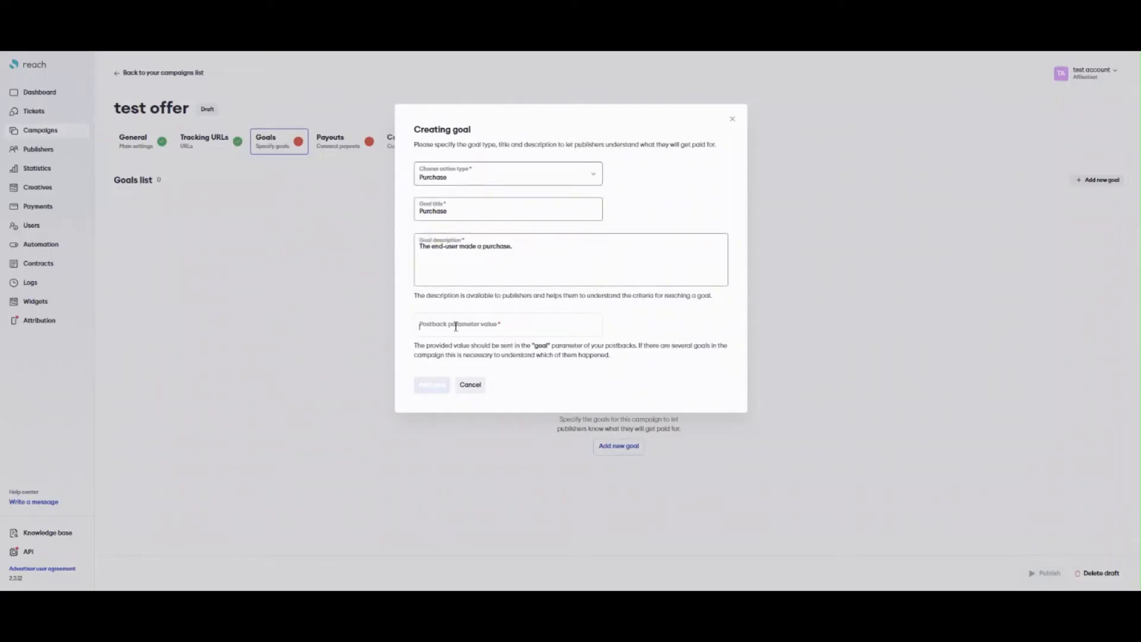
click(507, 323)
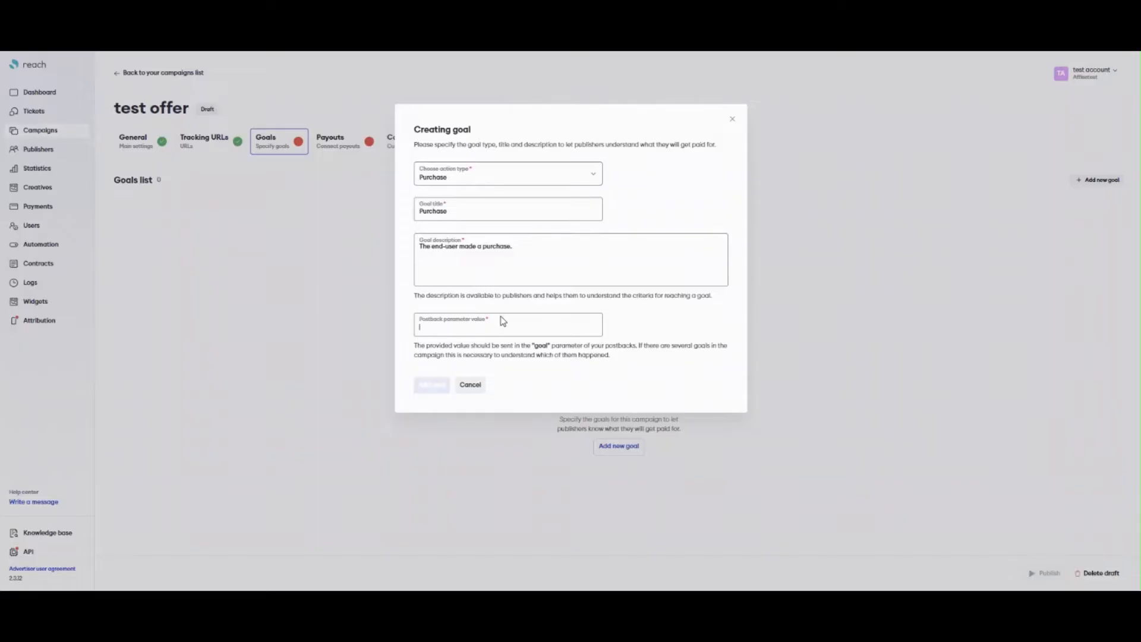
text(1)
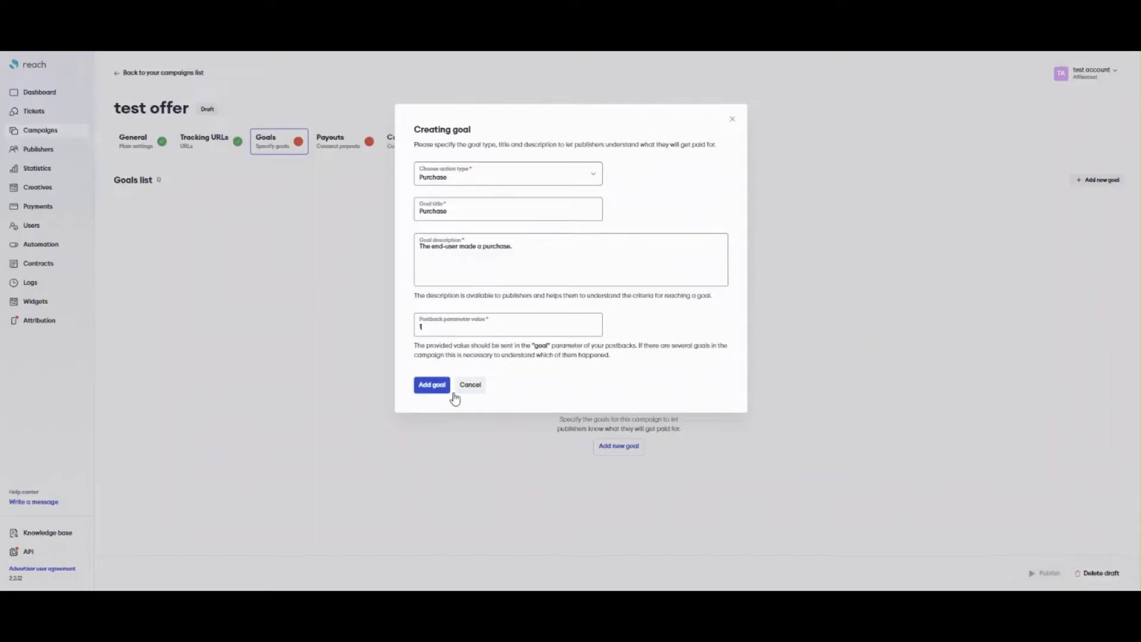
click(430, 384)
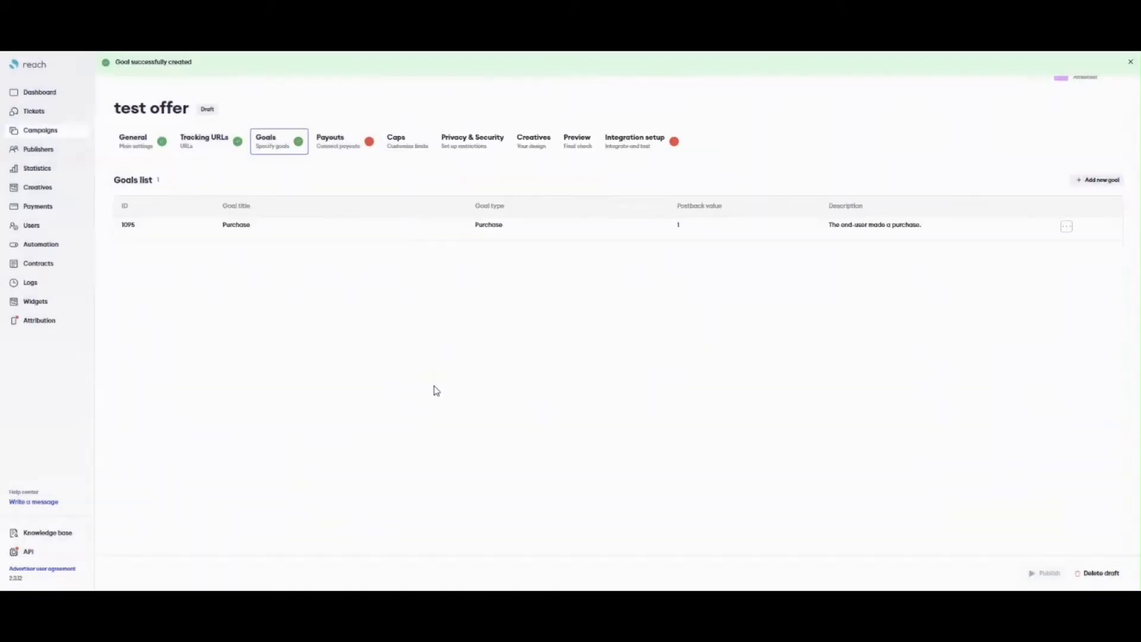
Start a payout for the Purchase goal with sub-account conditions adv_sub1 and adv_sub2.
click(329, 140)
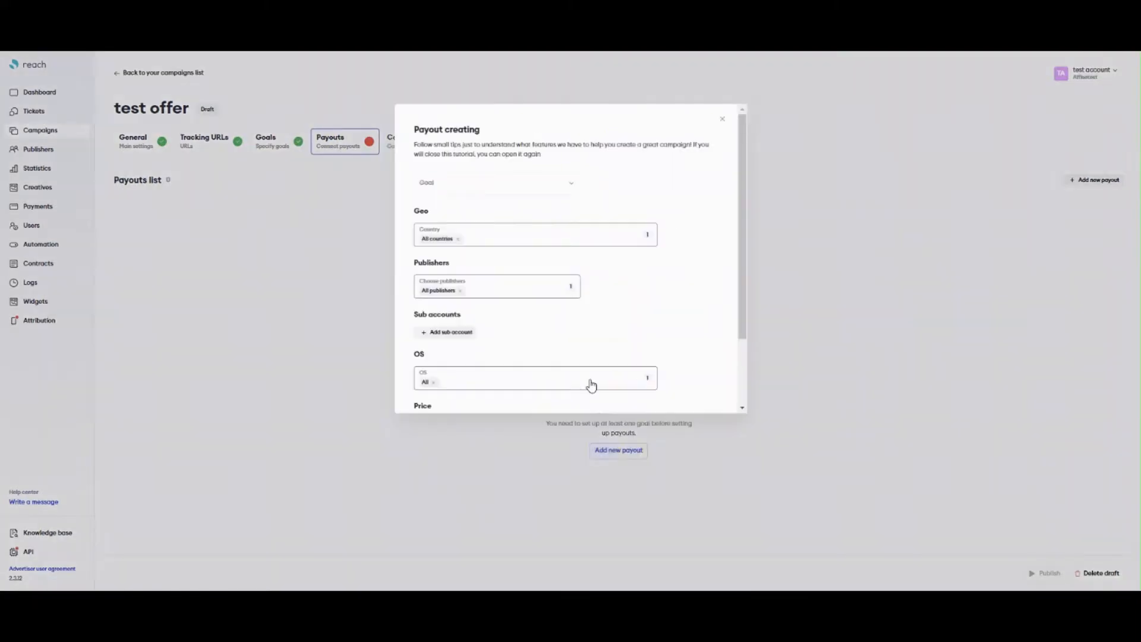
click(496, 183)
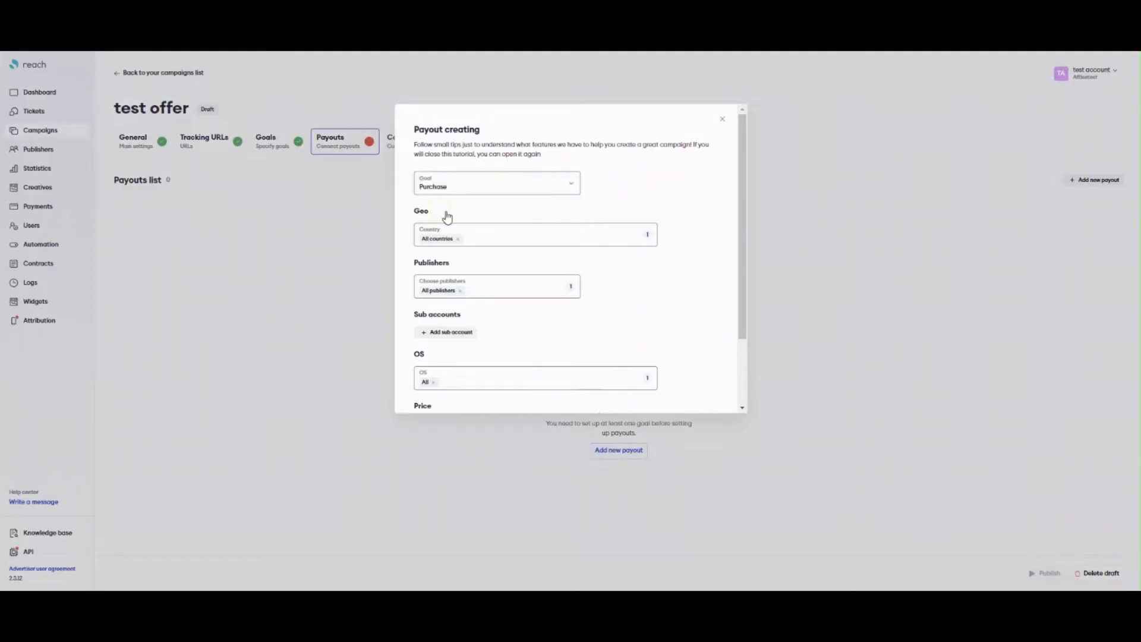
mouse_move(477, 281)
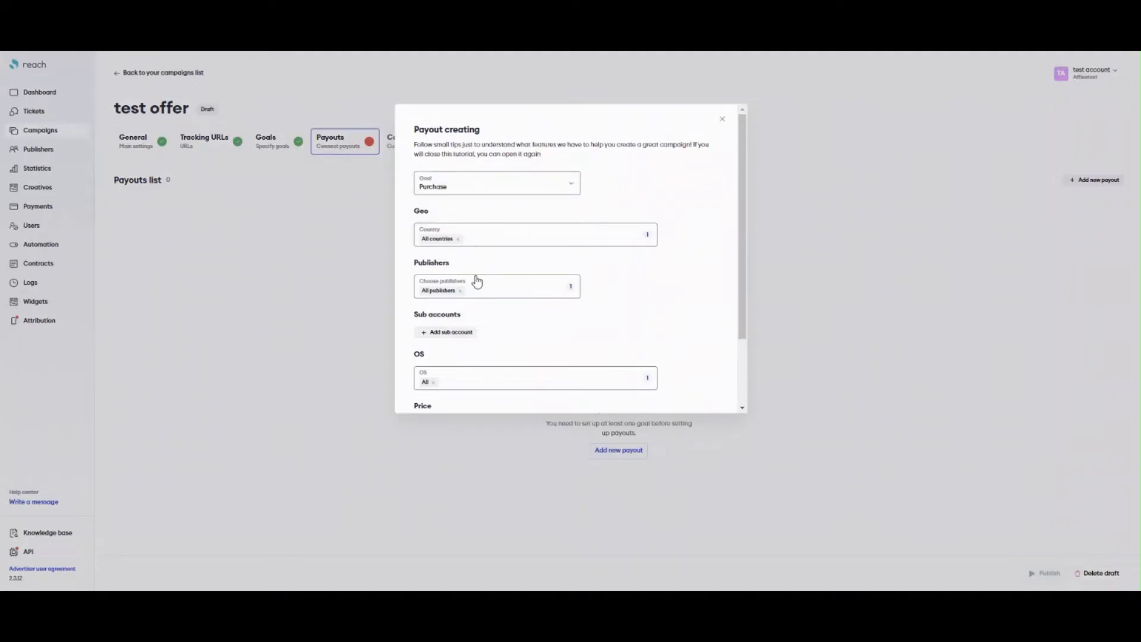
scroll(down, 3)
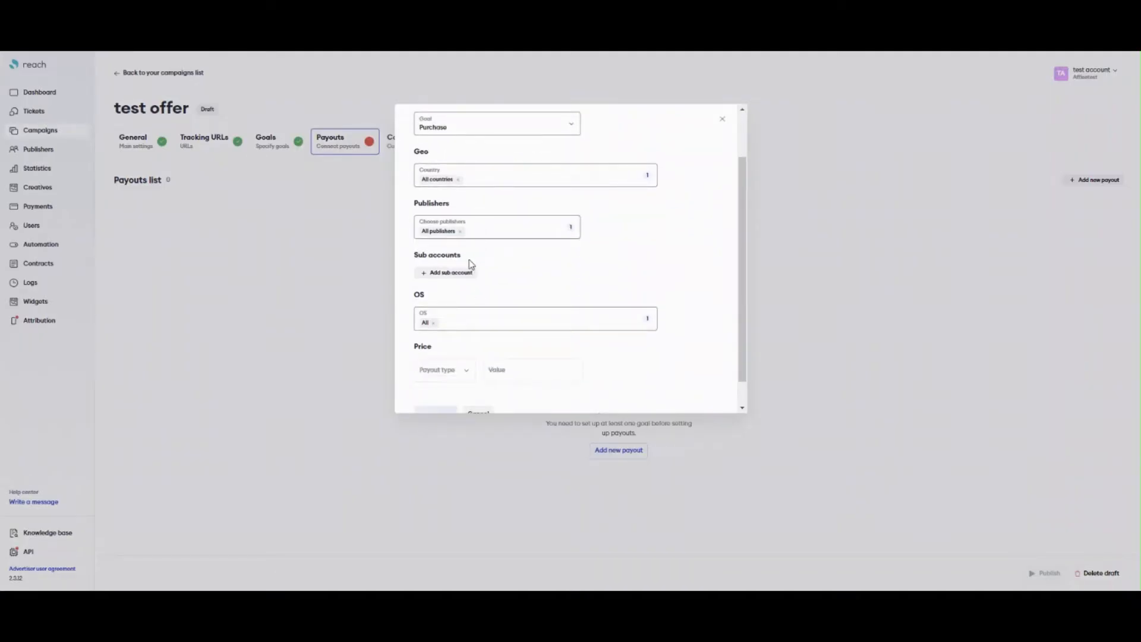
mouse_move(422, 278)
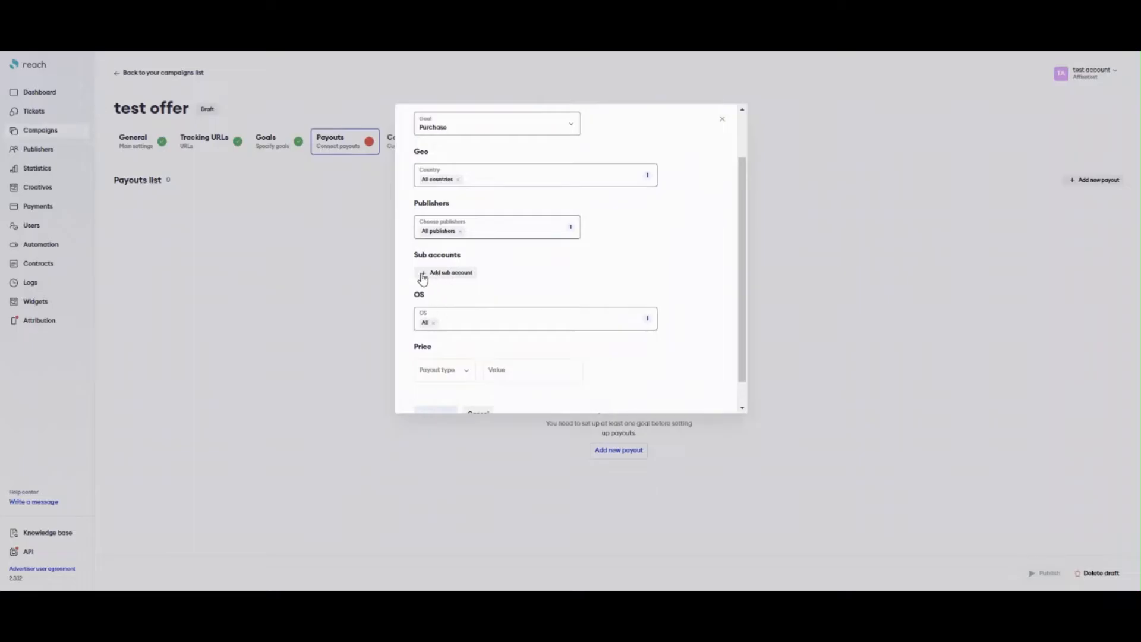
click(446, 274)
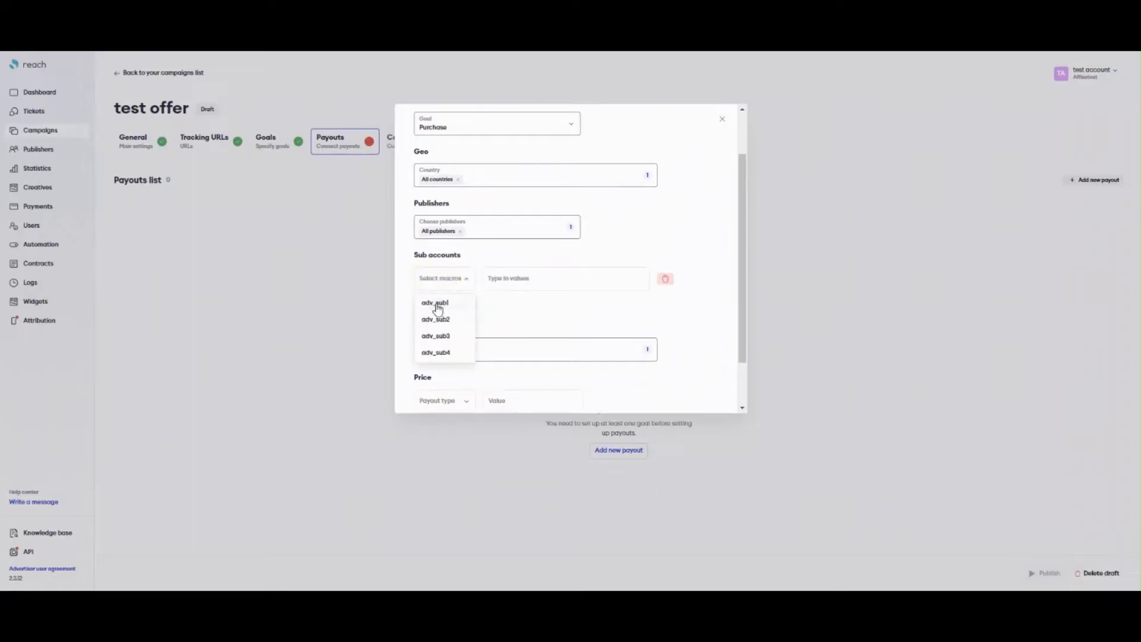
click(434, 303)
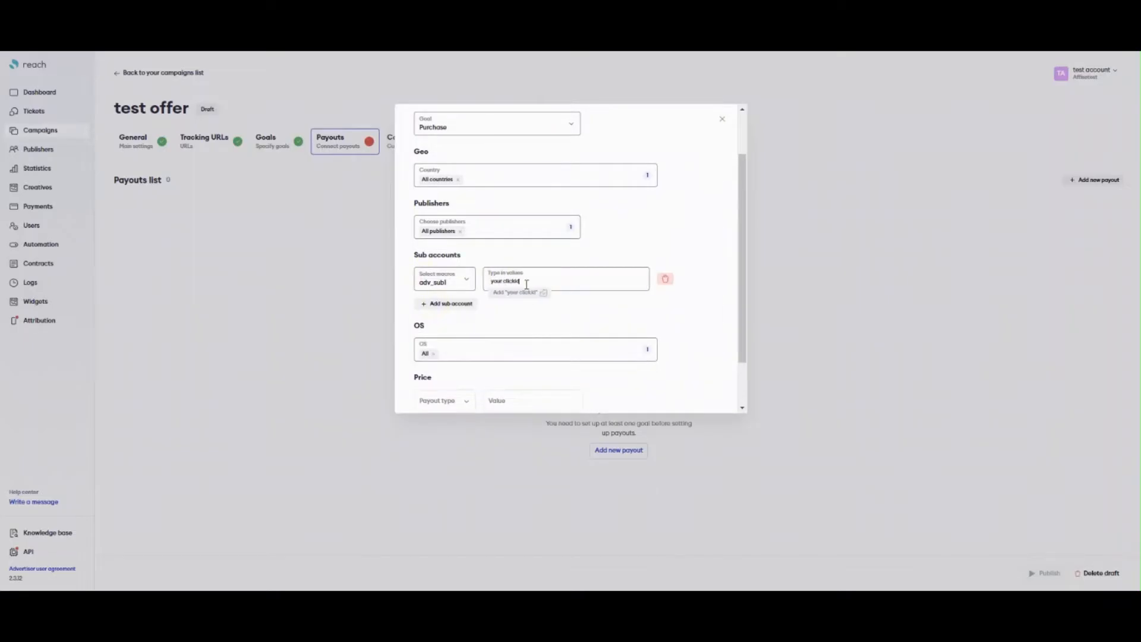
click(446, 303)
text(your campaign)
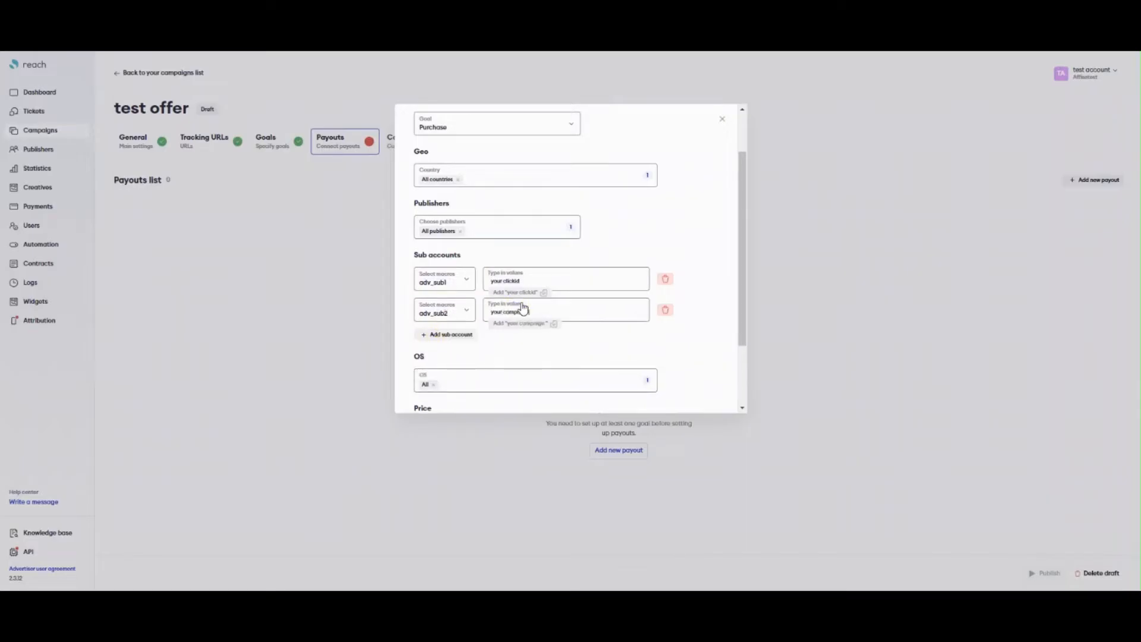
Set the payout to 15% RevShare with a 600 USD average order and save it.
scroll(down, 3)
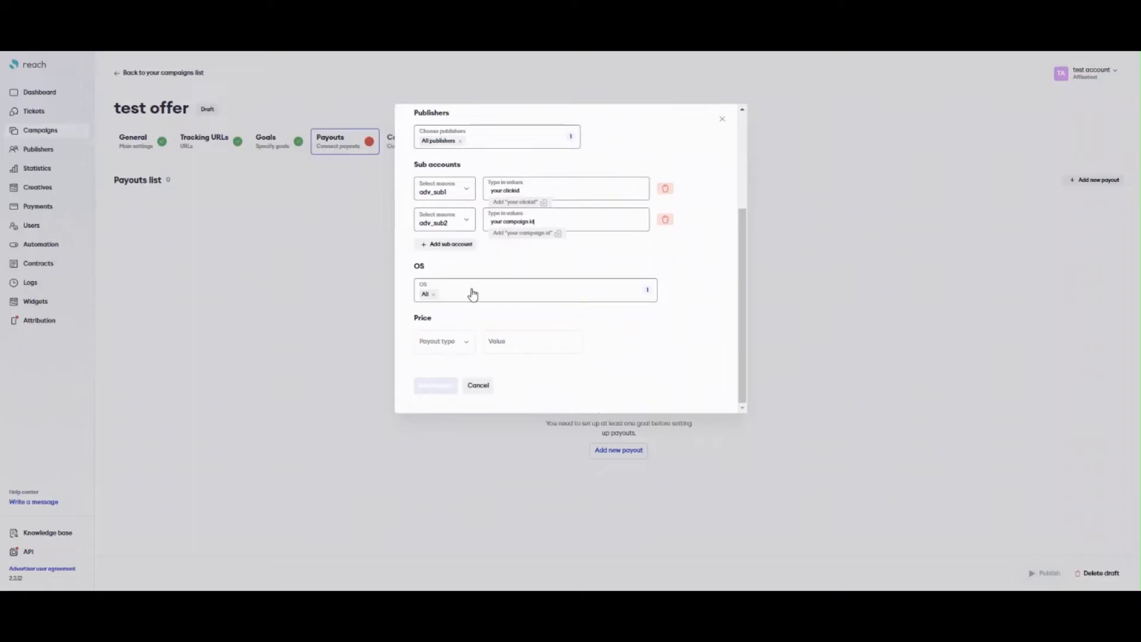
click(534, 290)
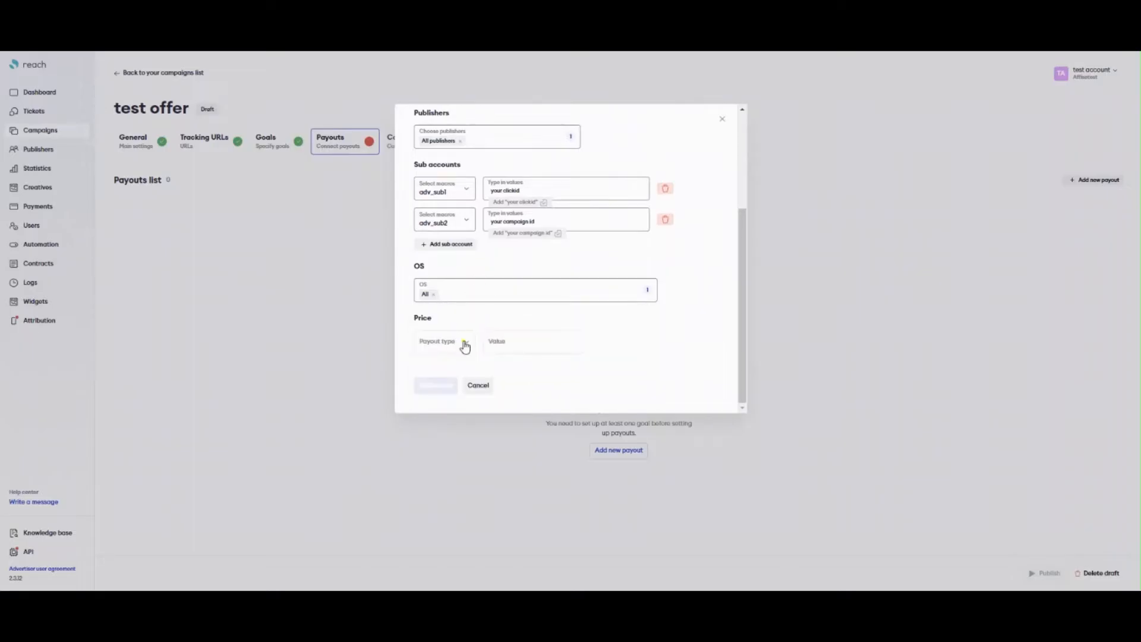
click(443, 341)
text(15)
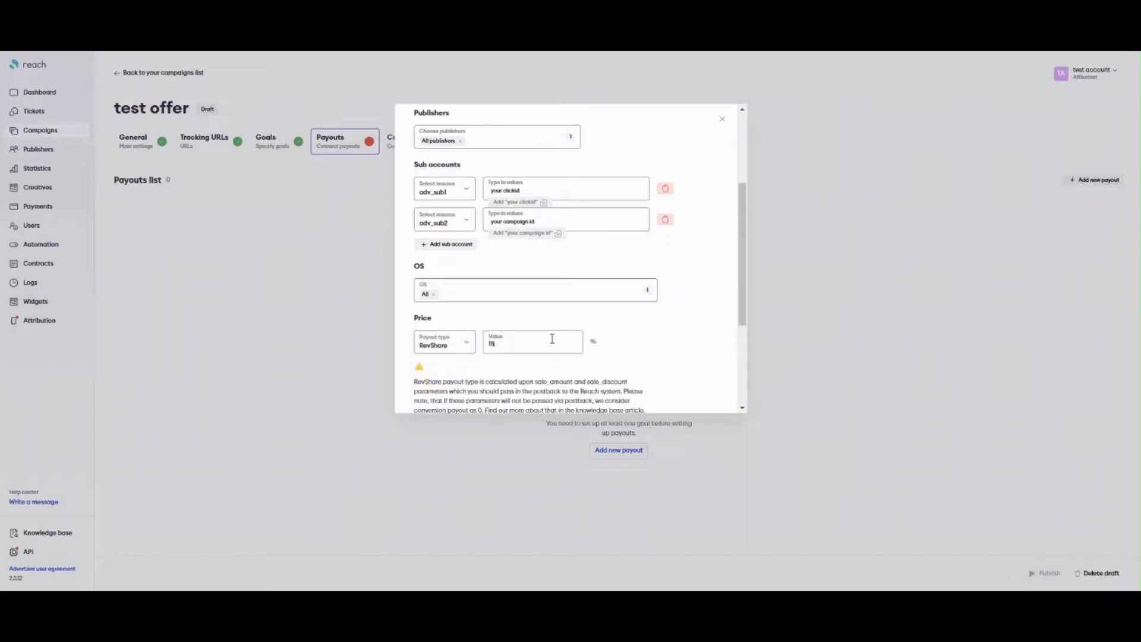
scroll(down, 3)
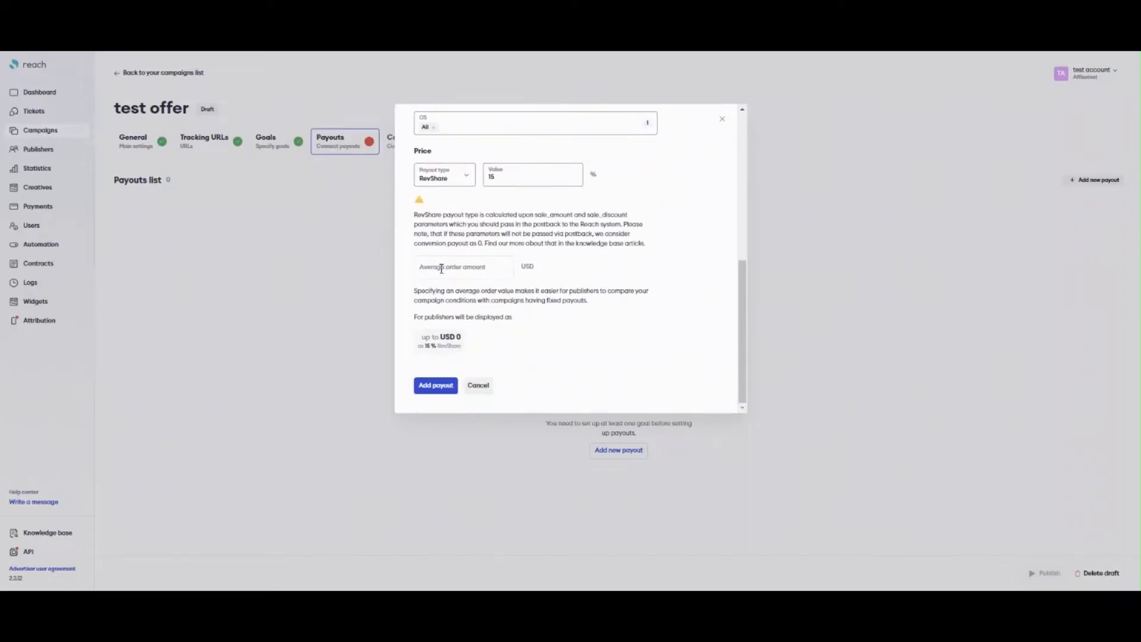
text(60)
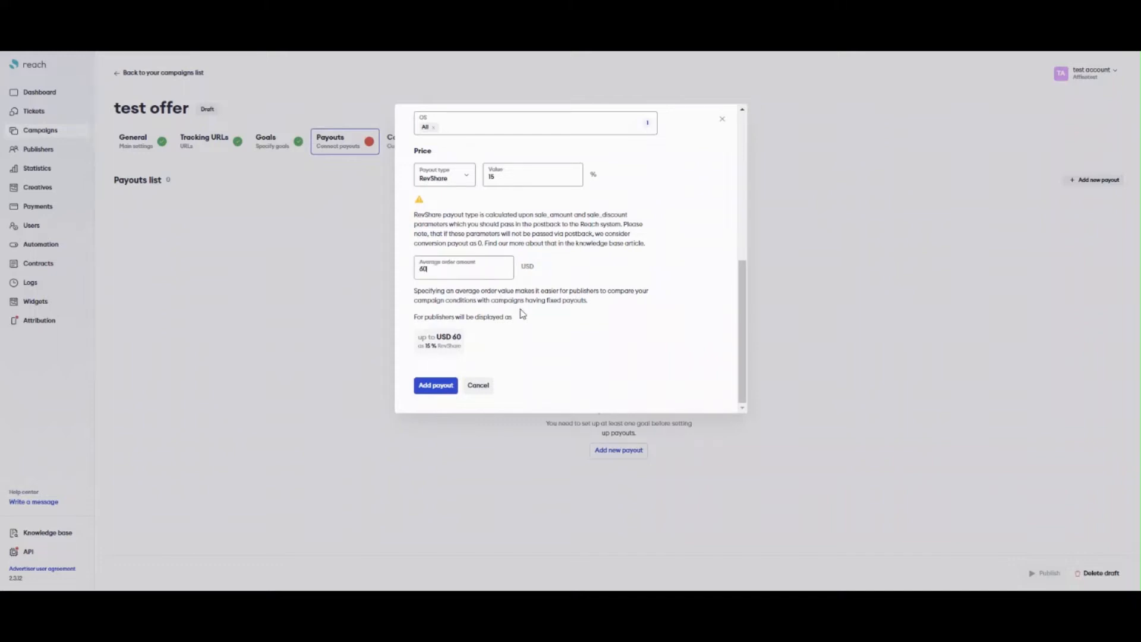
text(0)
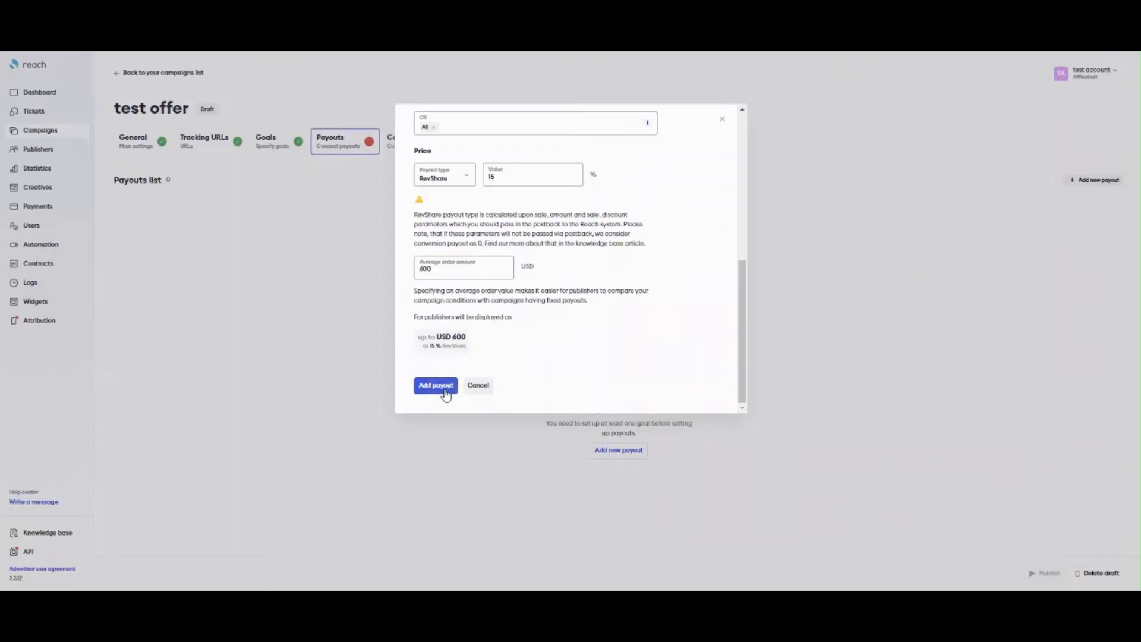
click(435, 385)
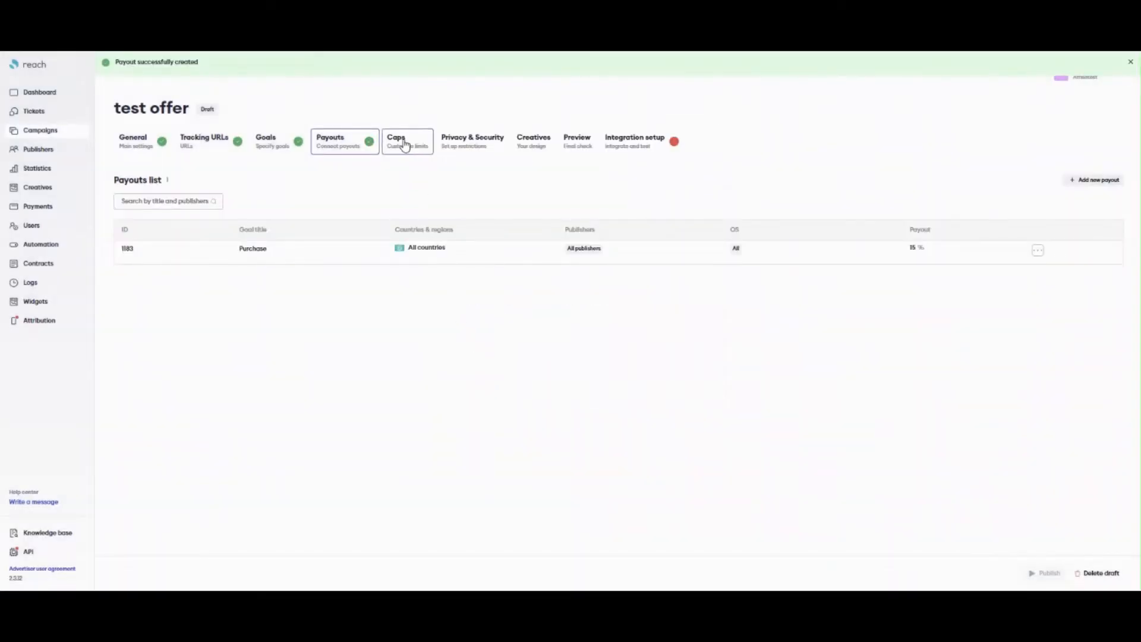
click(395, 140)
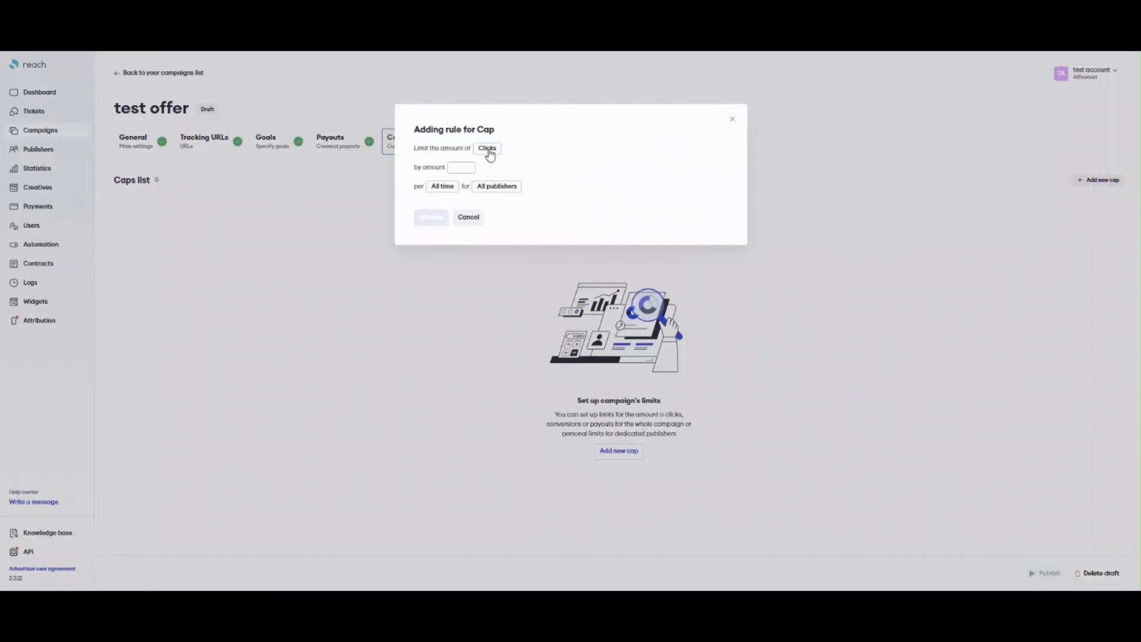
Add a cap limiting approved Purchase payouts to 3000 USD per month and save the rule.
click(486, 148)
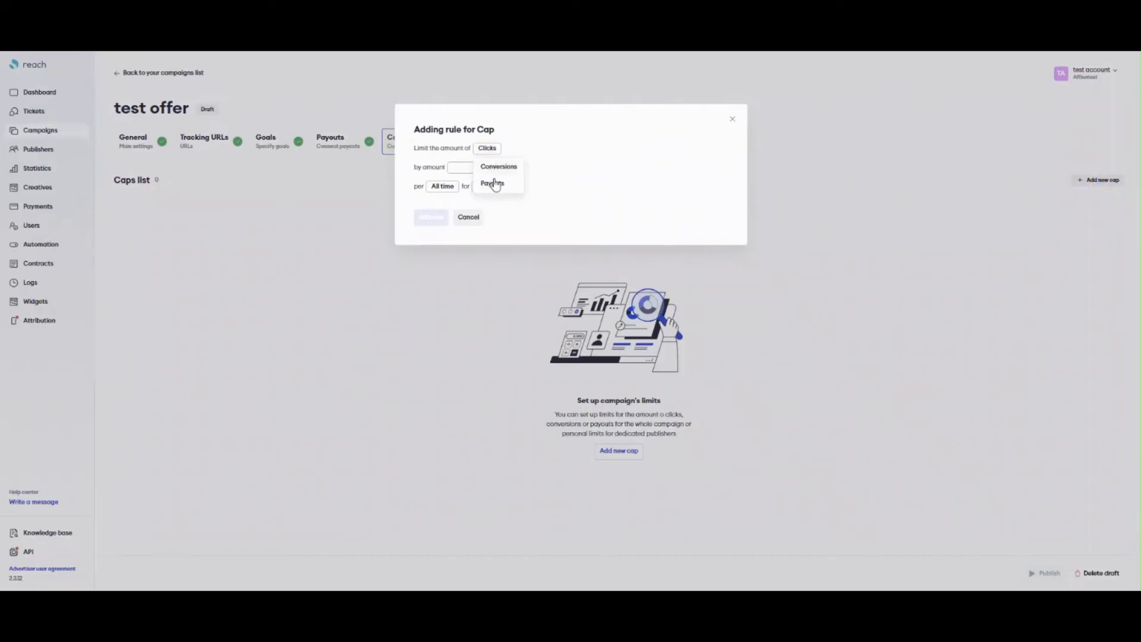
click(498, 166)
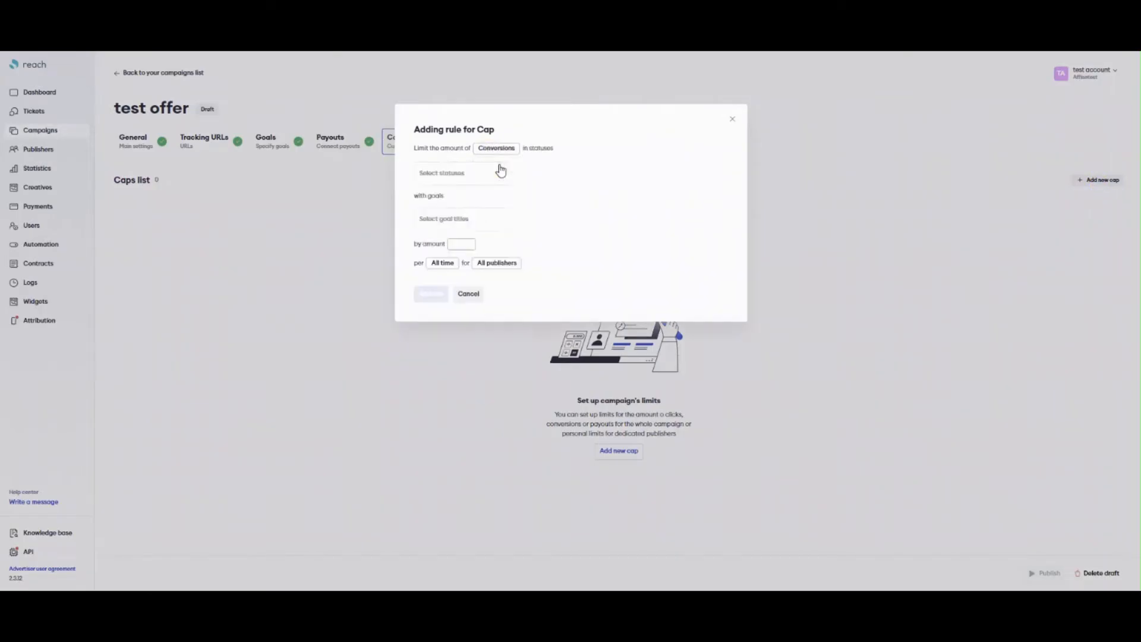
click(496, 148)
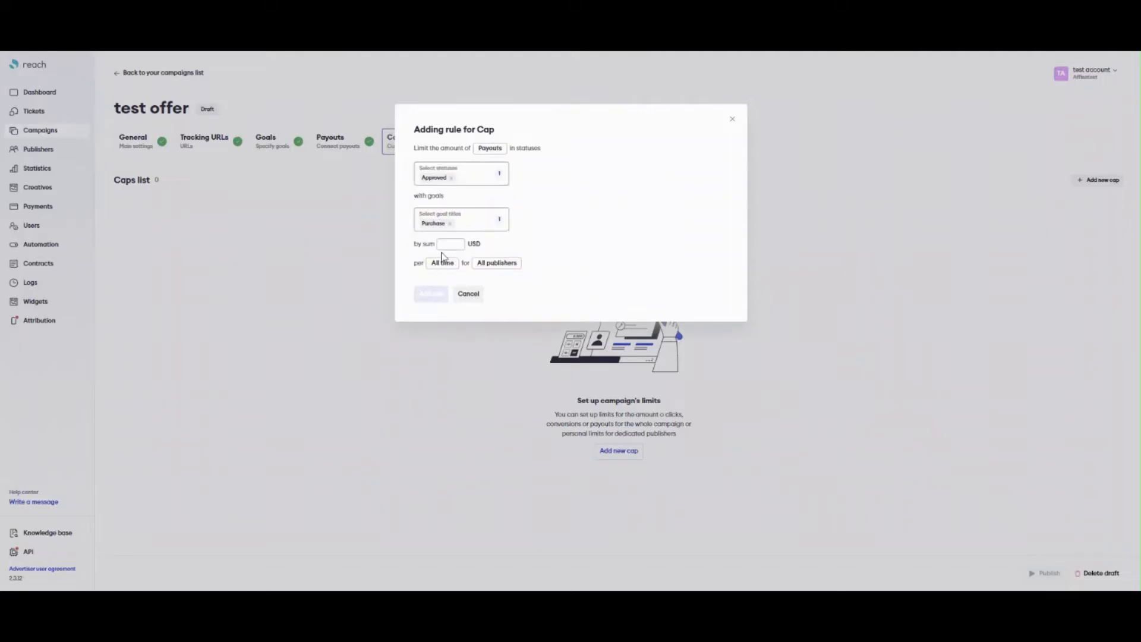
click(442, 263)
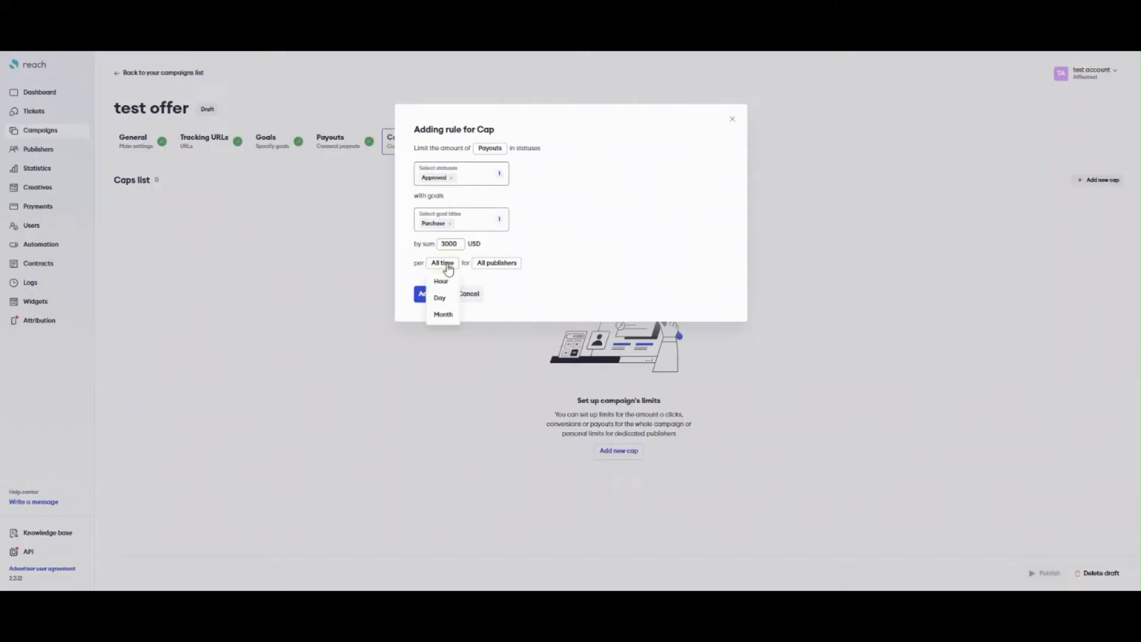
click(442, 314)
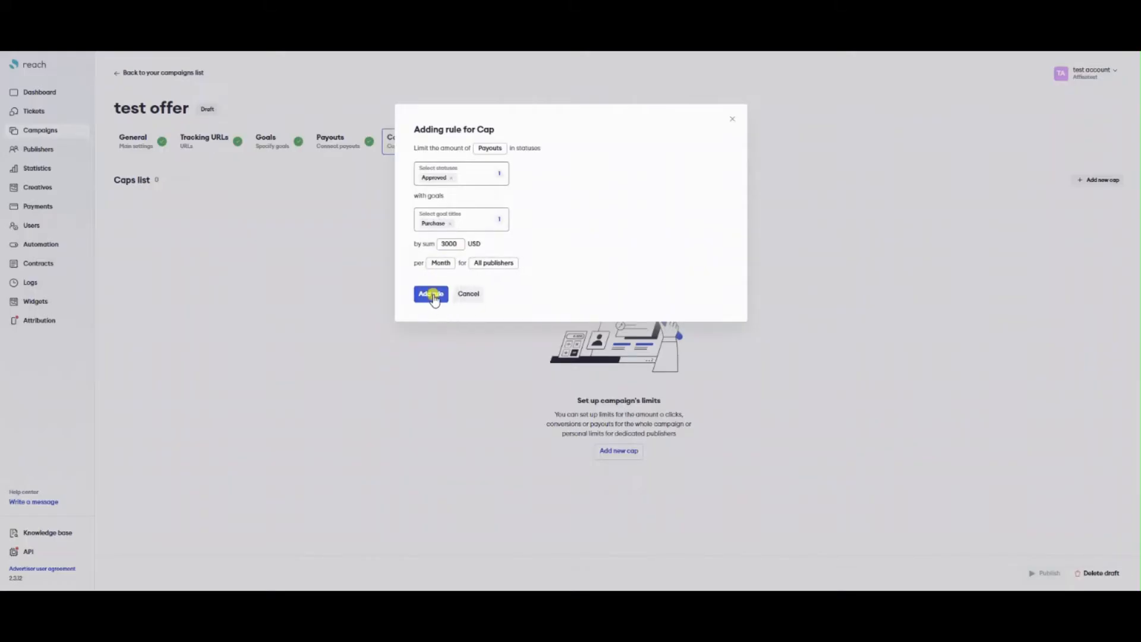
click(430, 293)
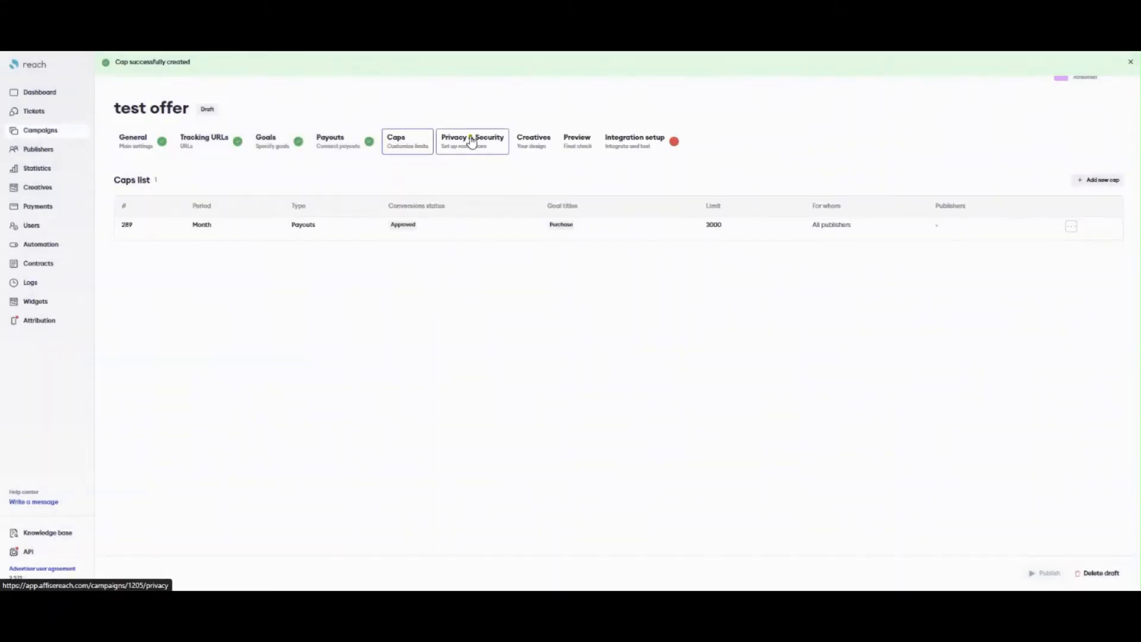
Make the campaign private, choose a default conversion status, and save the Privacy & Security settings.
click(472, 141)
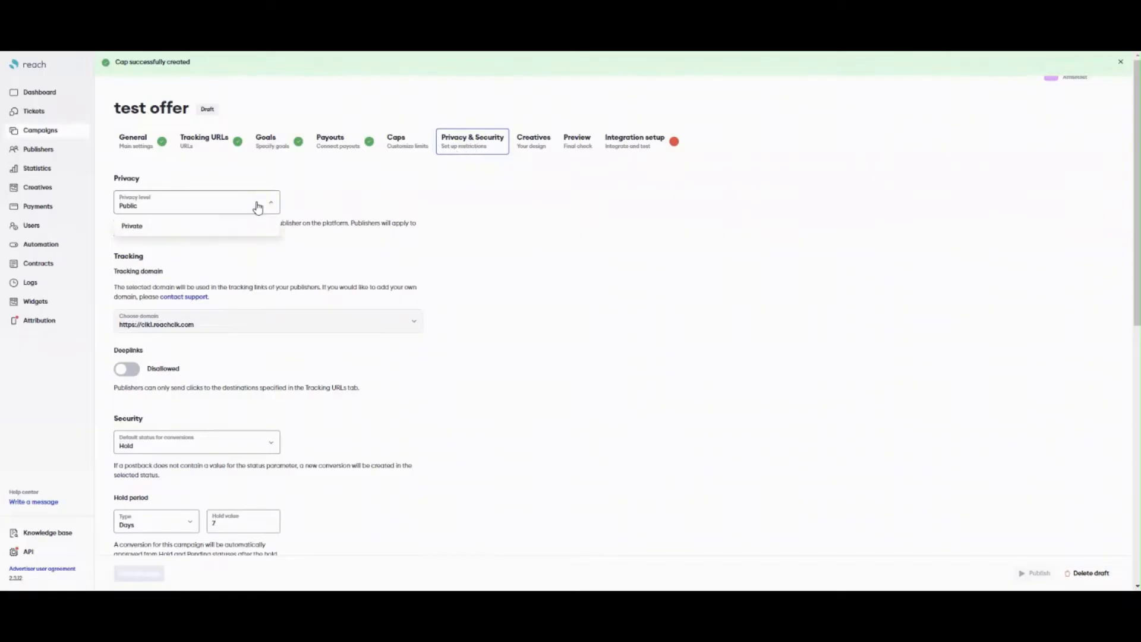
click(132, 226)
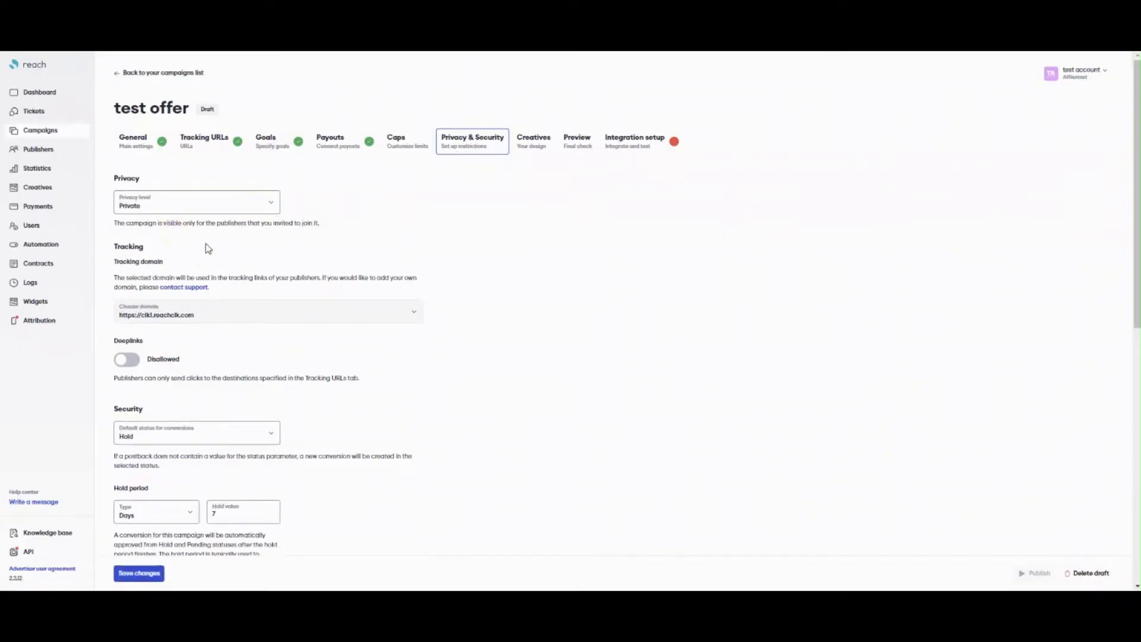
scroll(down, 3)
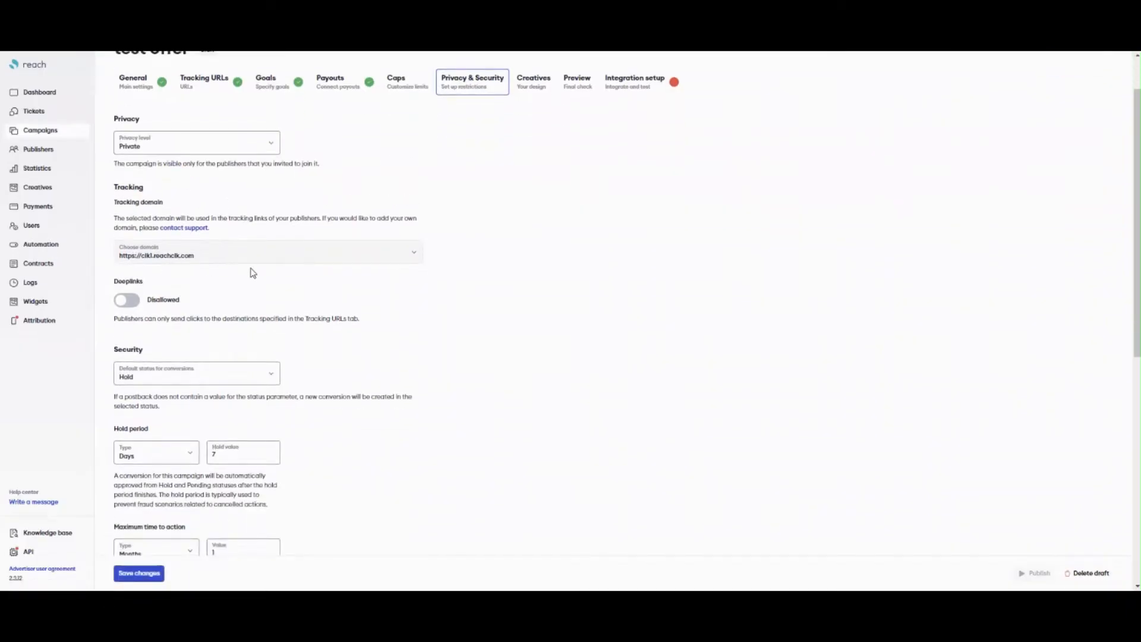
scroll(down, 3)
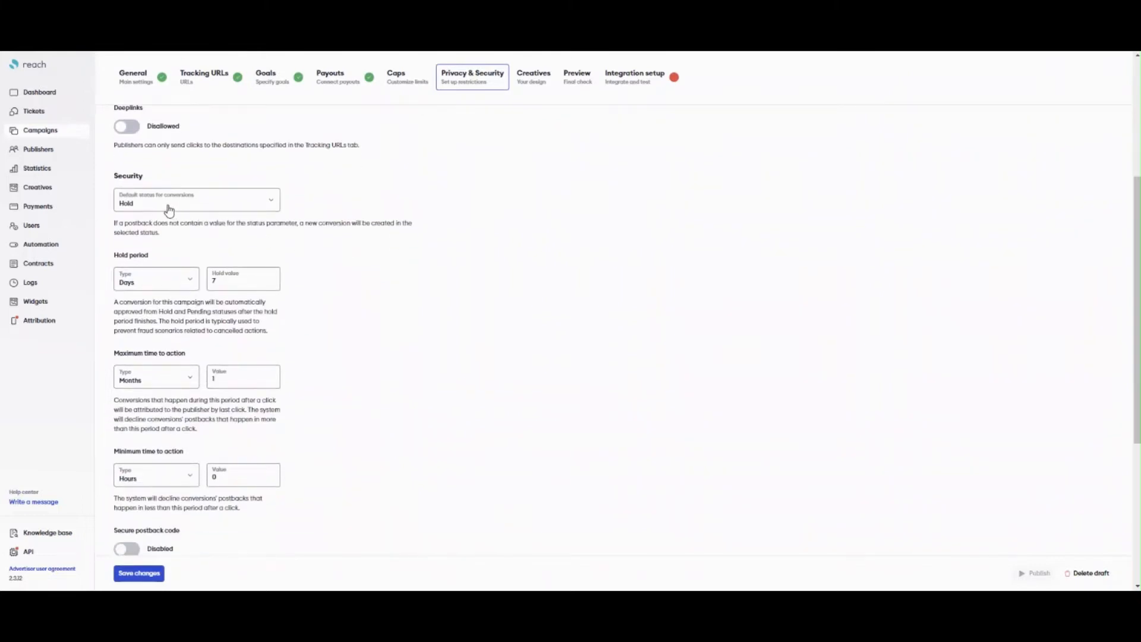
click(197, 200)
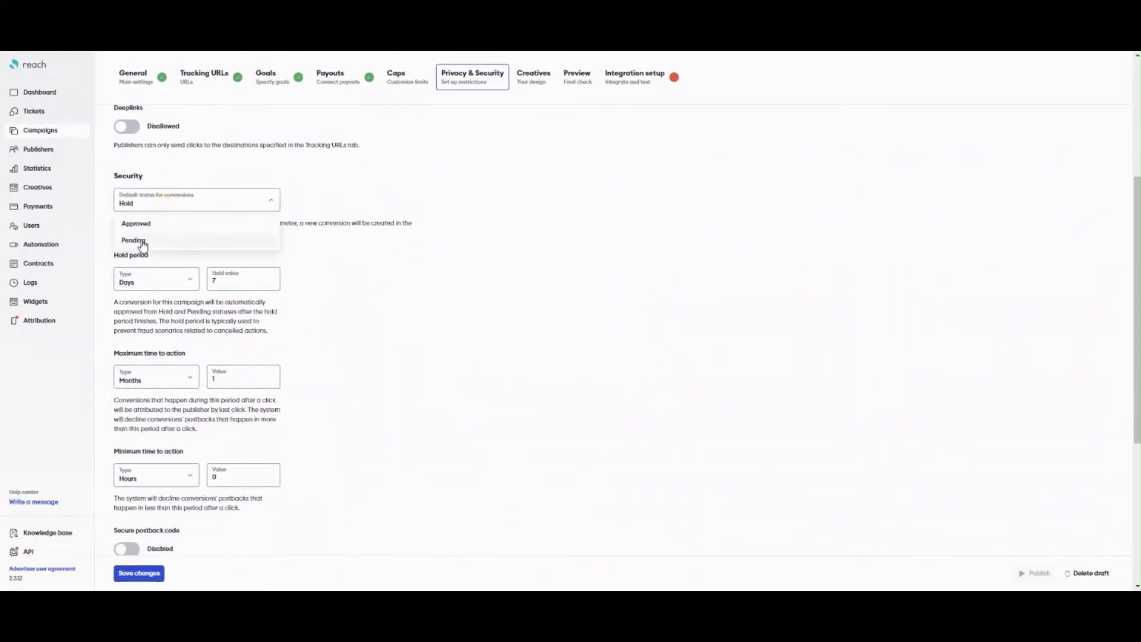
click(133, 240)
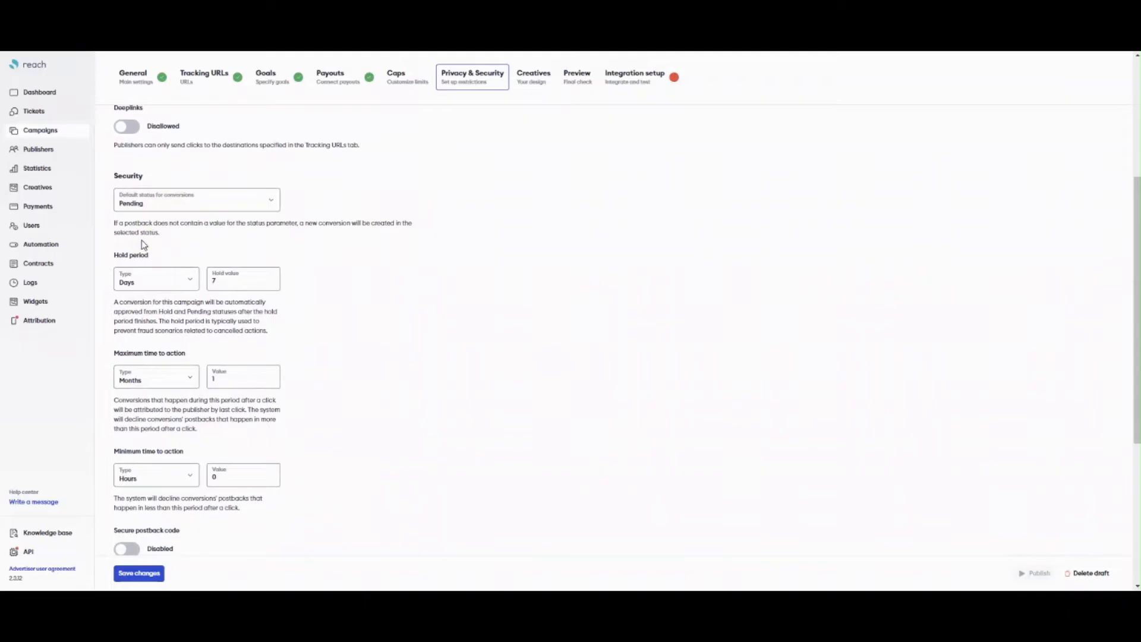
scroll(down, 3)
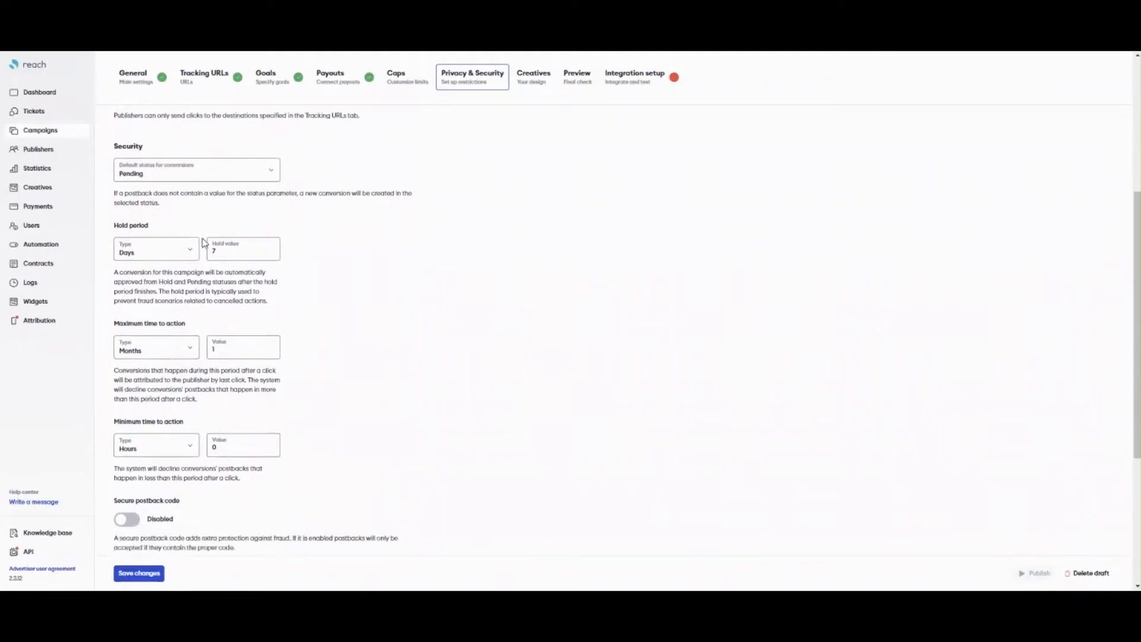
scroll(down, 3)
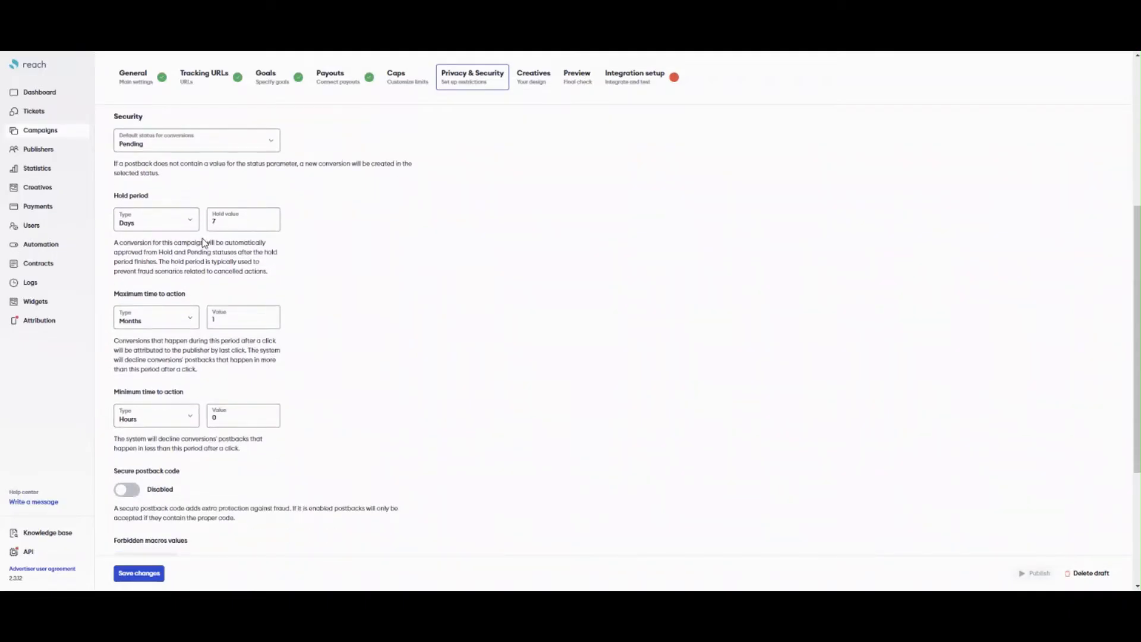
scroll(down, 3)
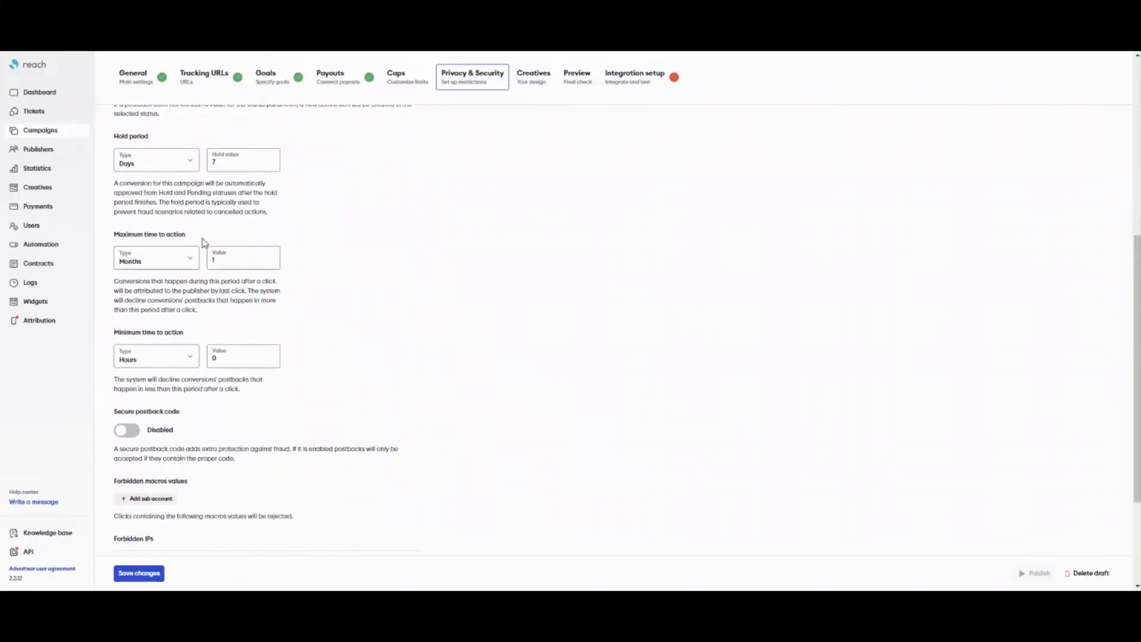
scroll(down, 3)
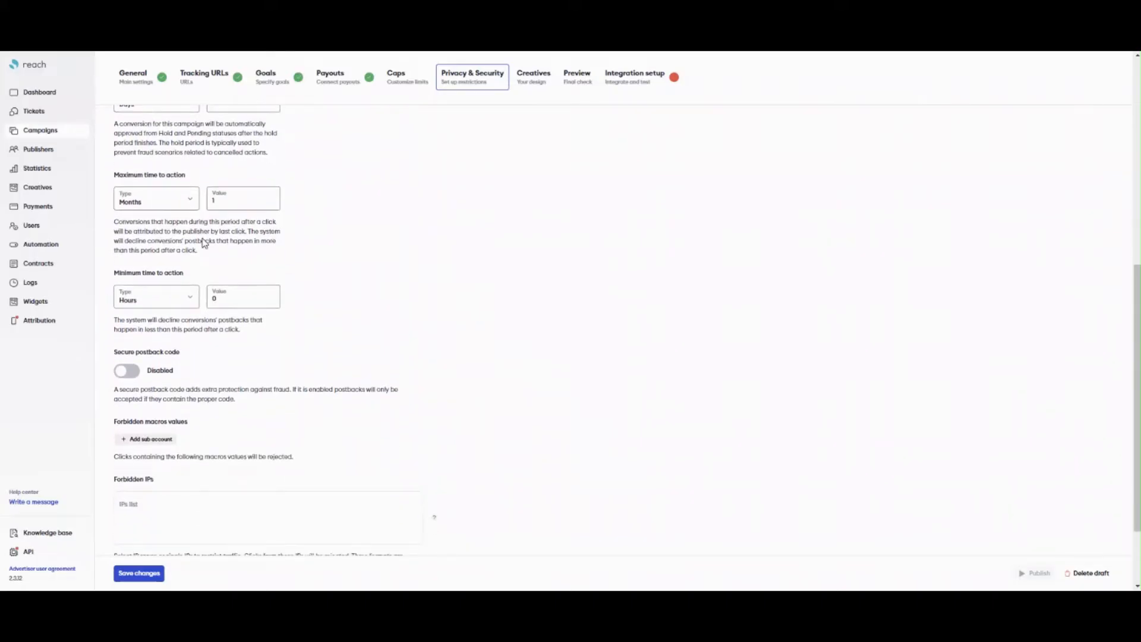
scroll(down, 3)
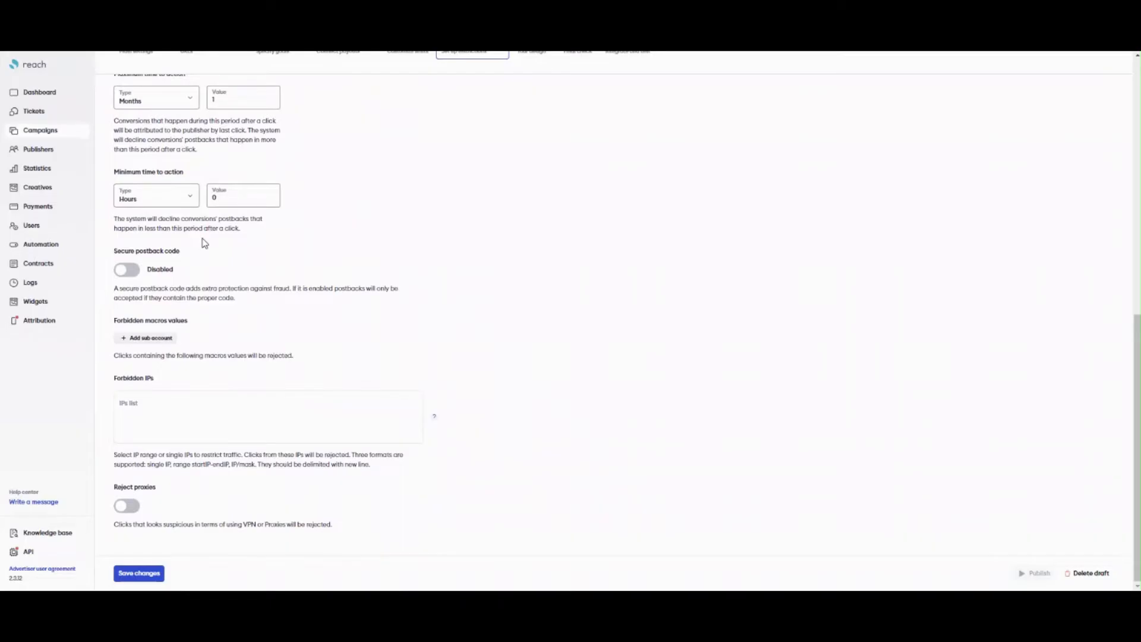
mouse_move(166, 400)
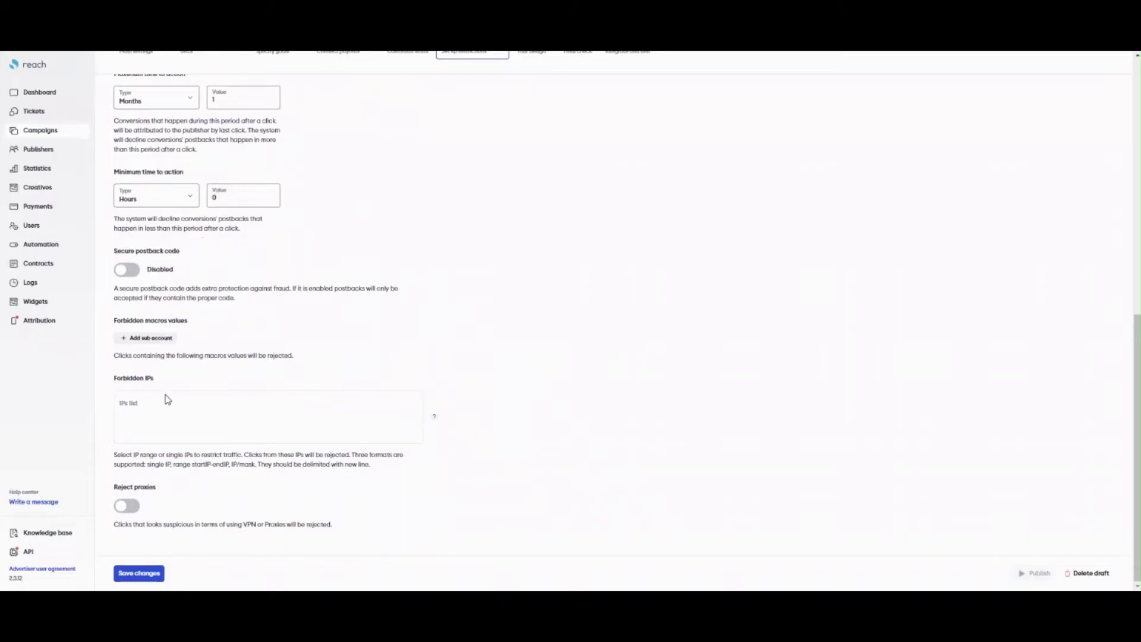
click(138, 573)
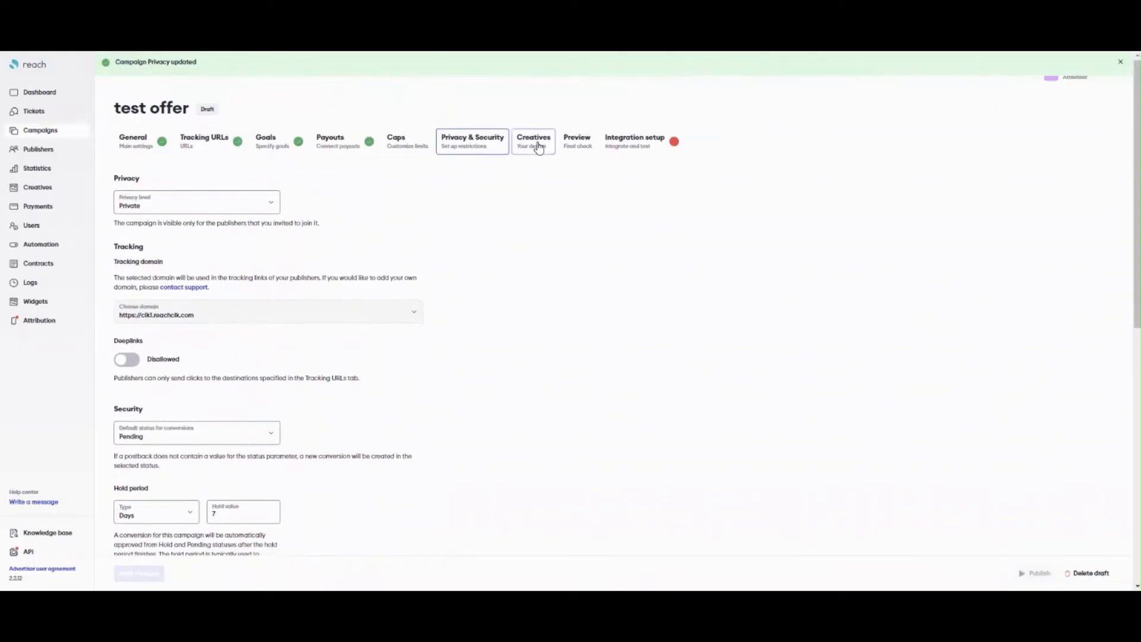
Upload the 15% OFF guitar banner image as a brand-new creative.
click(534, 140)
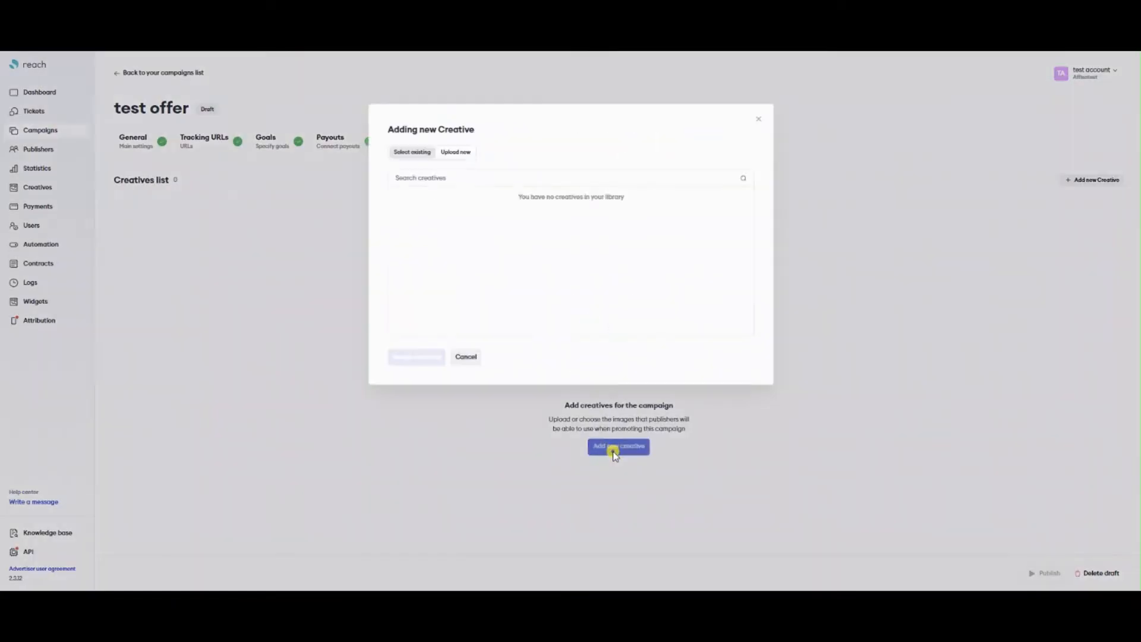
click(455, 151)
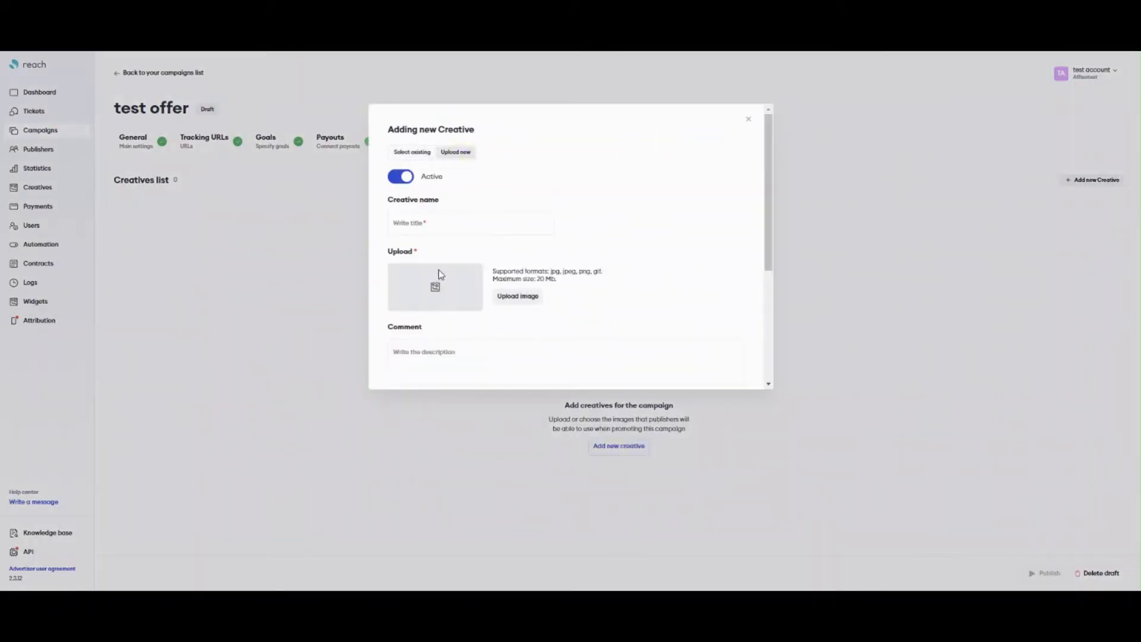
click(517, 296)
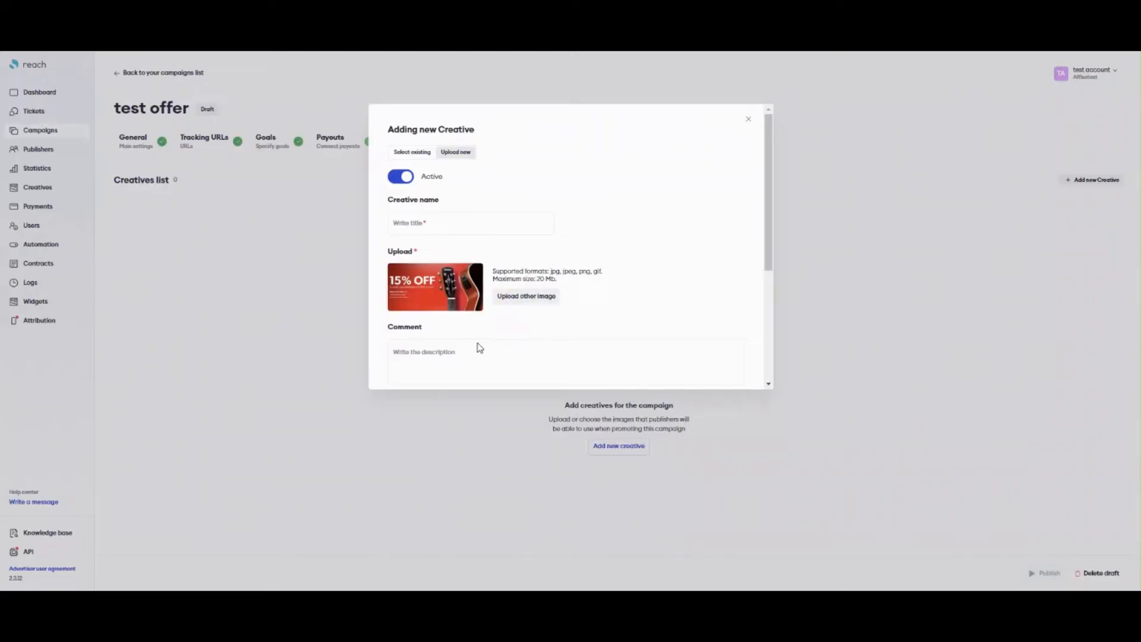
scroll(down, 3)
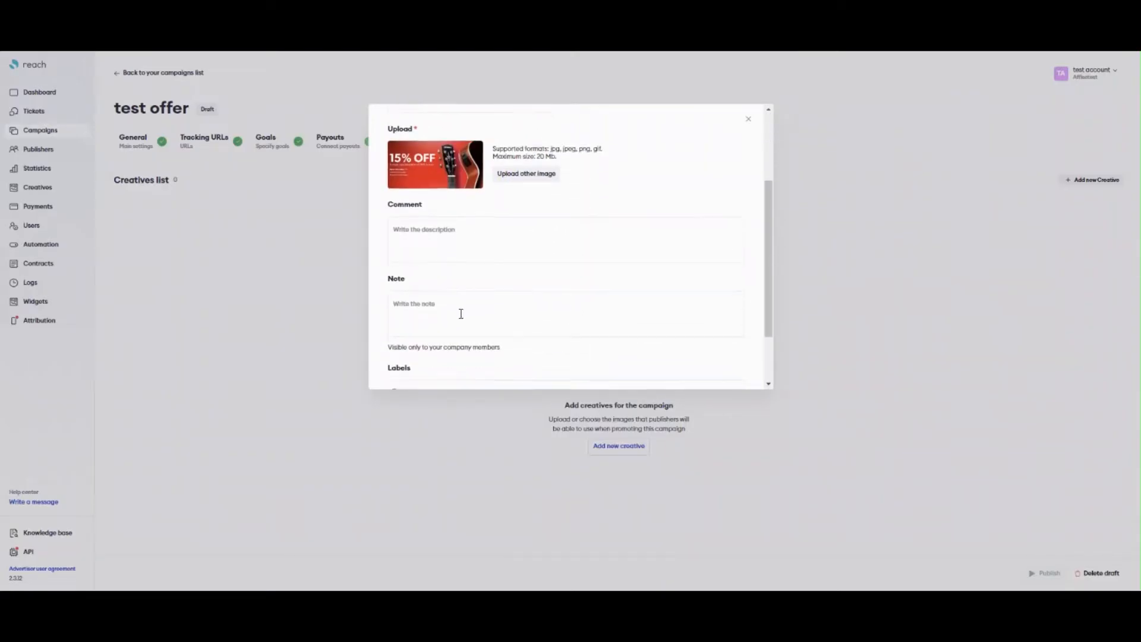
scroll(up, 3)
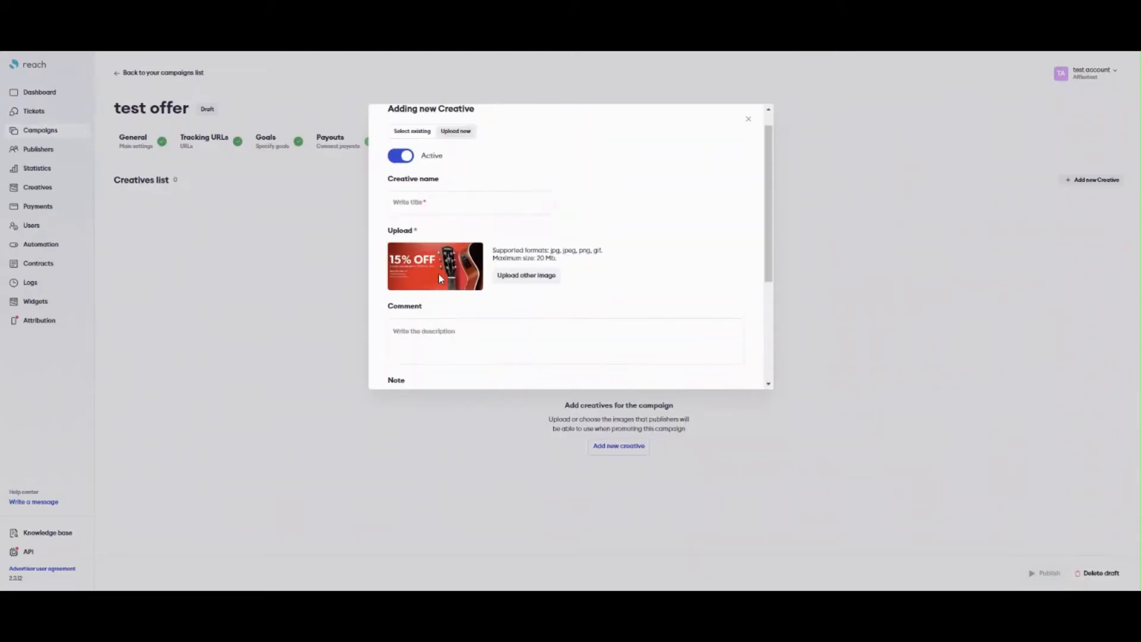
Name the creative and add the uploaded banner to the campaign.
click(470, 202)
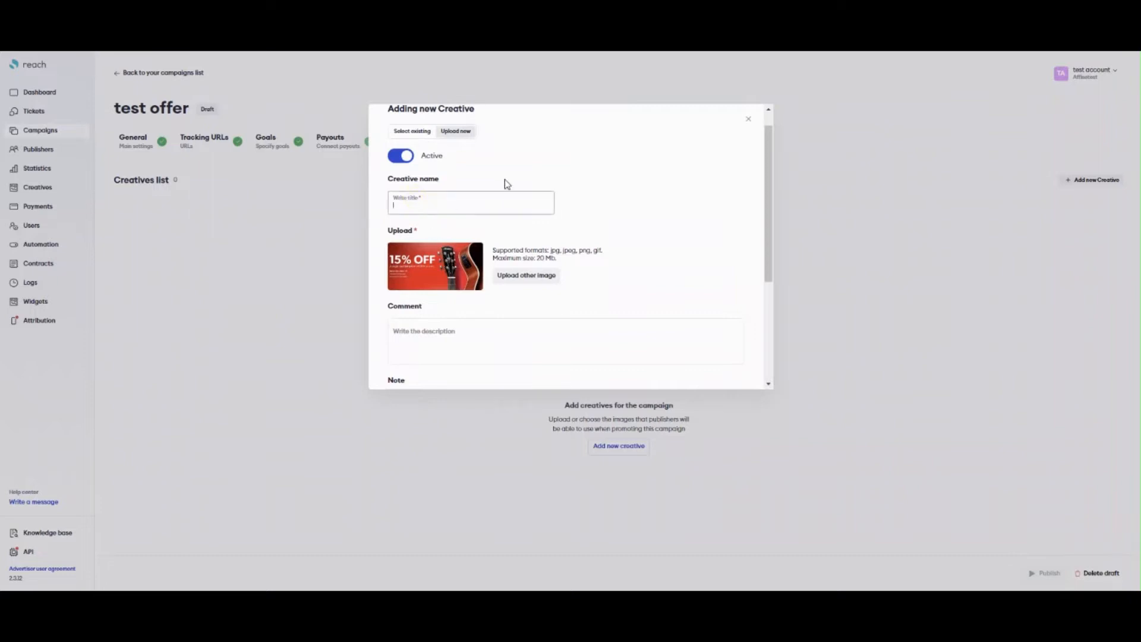
scroll(down, 3)
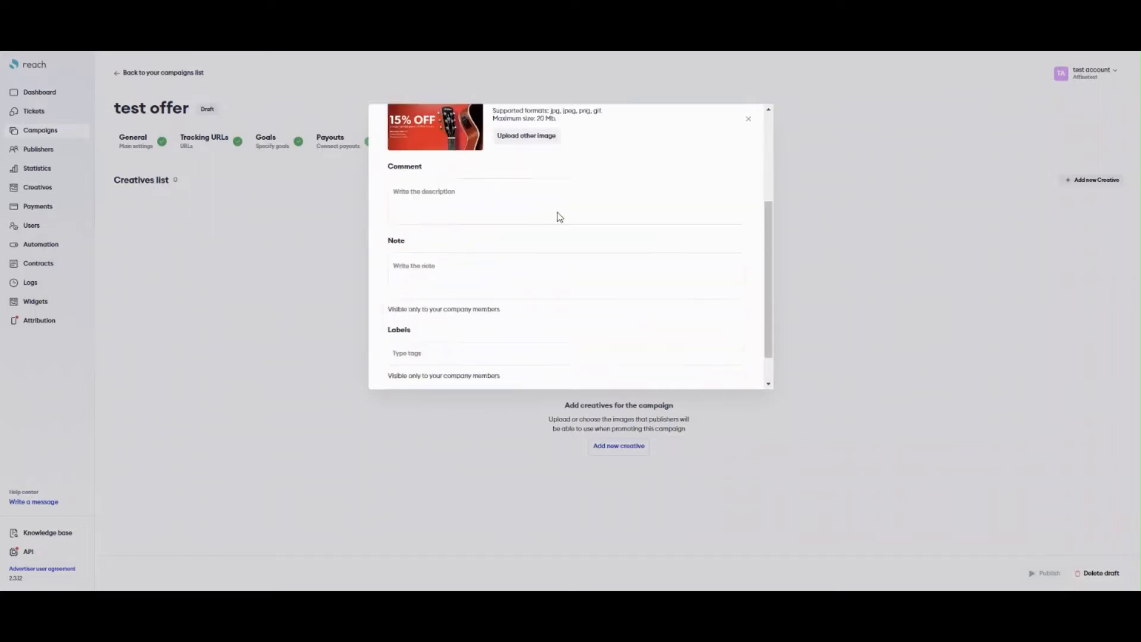
click(747, 119)
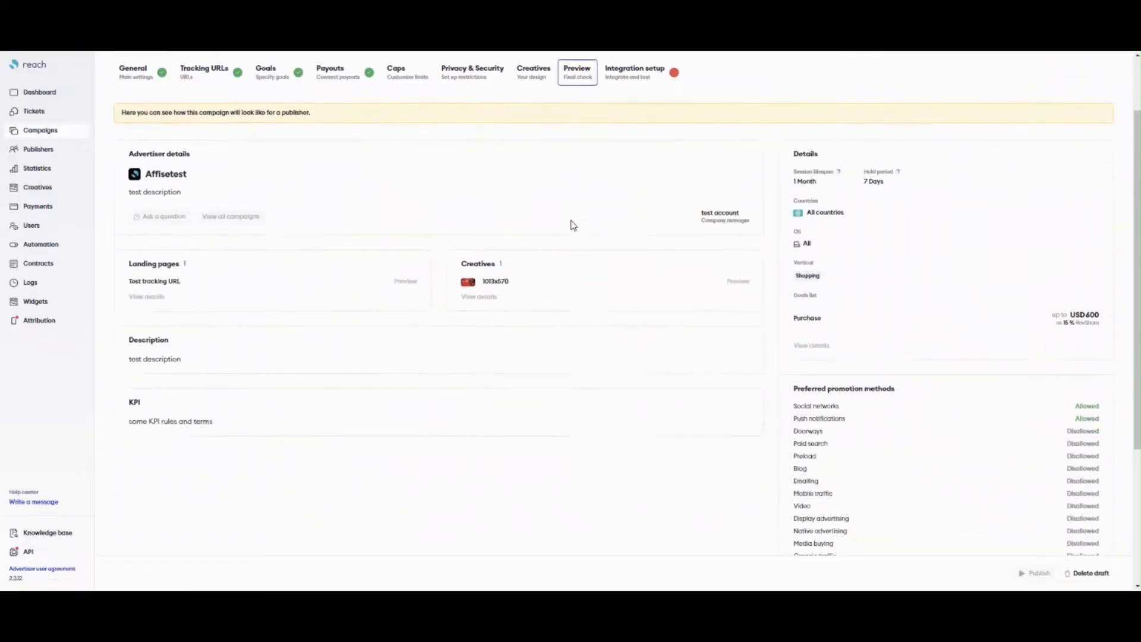
scroll(up, 3)
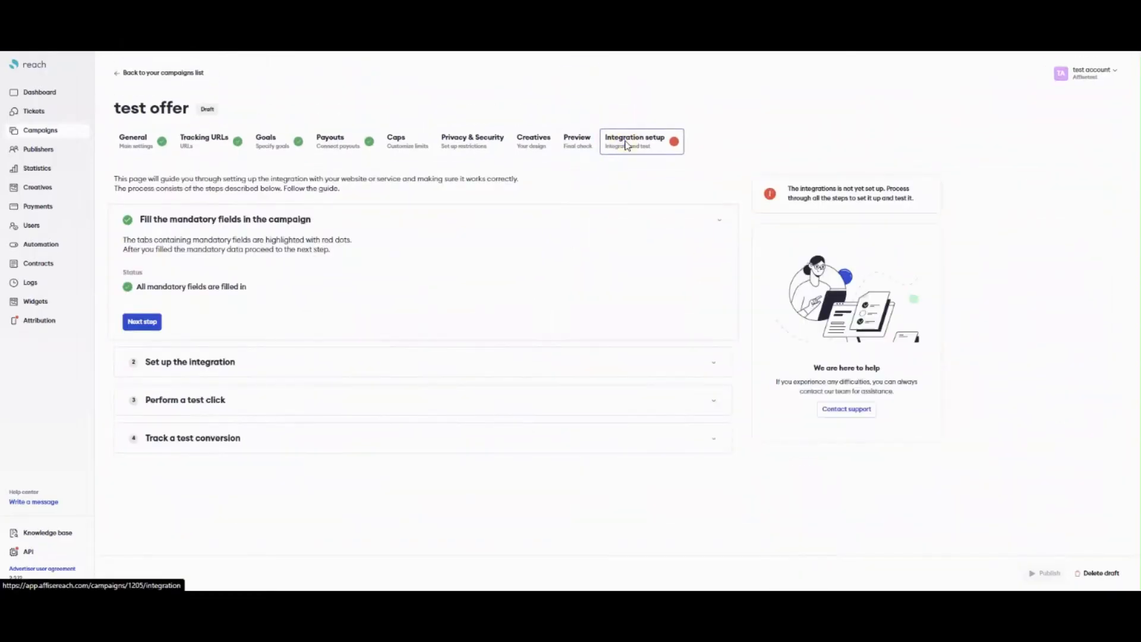
mouse_move(200, 241)
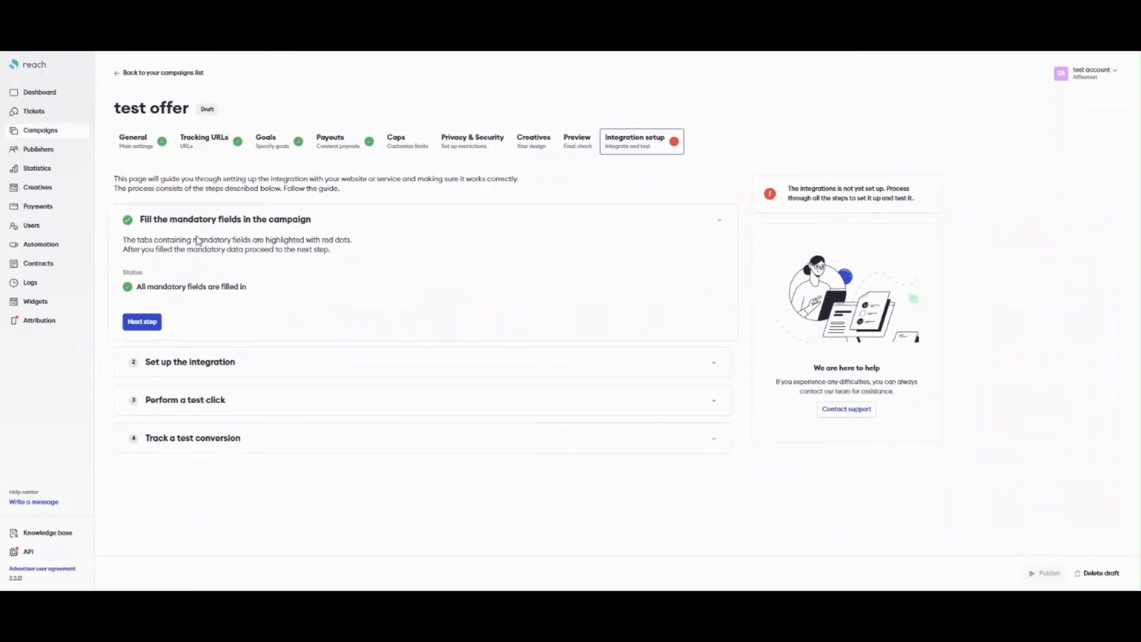
Proceed to integration setup and look over the JavaScript Pixel integration type.
click(142, 321)
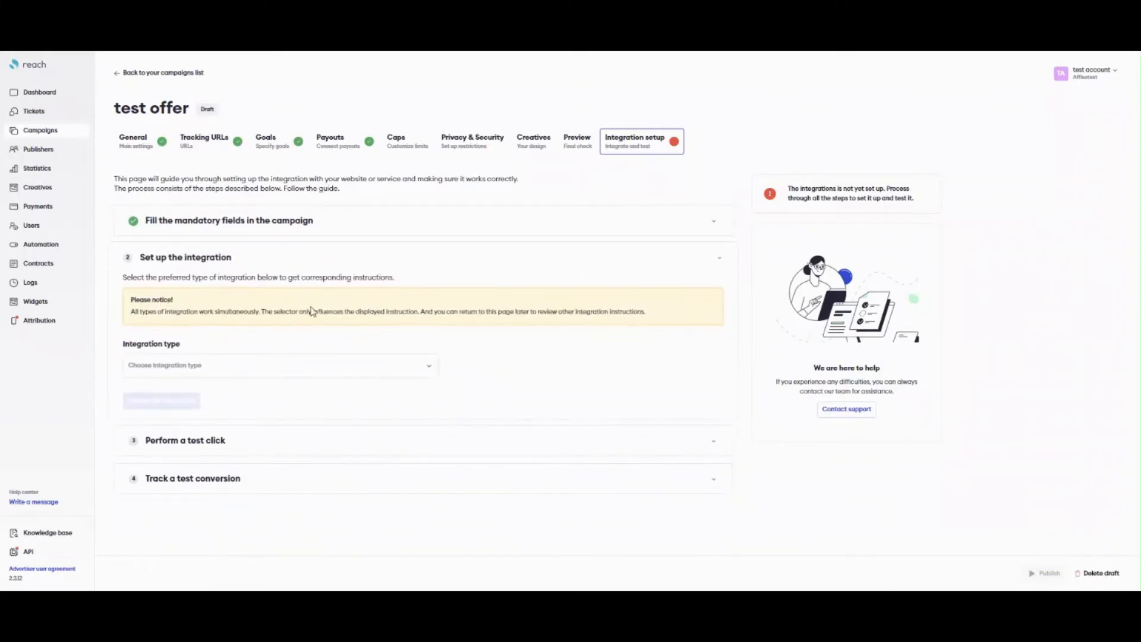
click(279, 365)
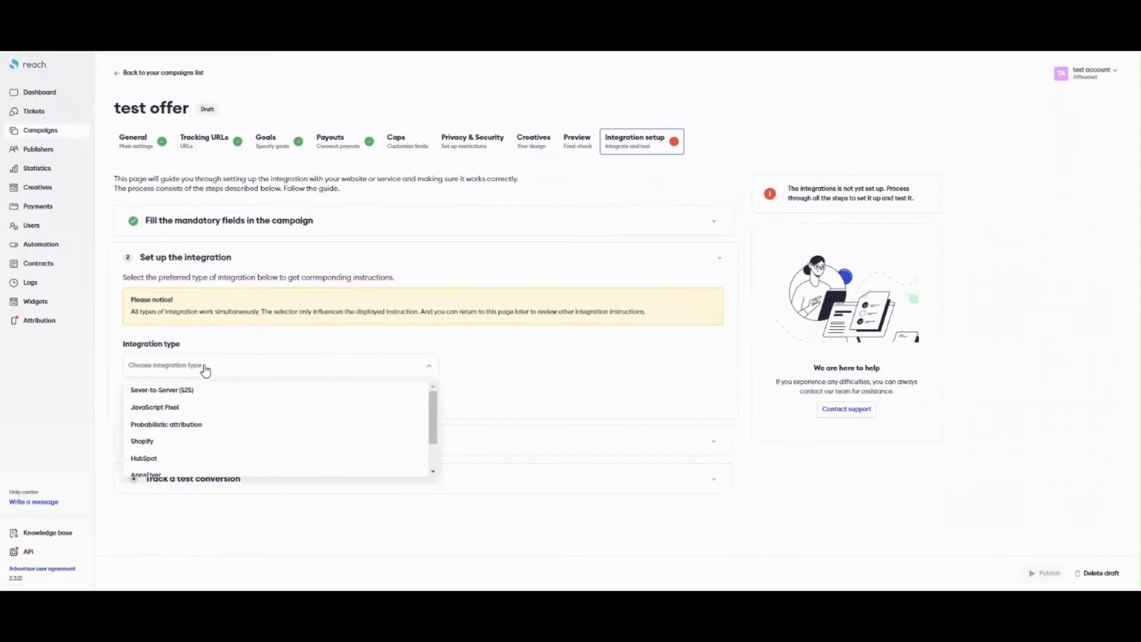
click(154, 407)
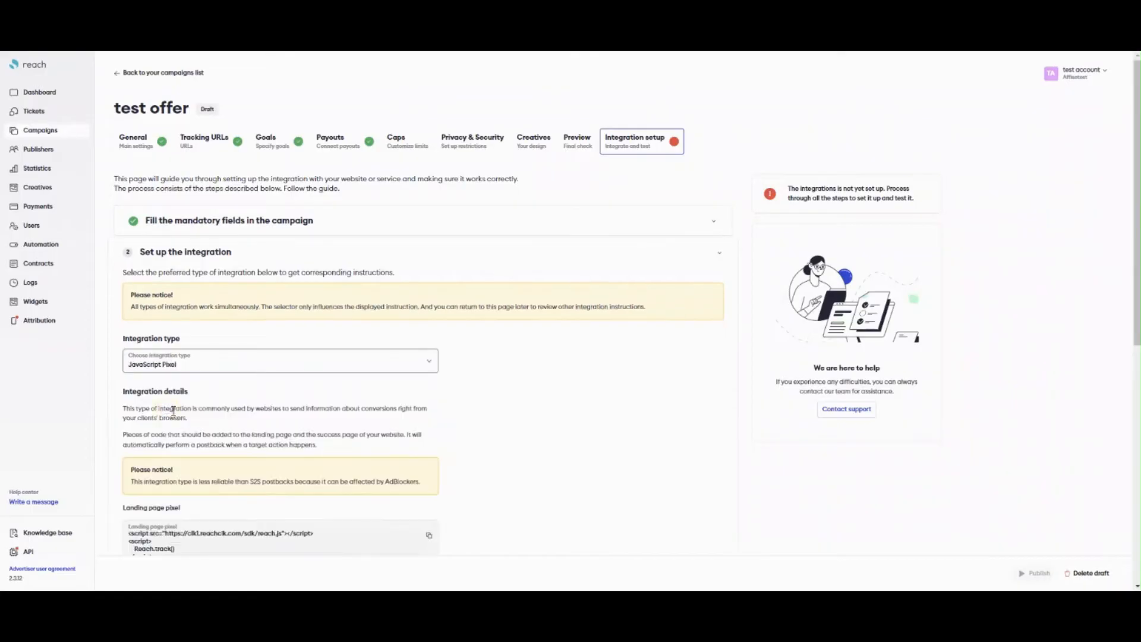
scroll(down, 3)
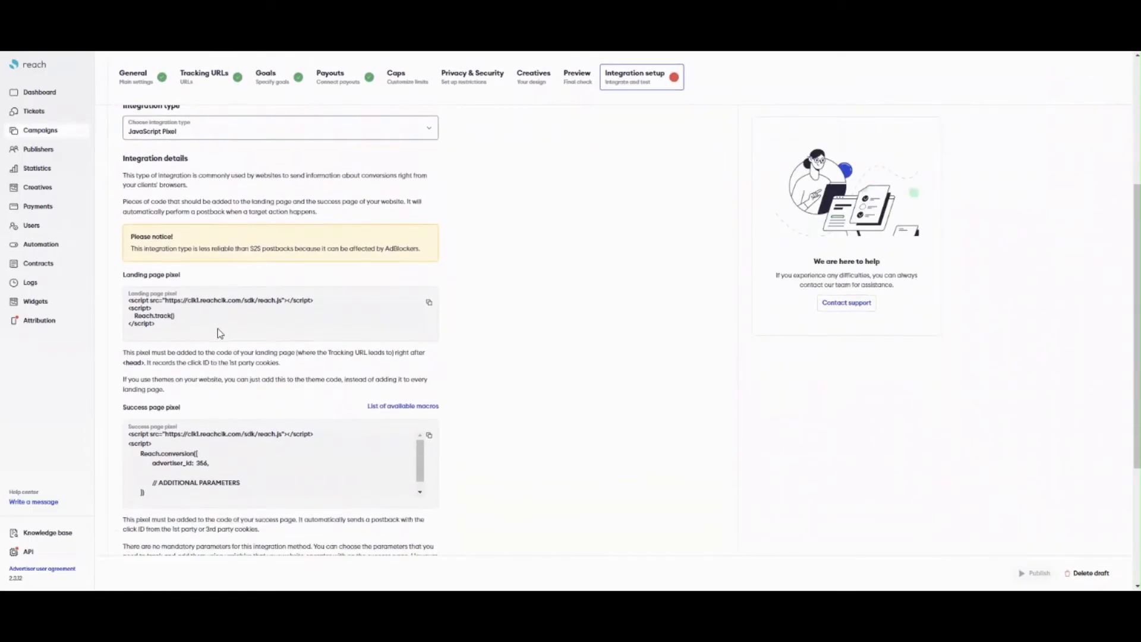
scroll(up, 3)
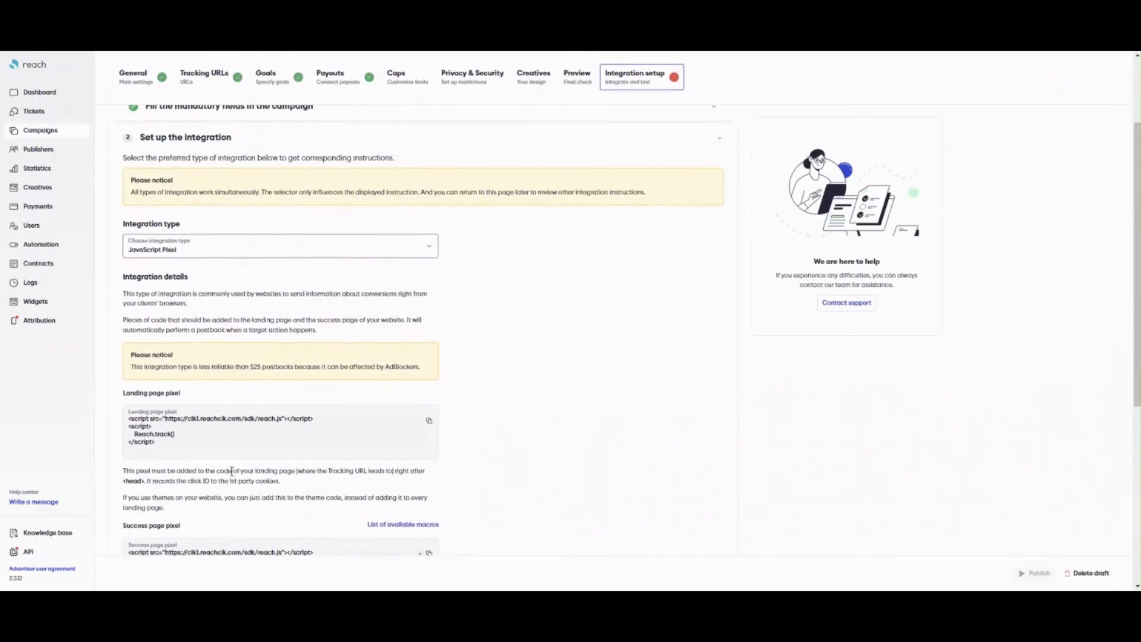
Switch to Server-to-Server (S2S), copy the postback link, and confirm the integration is set up.
click(280, 248)
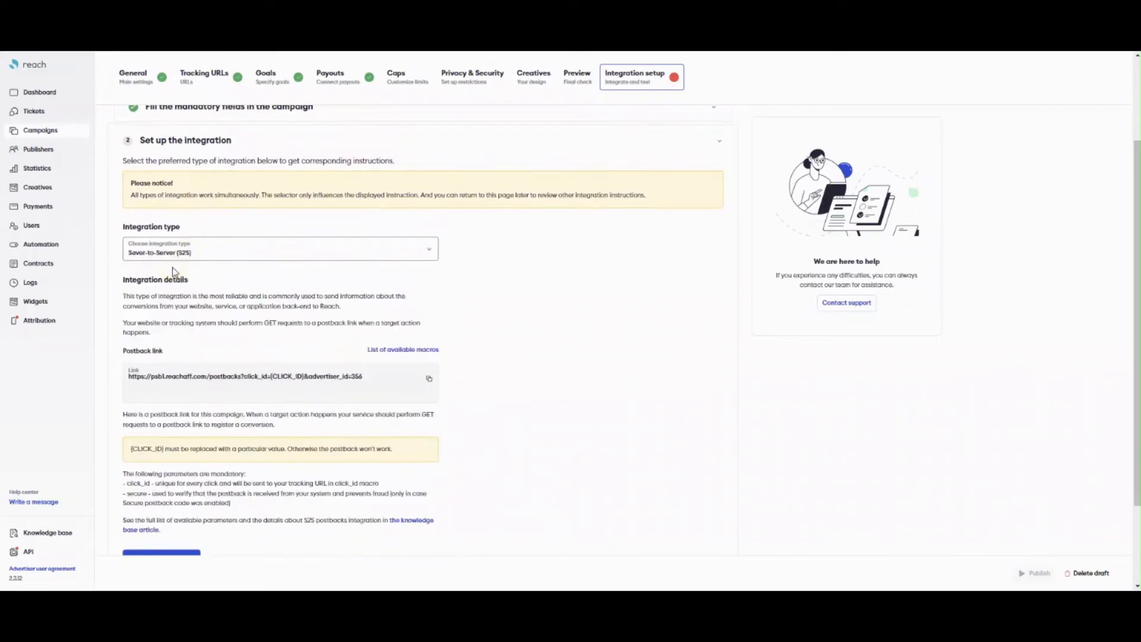
scroll(down, 3)
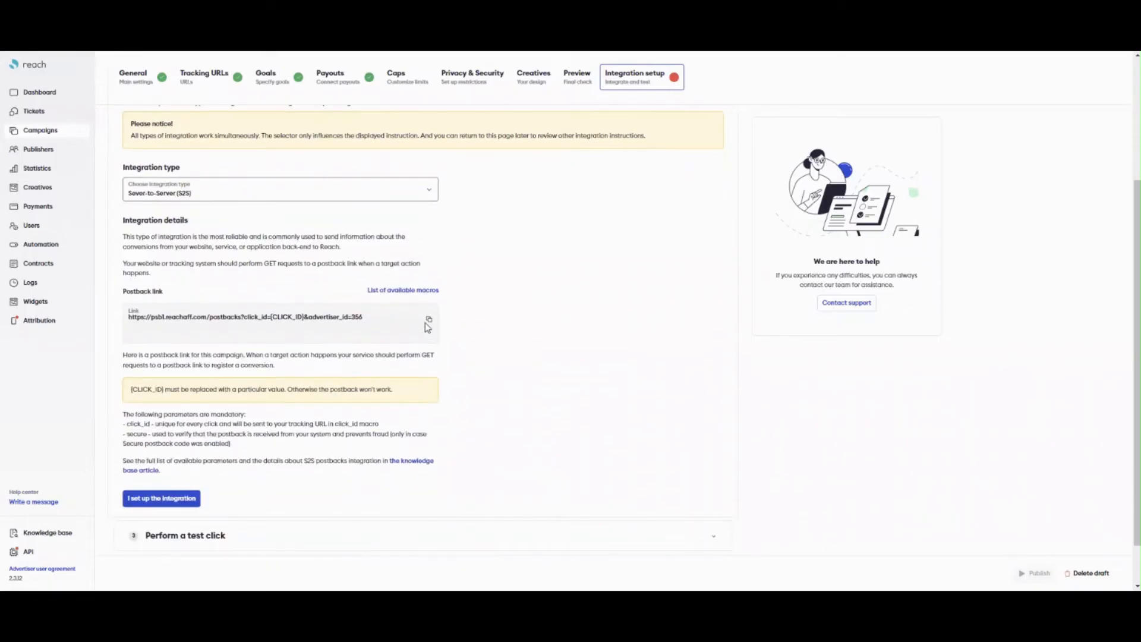
click(429, 320)
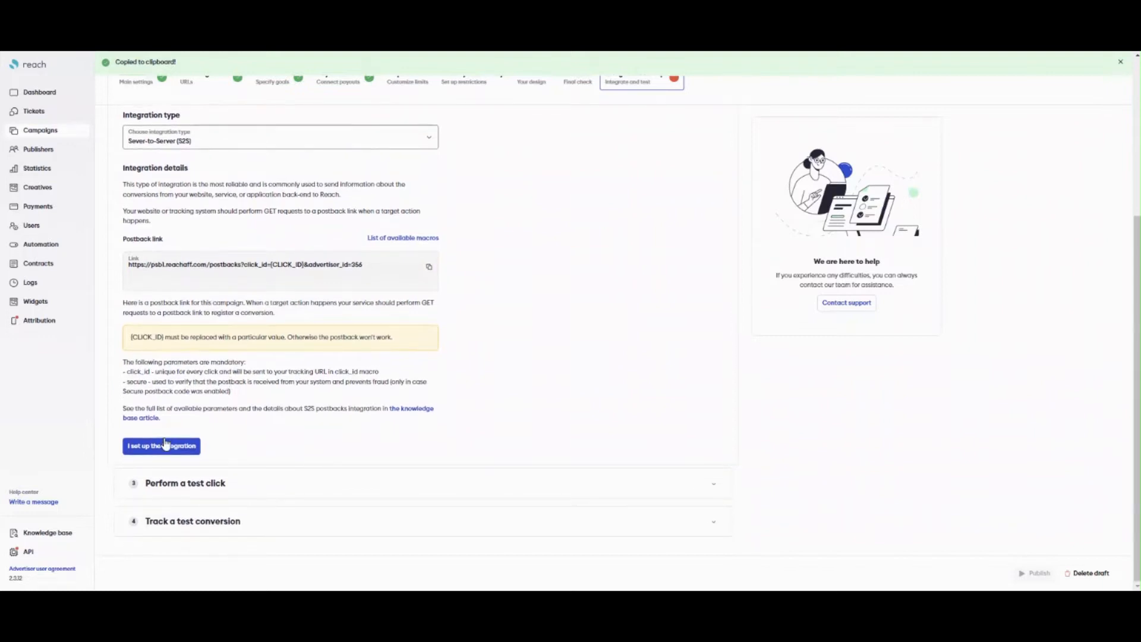
click(160, 446)
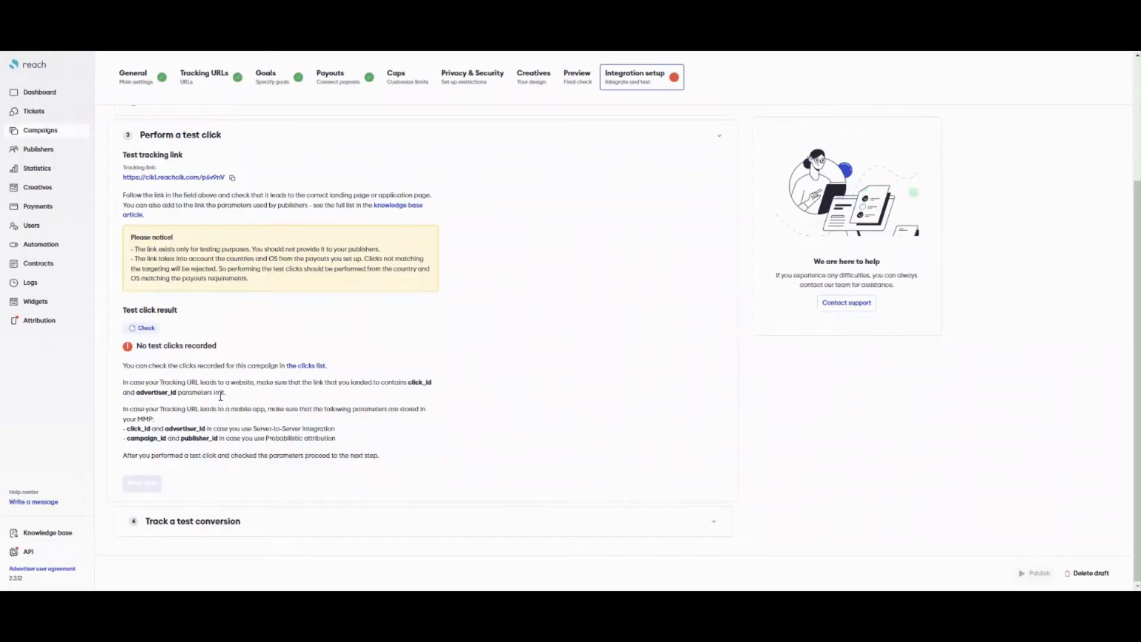
mouse_move(124, 316)
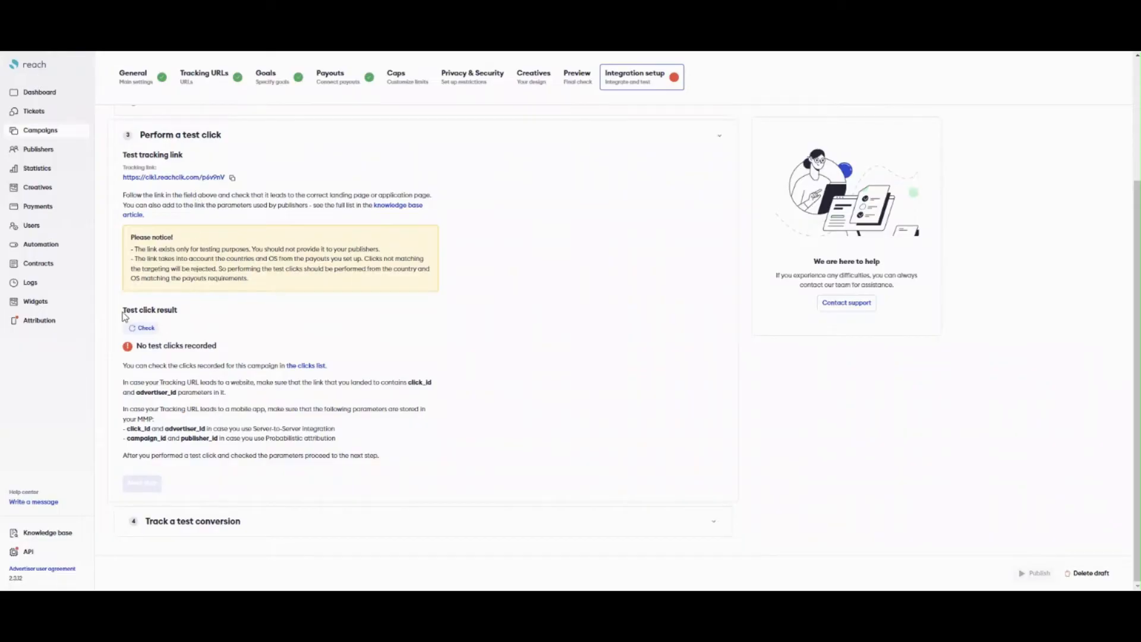
double_click(149, 309)
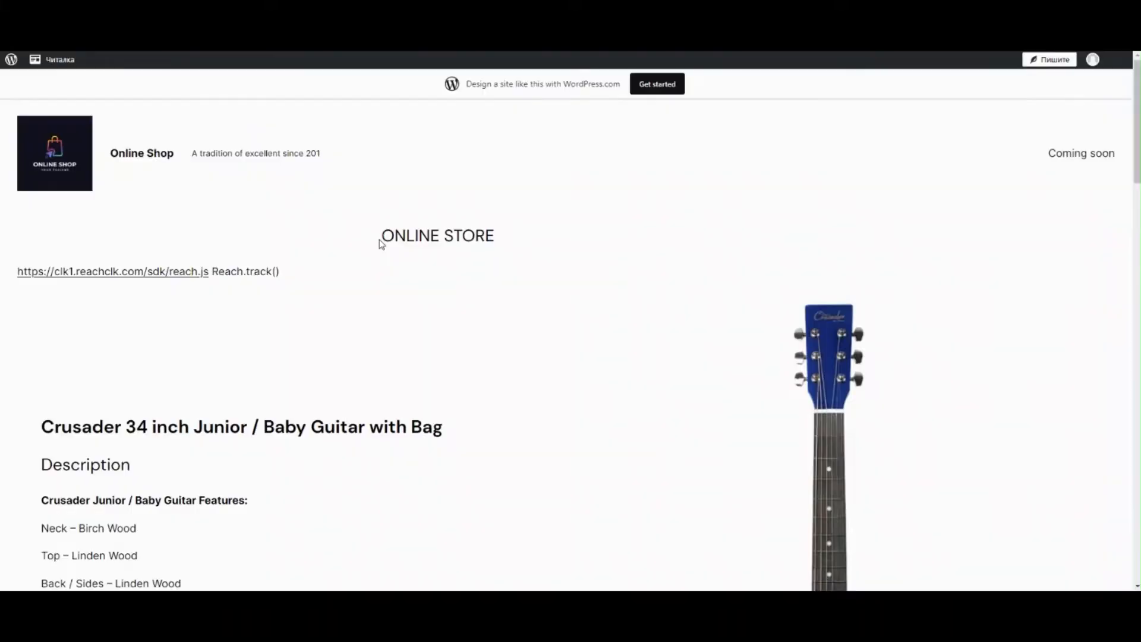
Buy the Crusader junior guitar and submit the card payment to reach the success page.
scroll(down, 3)
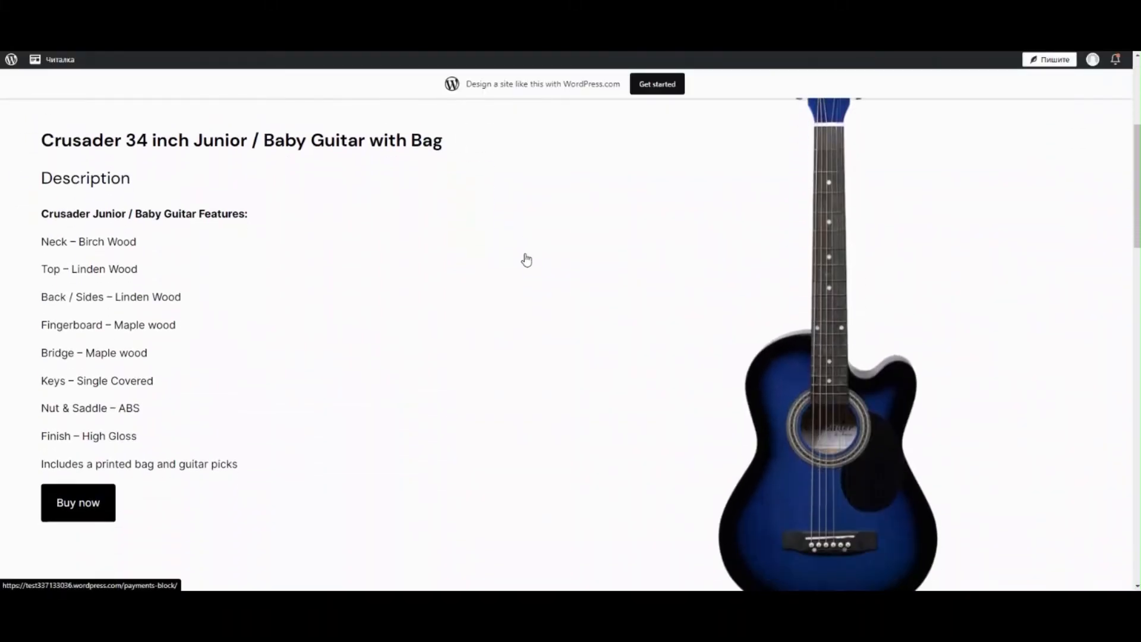
click(77, 502)
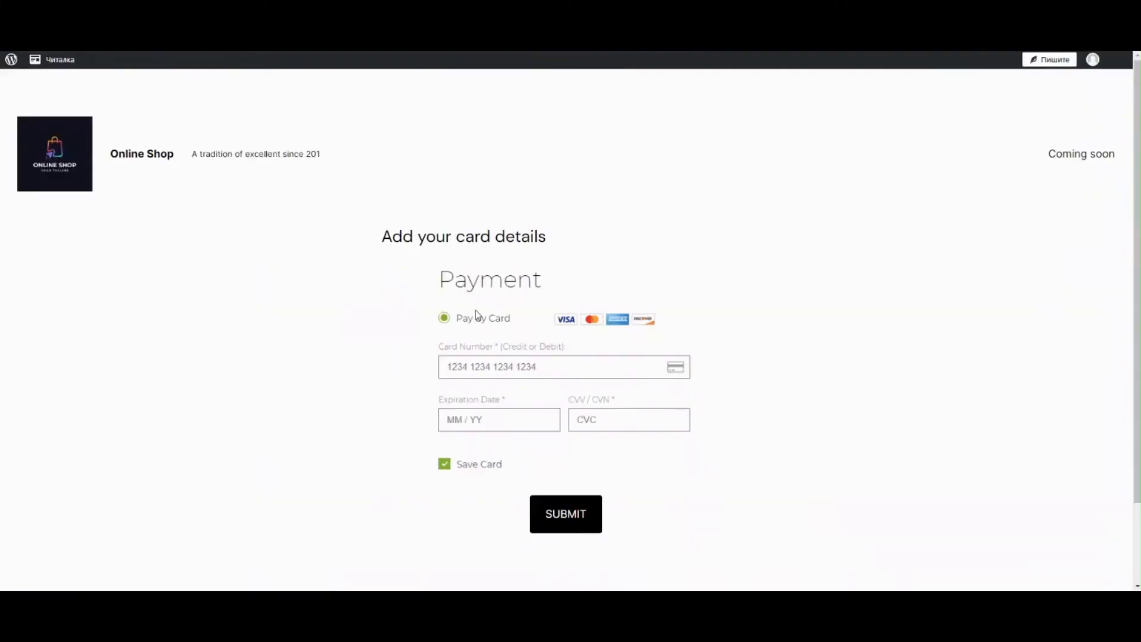
click(566, 513)
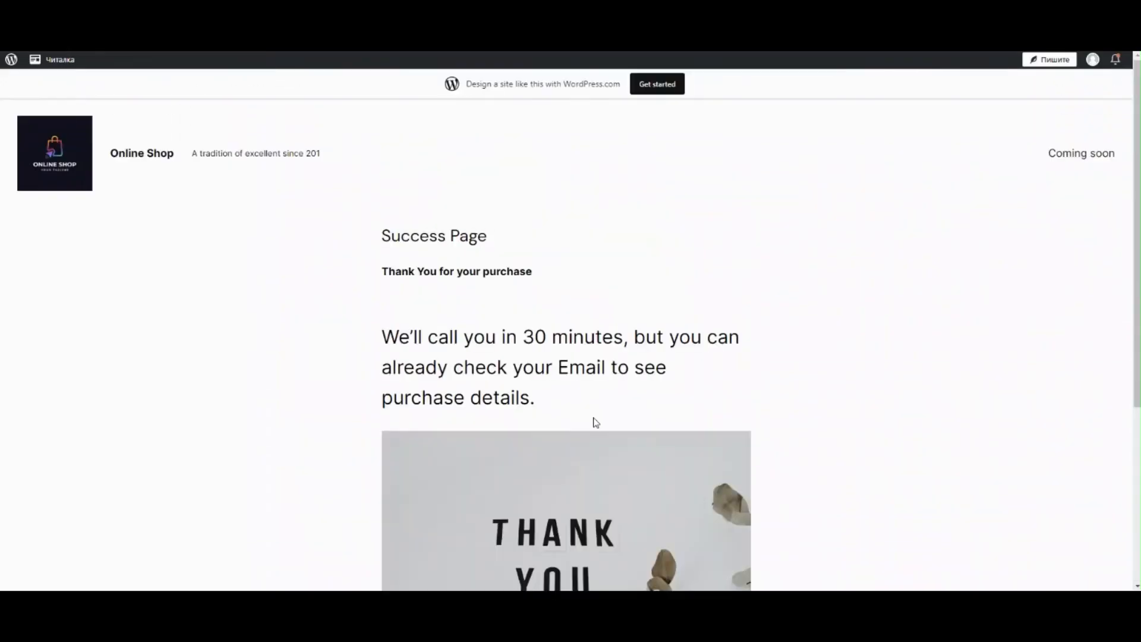
scroll(down, 3)
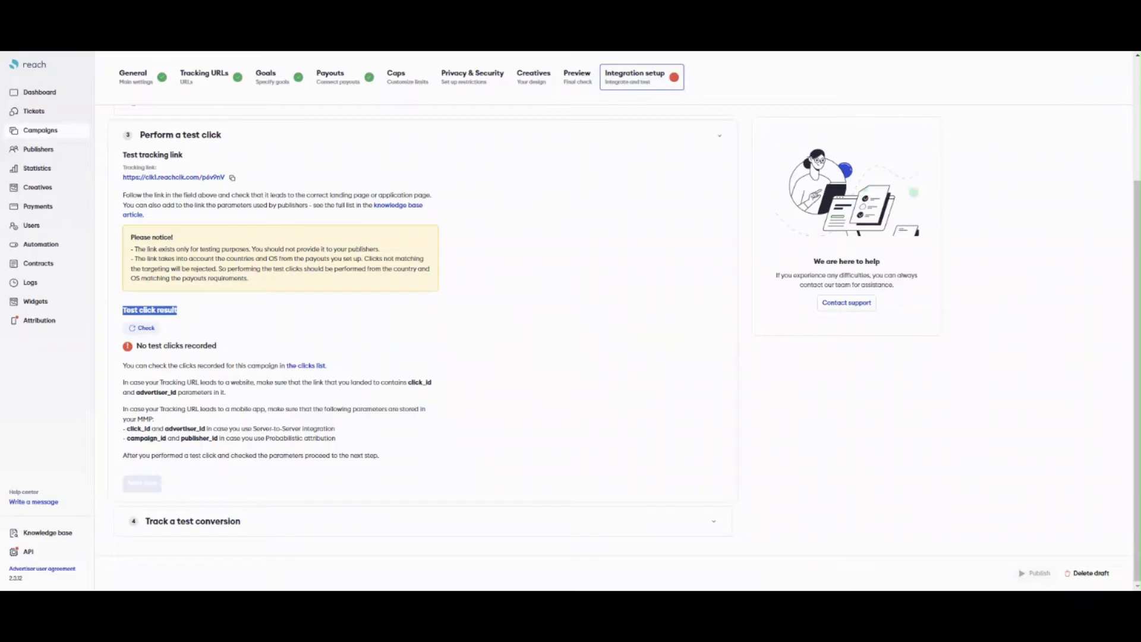
Confirm the test click is recorded and advance to the test conversion check.
click(141, 328)
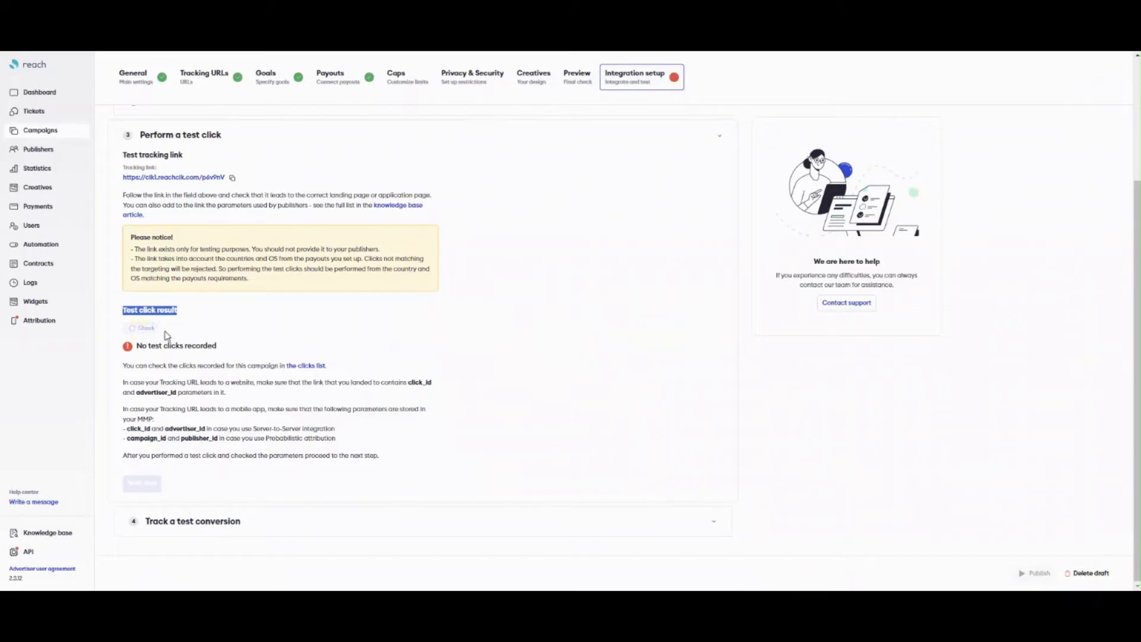
click(141, 328)
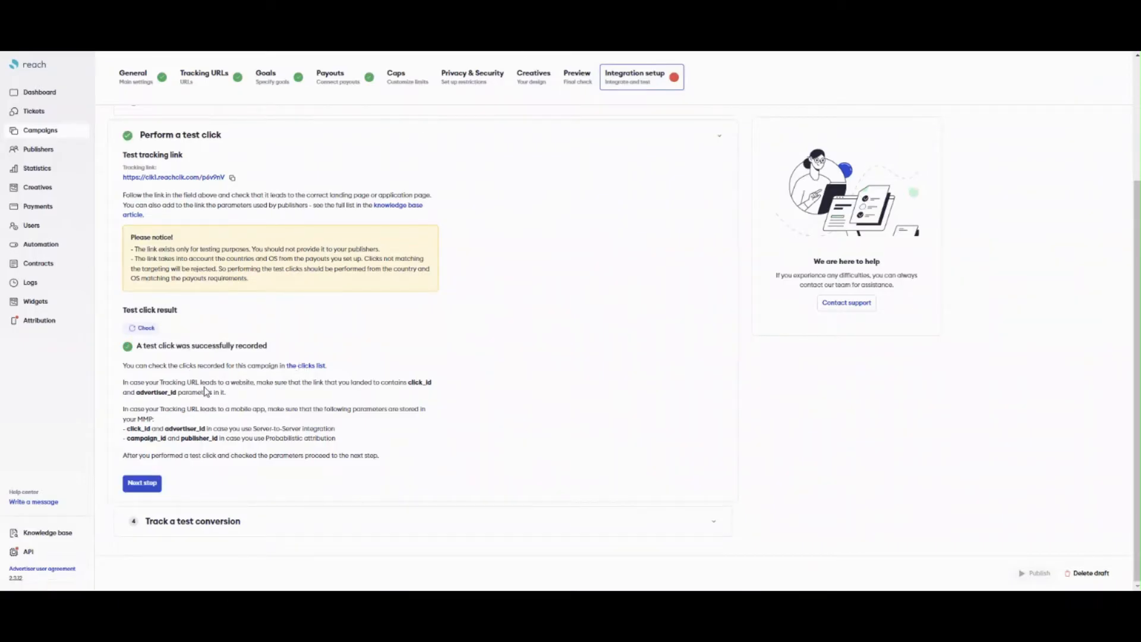
click(141, 483)
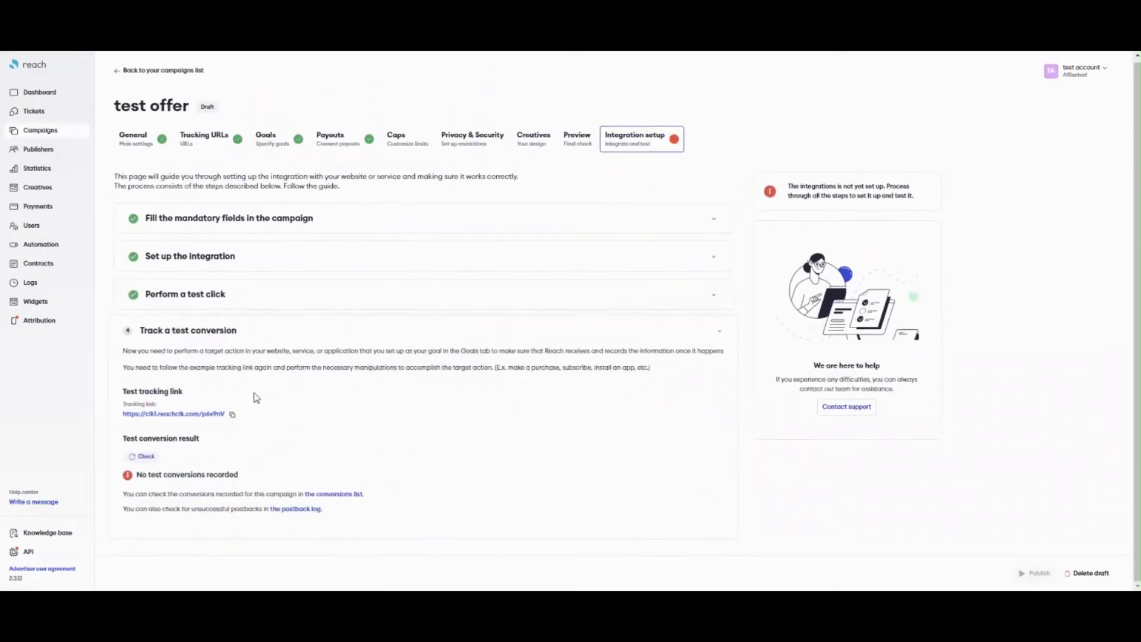
Confirm the test conversion is recorded, then publish 'test offer' via Ignore & publish so it becomes Active.
click(142, 456)
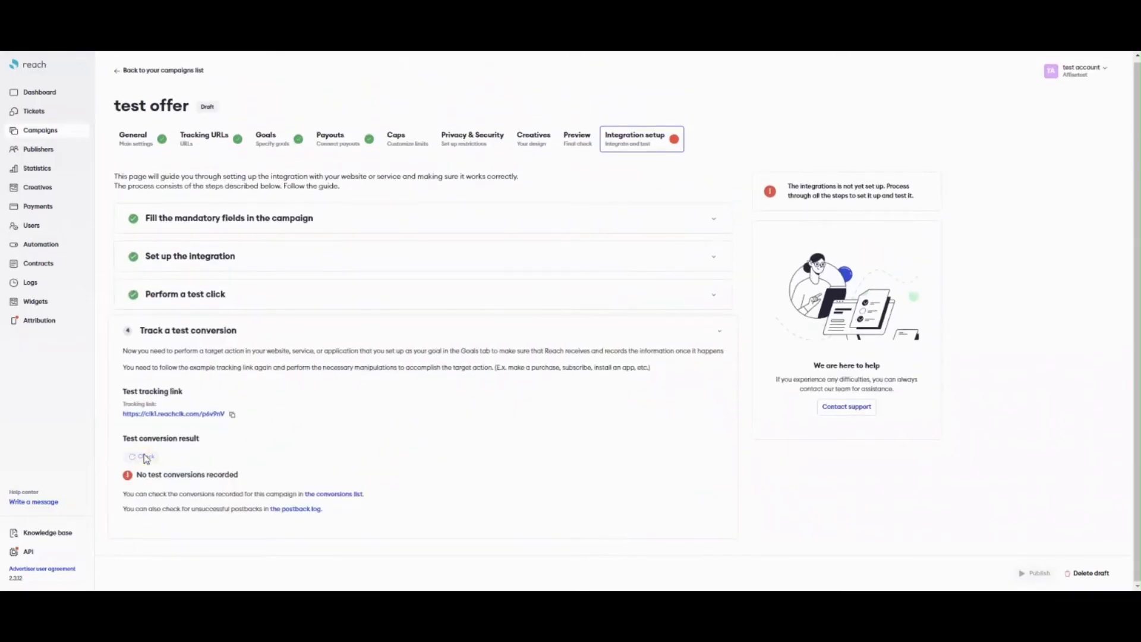
click(145, 456)
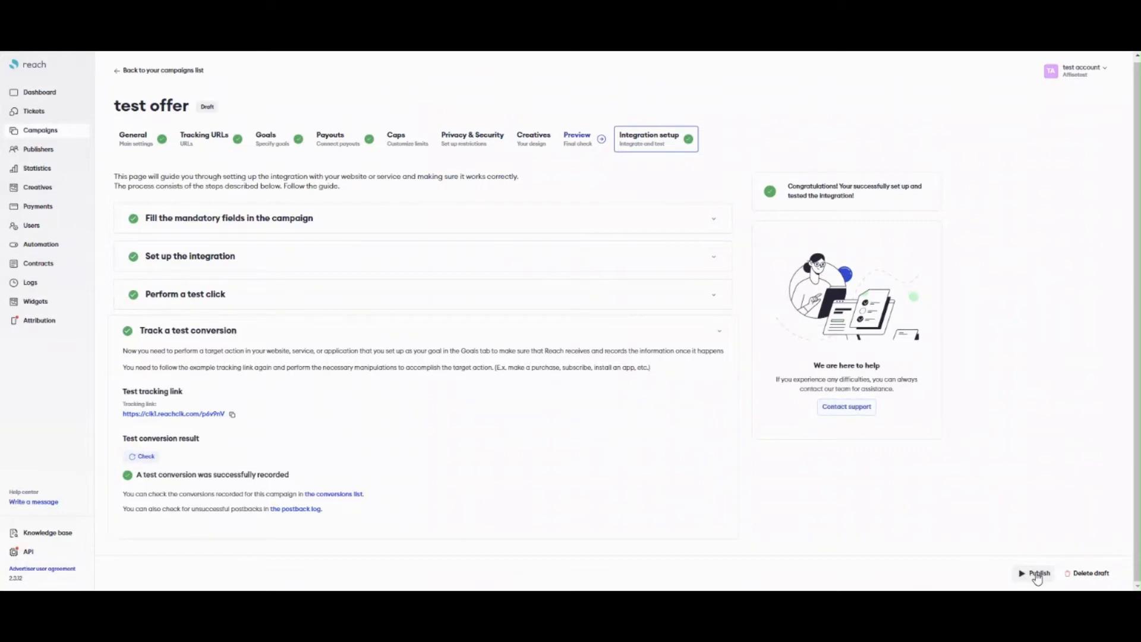
click(1039, 572)
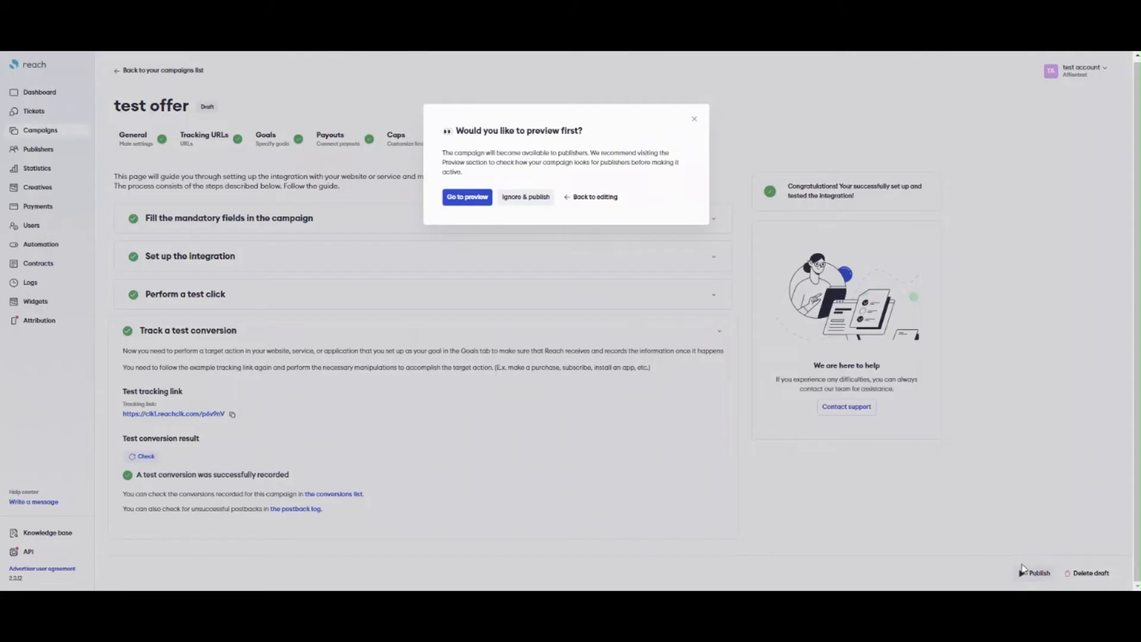
click(524, 196)
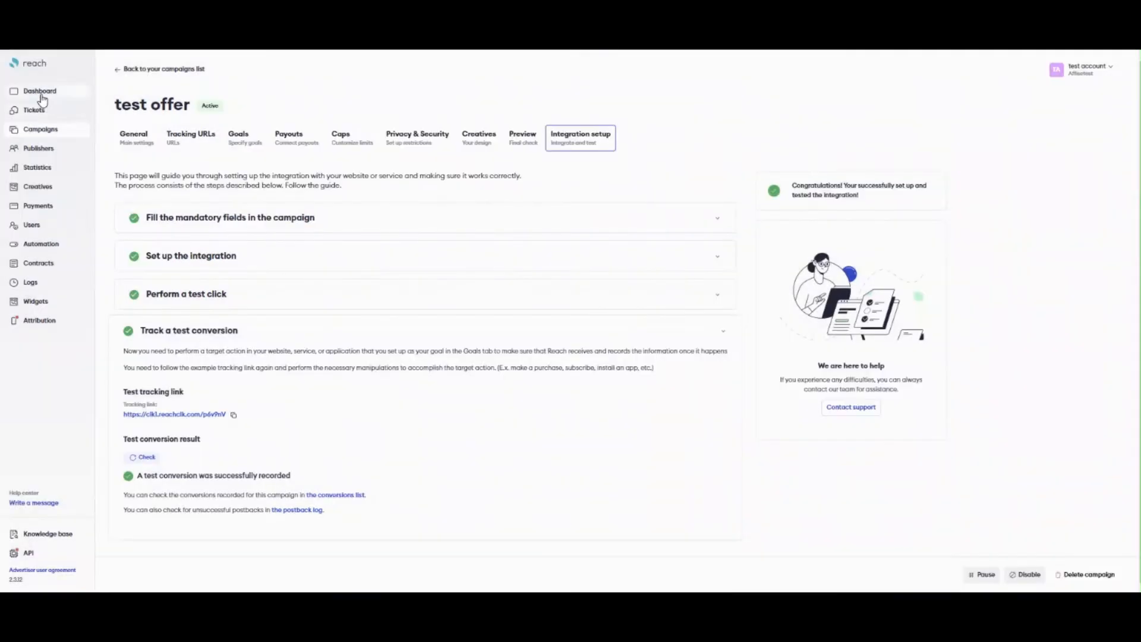
View the empty Publishers list, copy the Invite to Reach link, then switch to Explore all publishers.
click(40, 128)
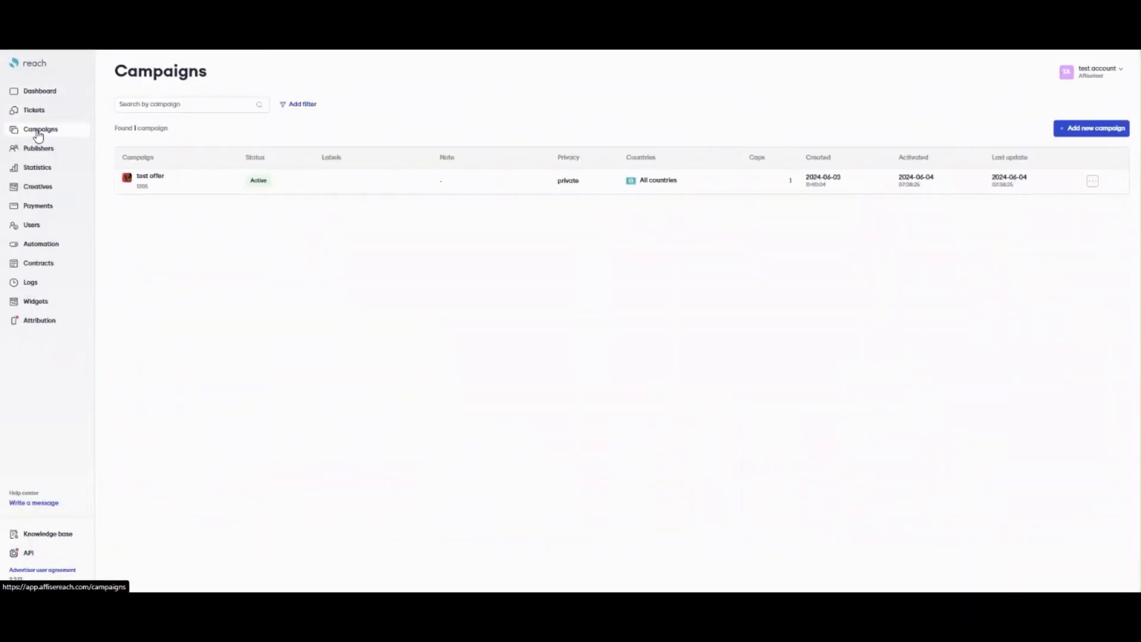
mouse_move(38, 148)
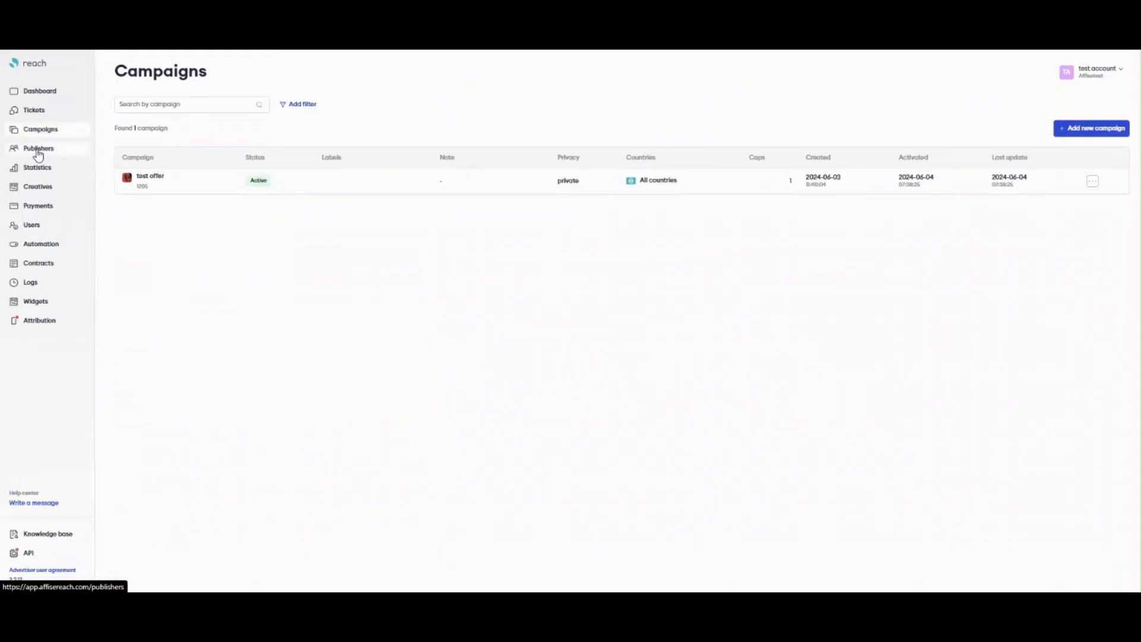
click(38, 149)
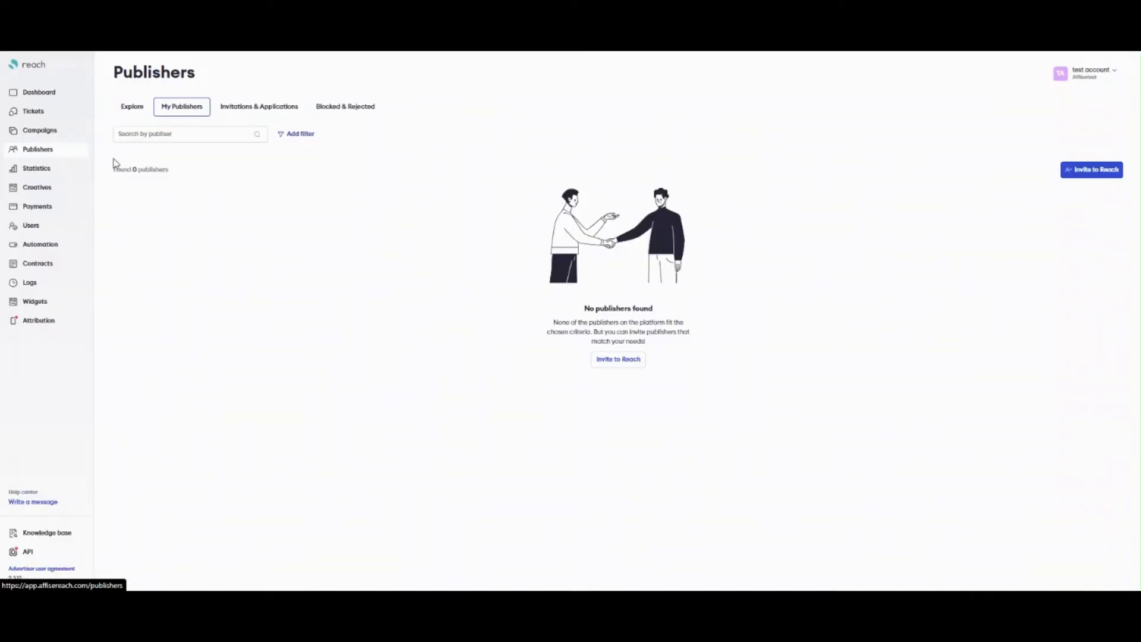
mouse_move(1052, 183)
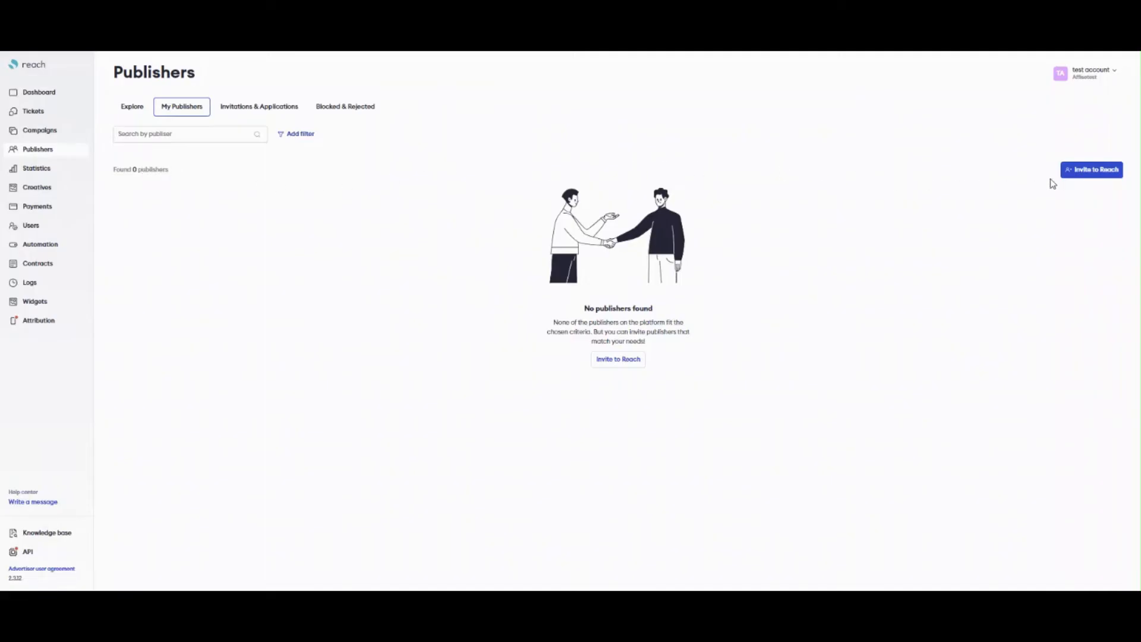
click(1091, 169)
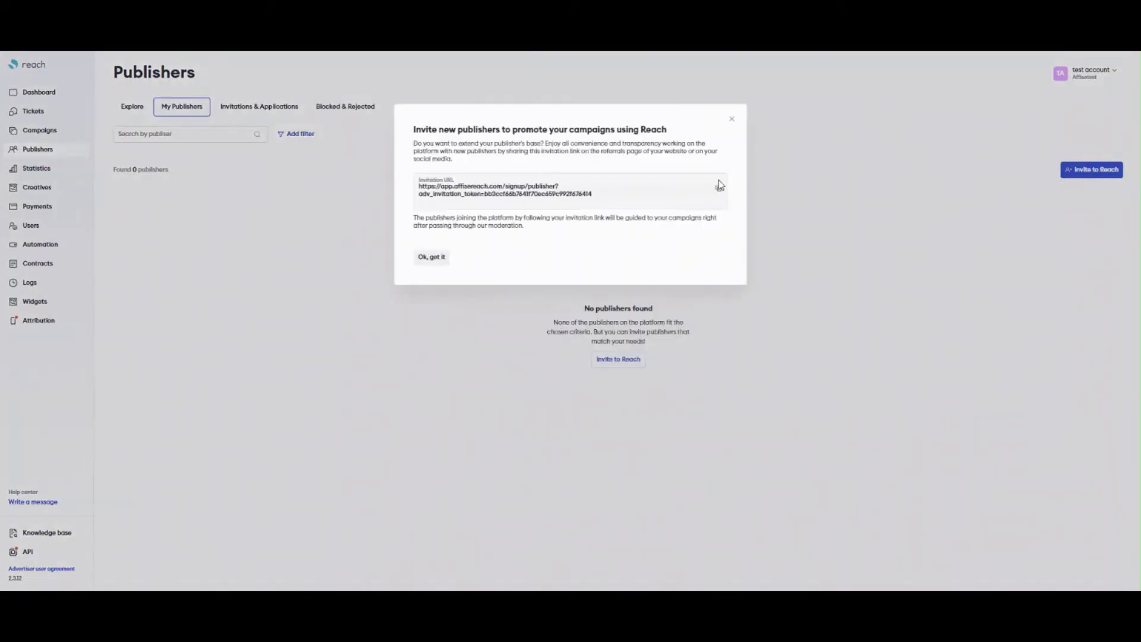
click(719, 191)
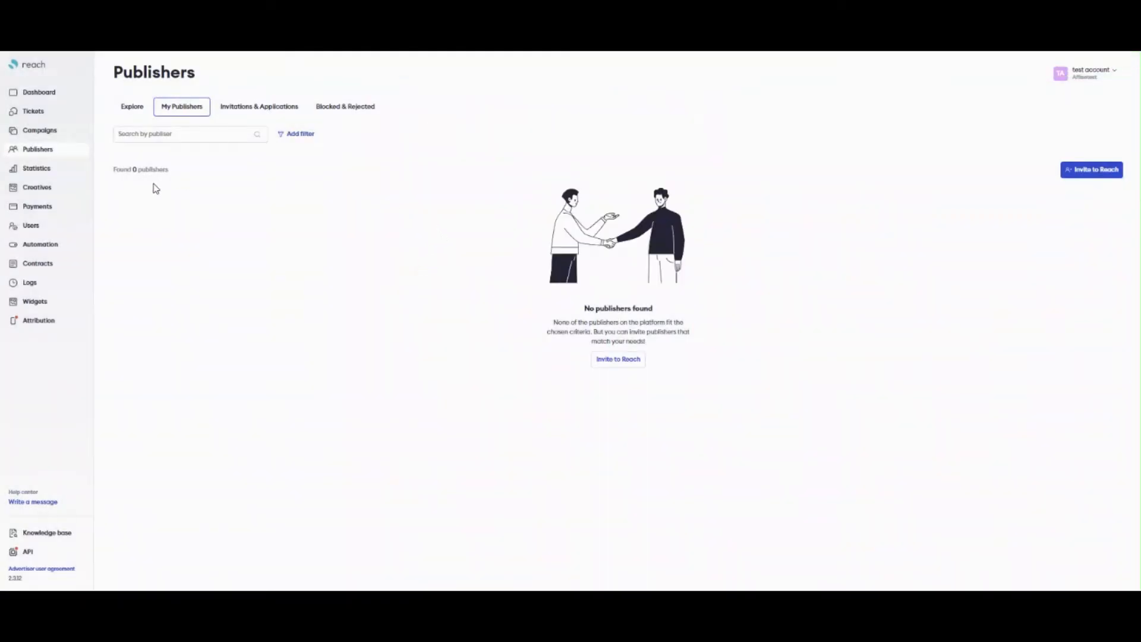
click(1091, 170)
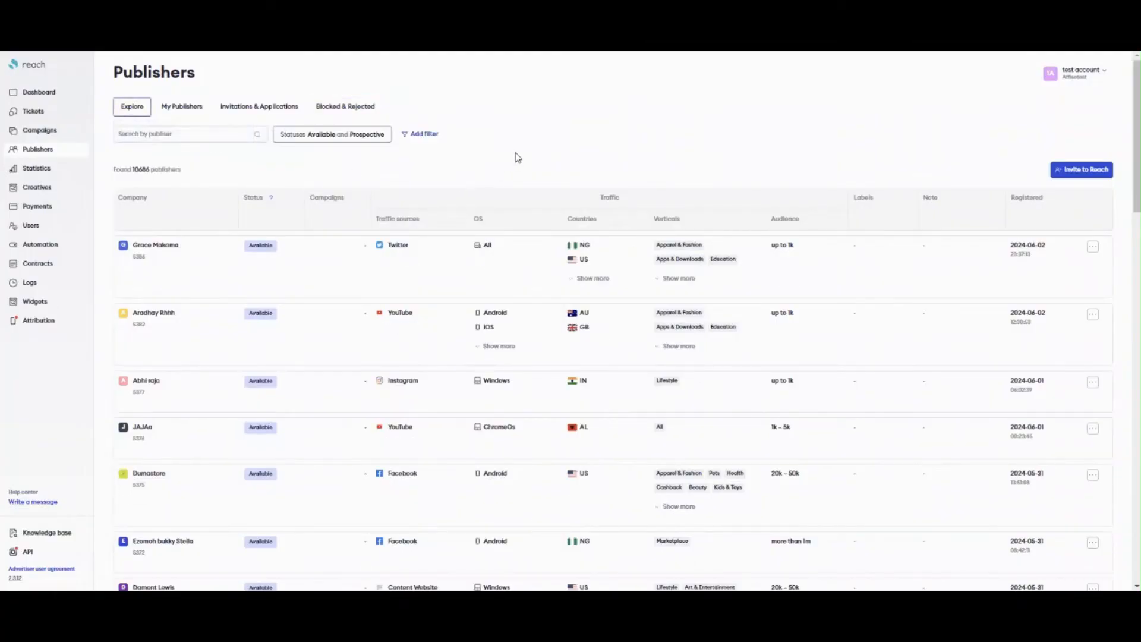
Keep only Available status and browse the Verticals, OS and Traffic sources filters without applying any.
scroll(down, 3)
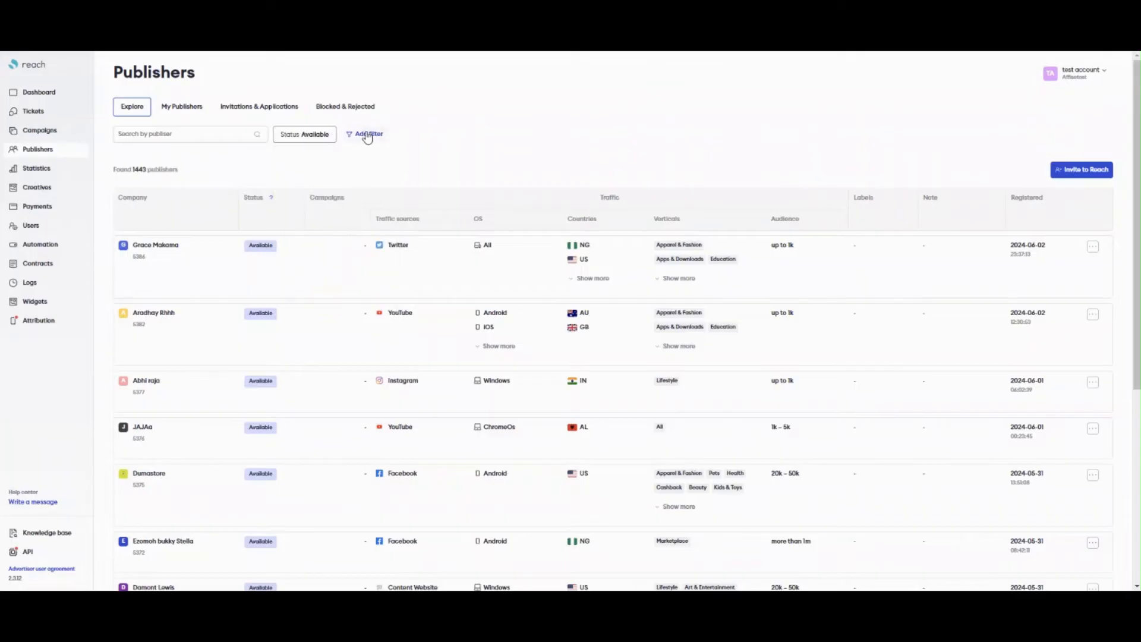
click(365, 134)
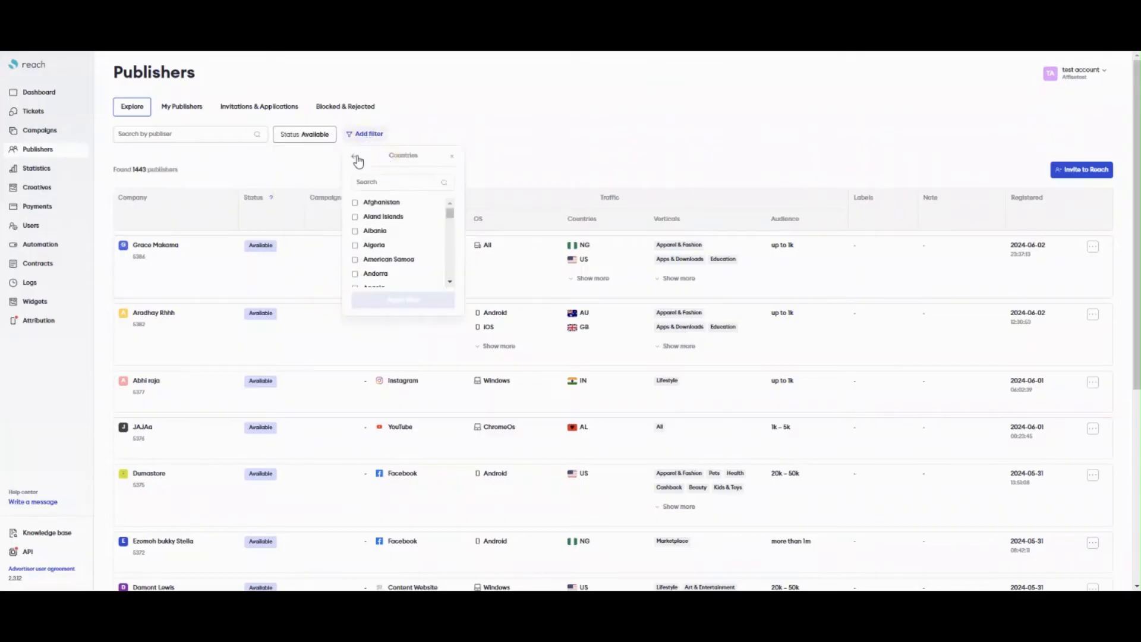
click(354, 157)
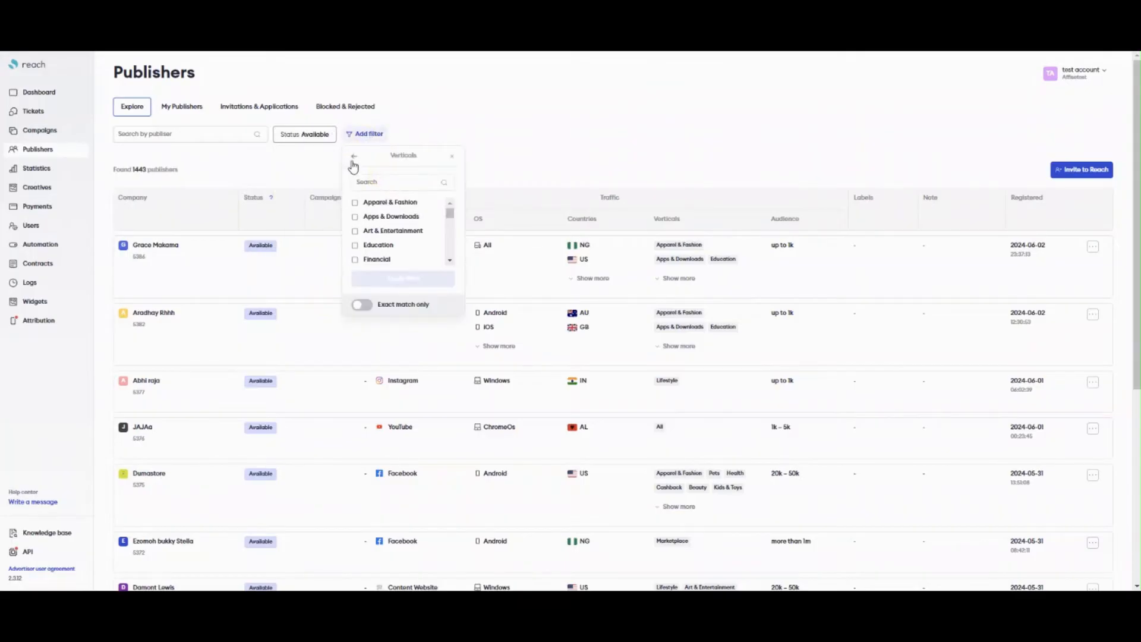
click(354, 156)
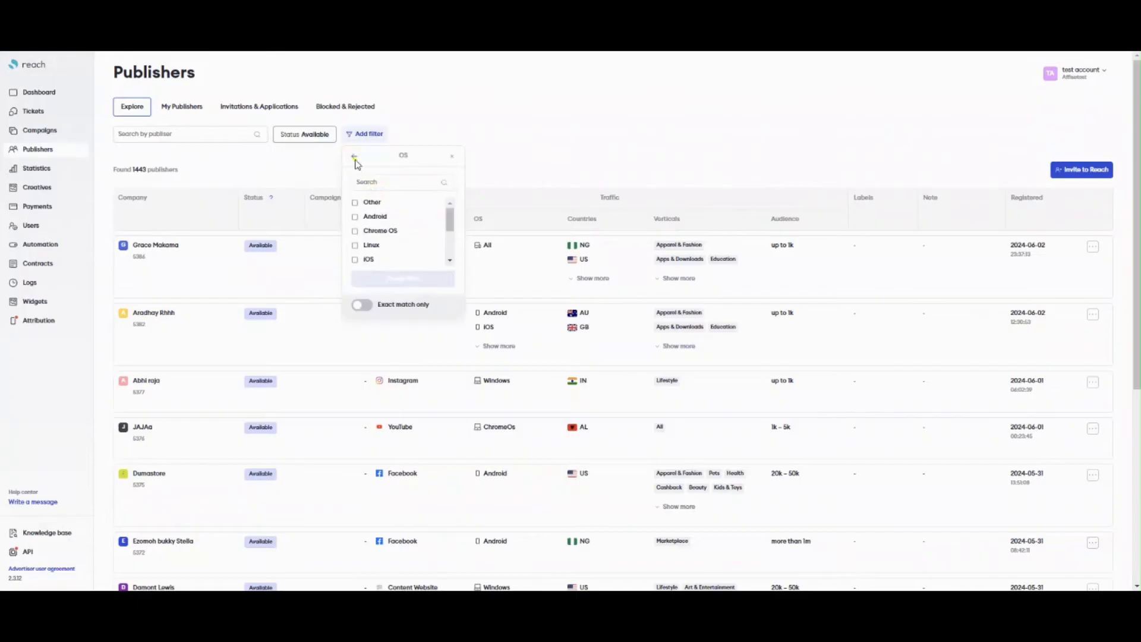
click(354, 158)
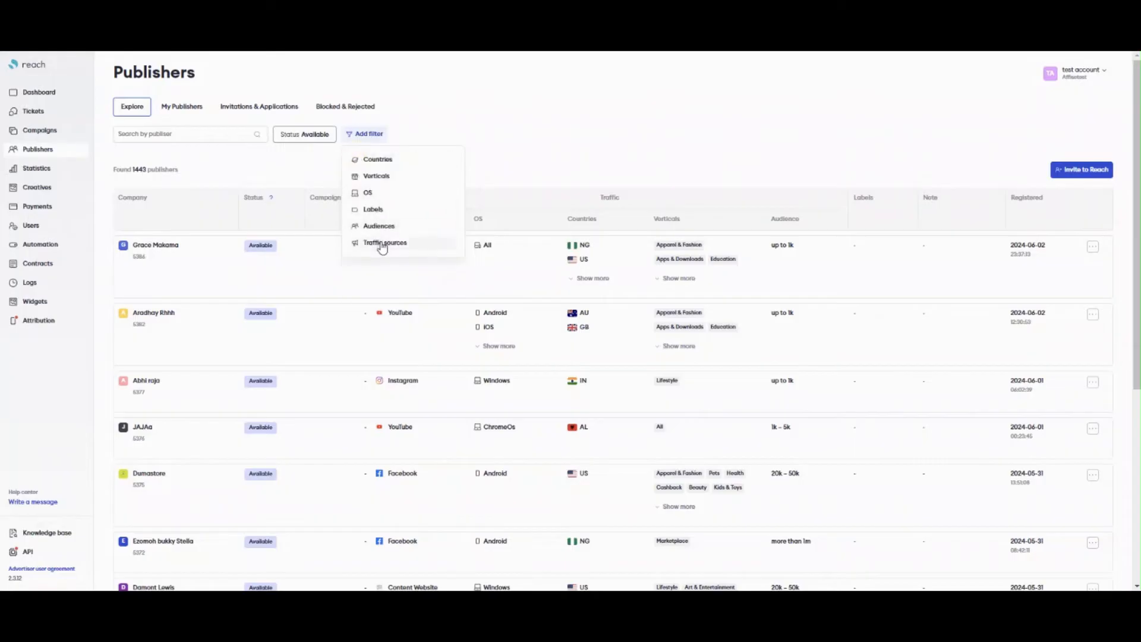
click(384, 242)
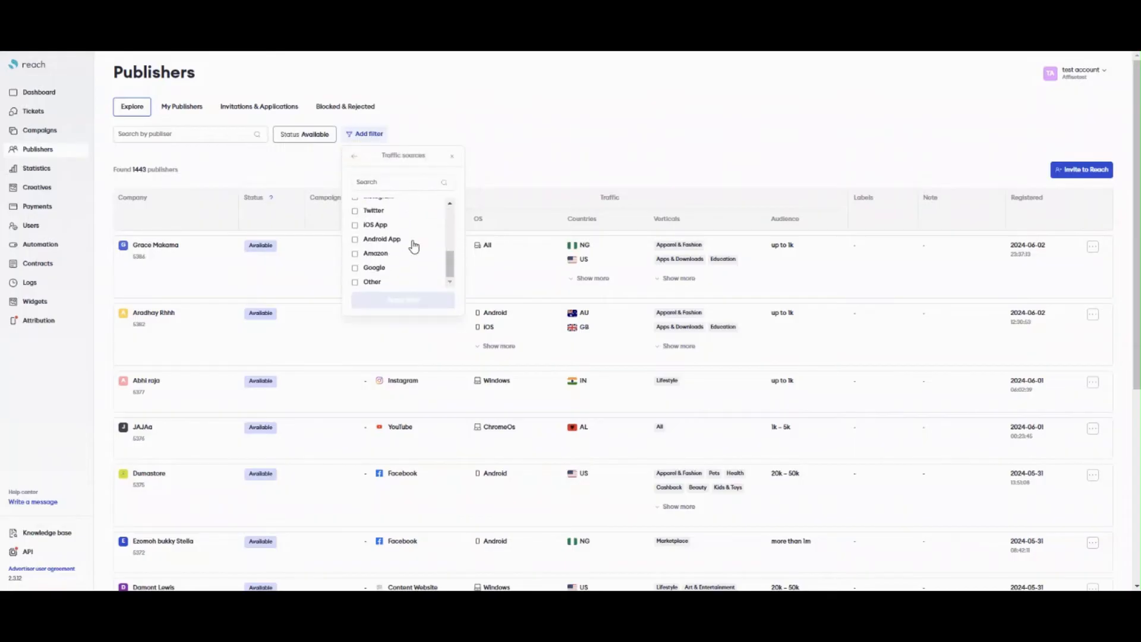
click(354, 155)
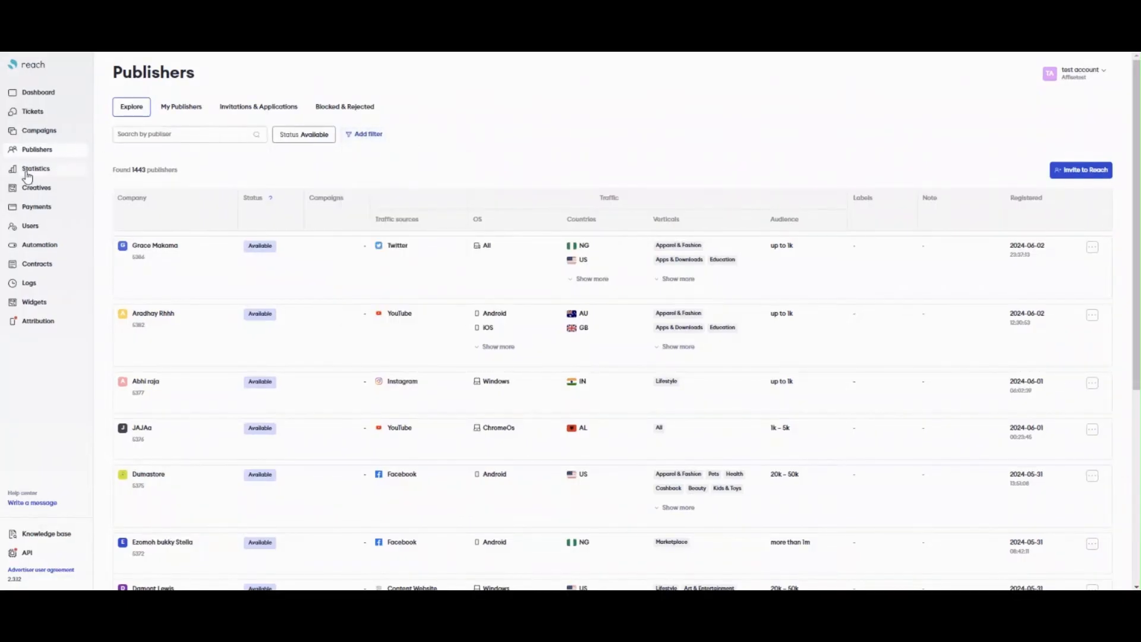
Browse the Campaigns, Countries, Goals, Creatives, Devices and Publishers statistics presets for 05/28–06/04/2024.
click(36, 167)
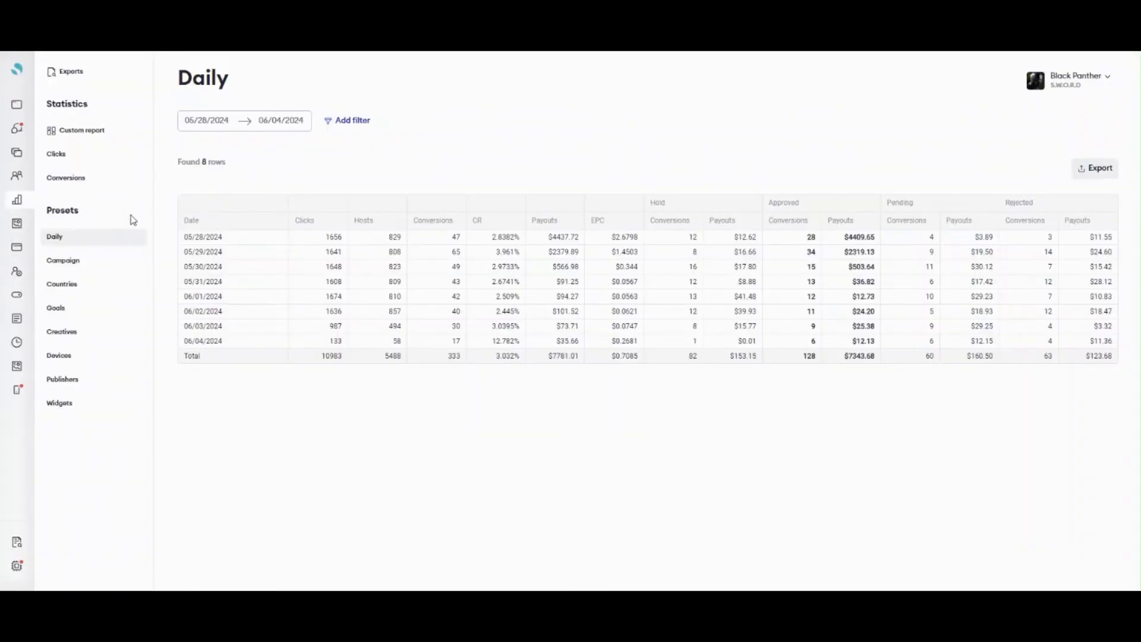
mouse_move(85, 354)
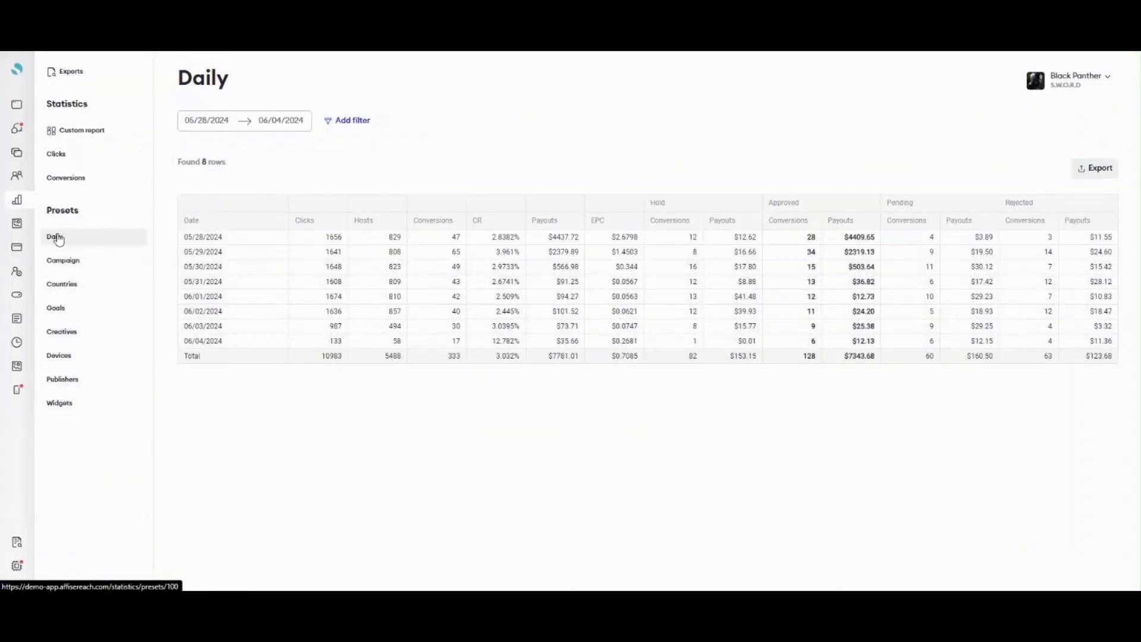
mouse_move(341, 182)
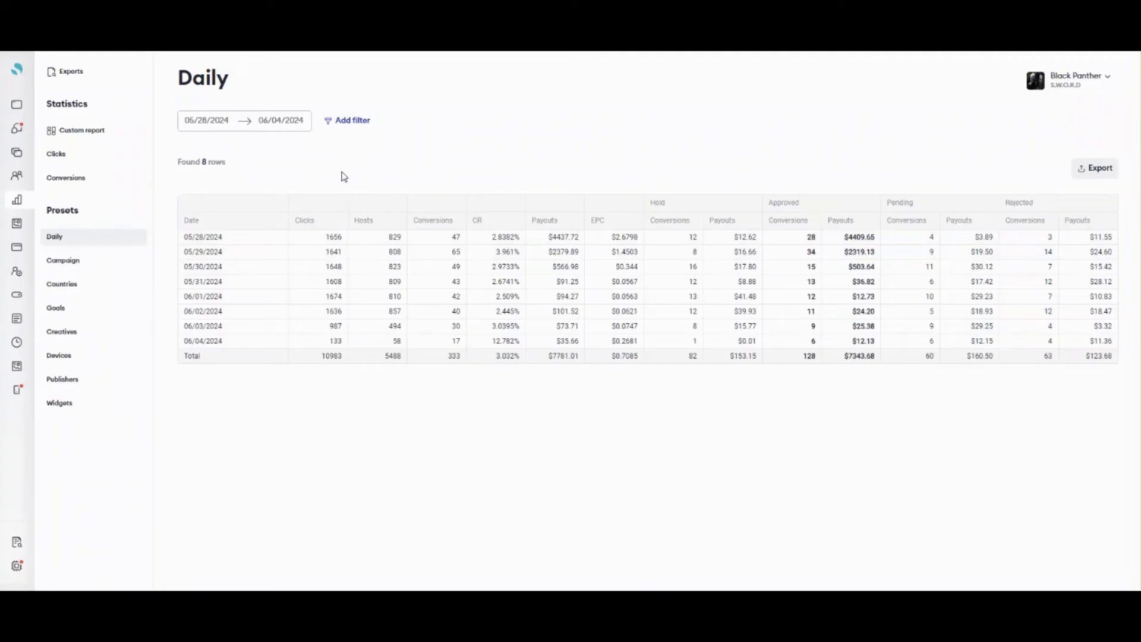
click(63, 260)
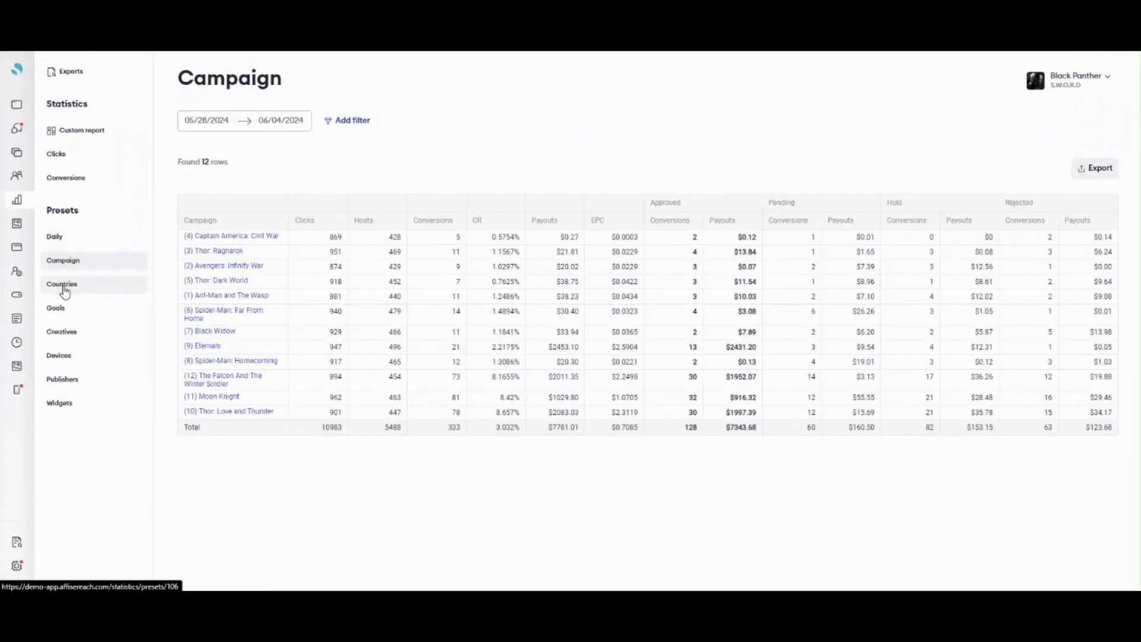
click(60, 284)
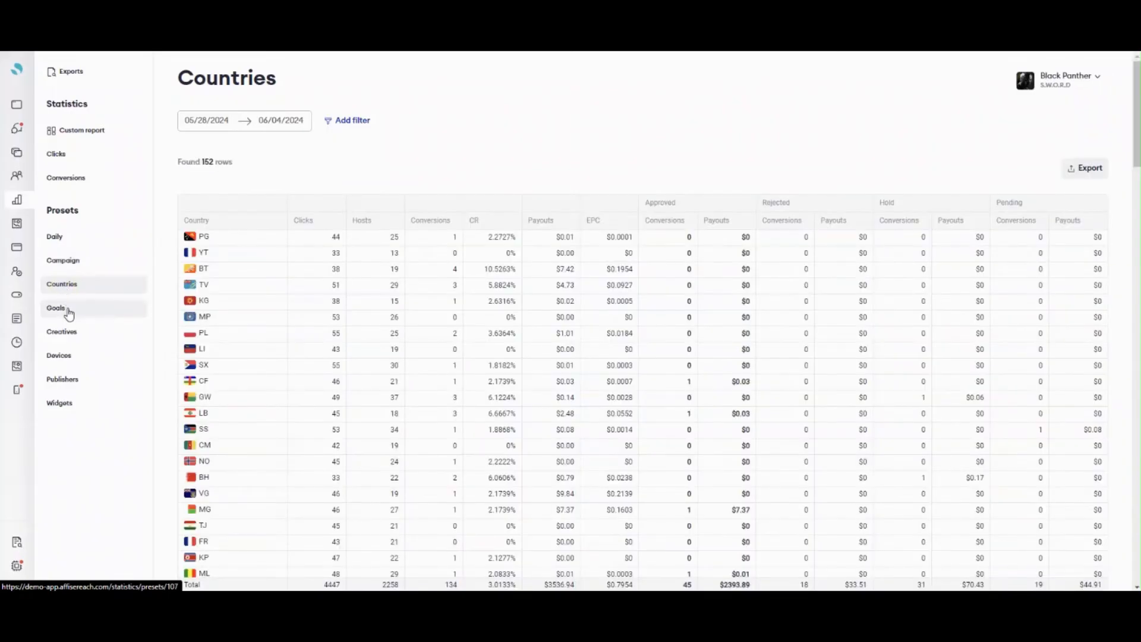
click(56, 307)
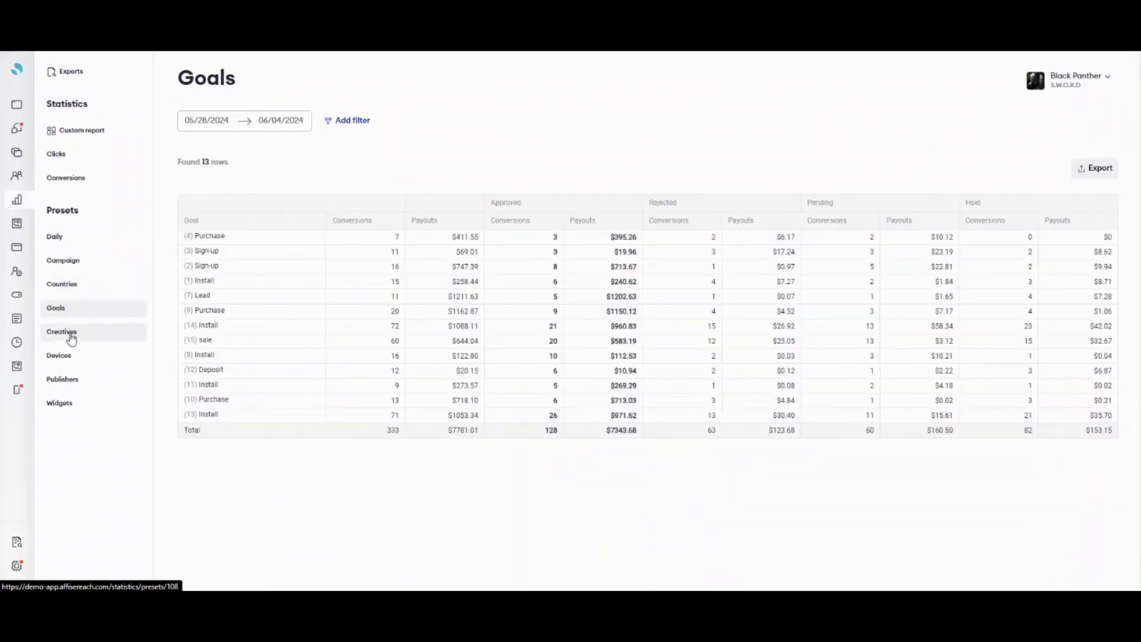
click(61, 332)
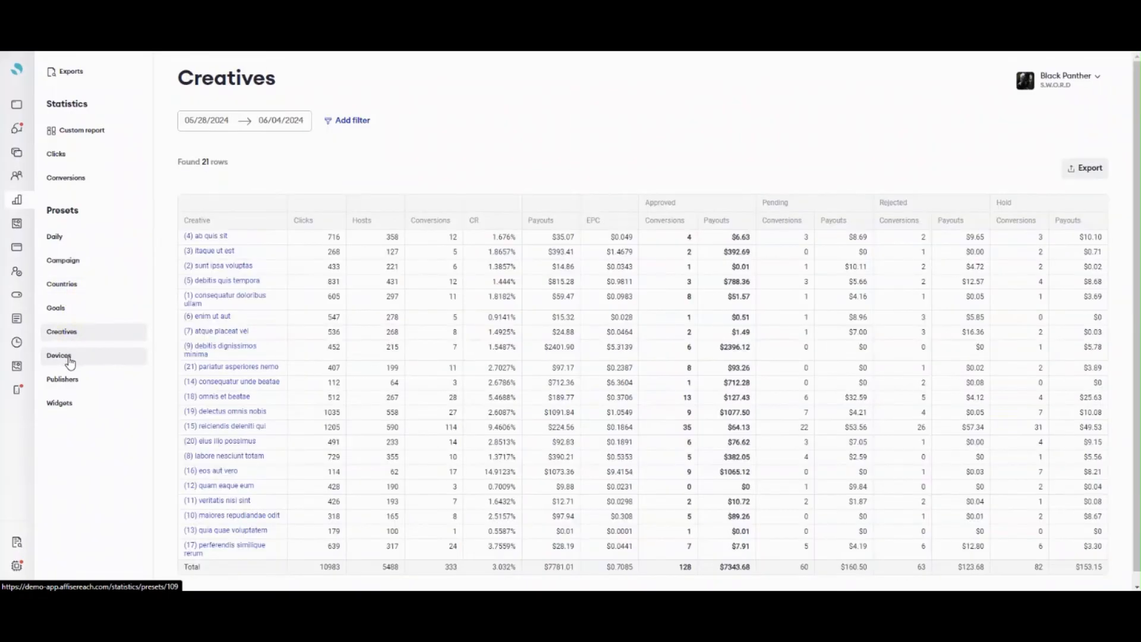
click(58, 355)
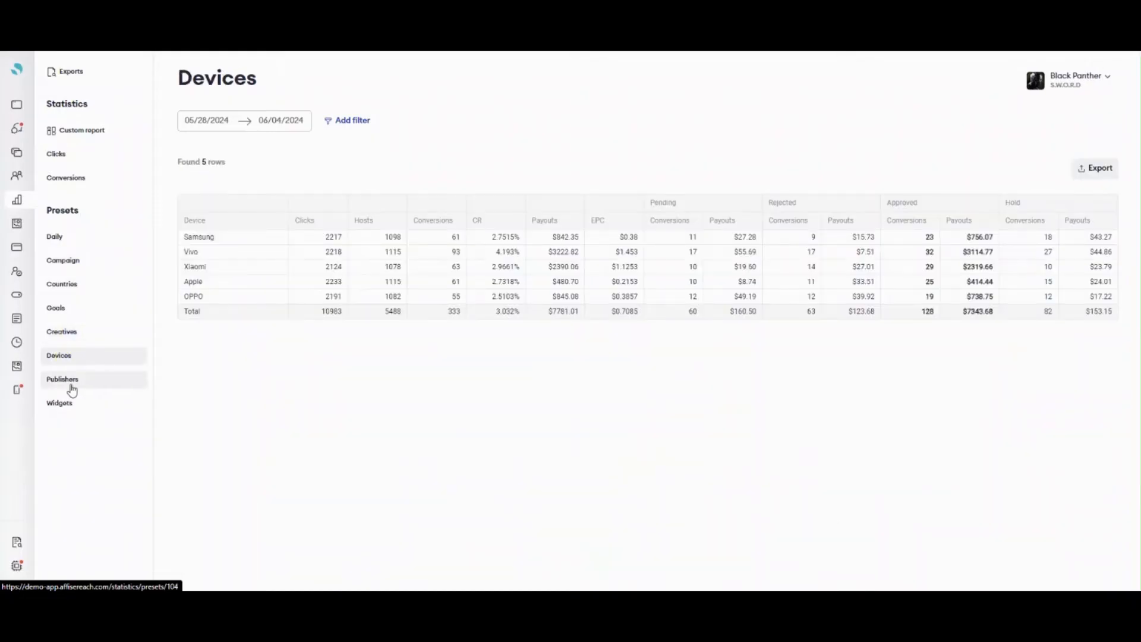
click(59, 403)
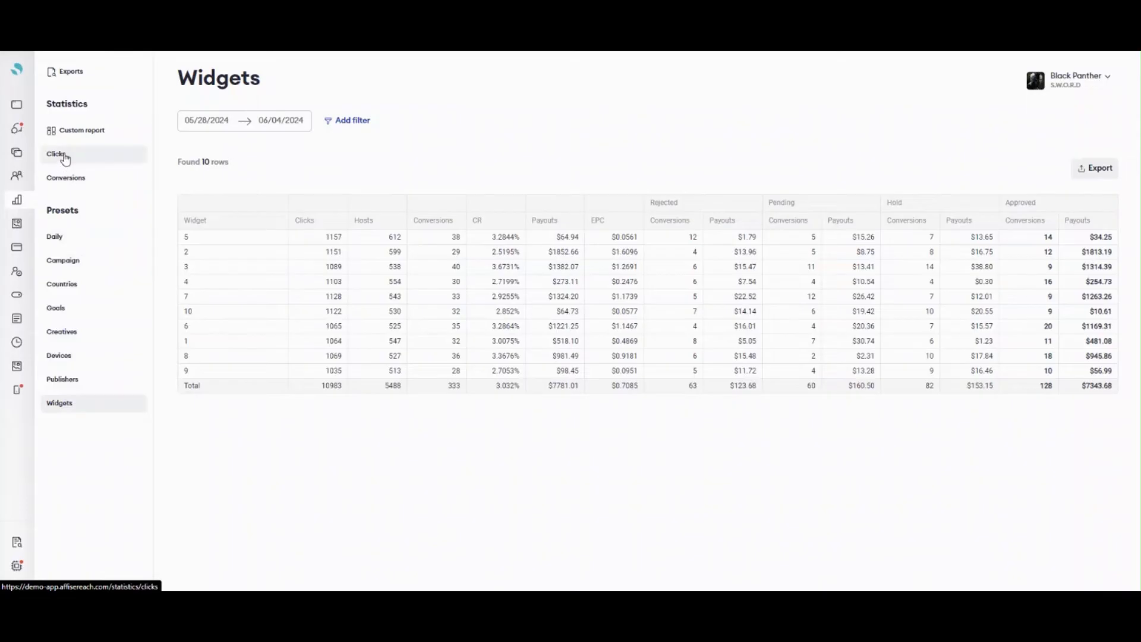
Browse the Clicks log of 10,983 clicks across its columns, then move to the Conversions log.
click(56, 153)
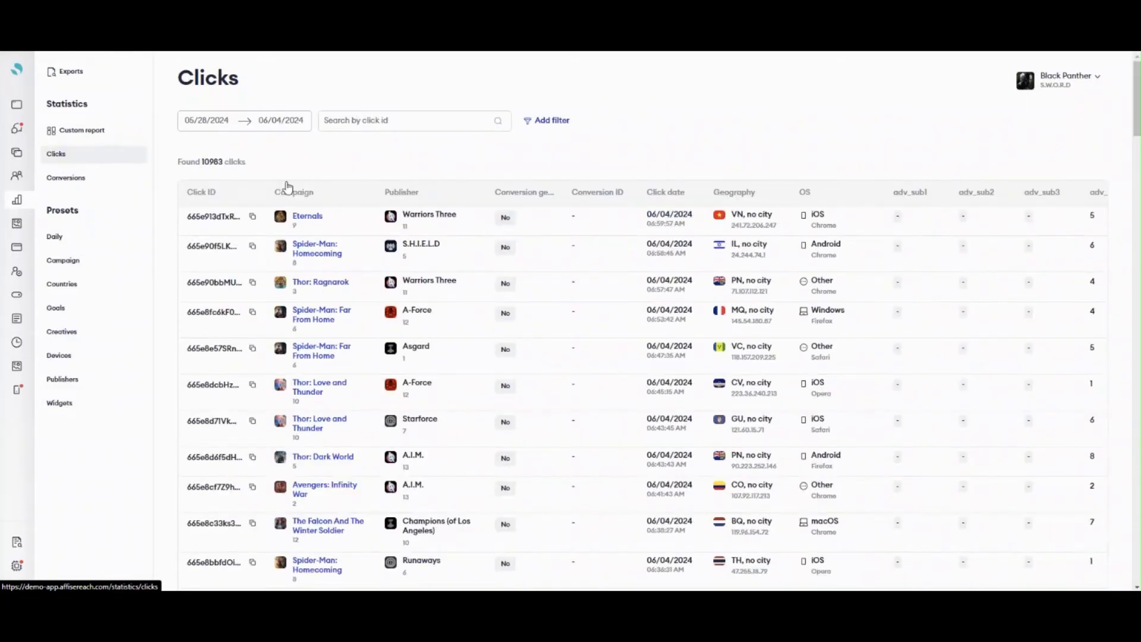
mouse_move(481, 296)
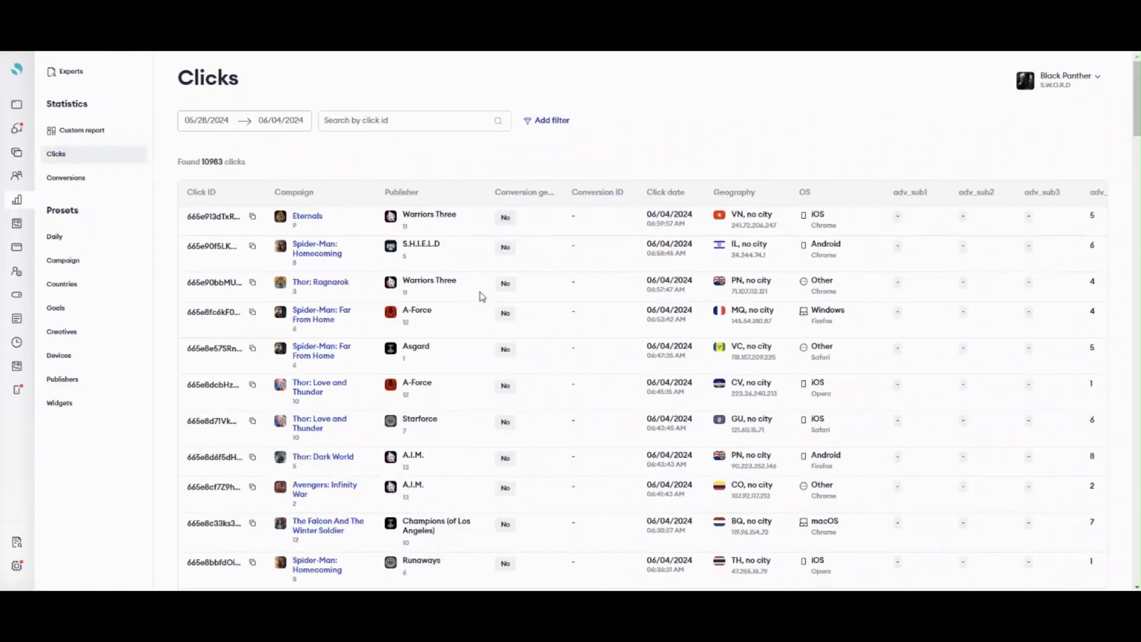
scroll(right, 3)
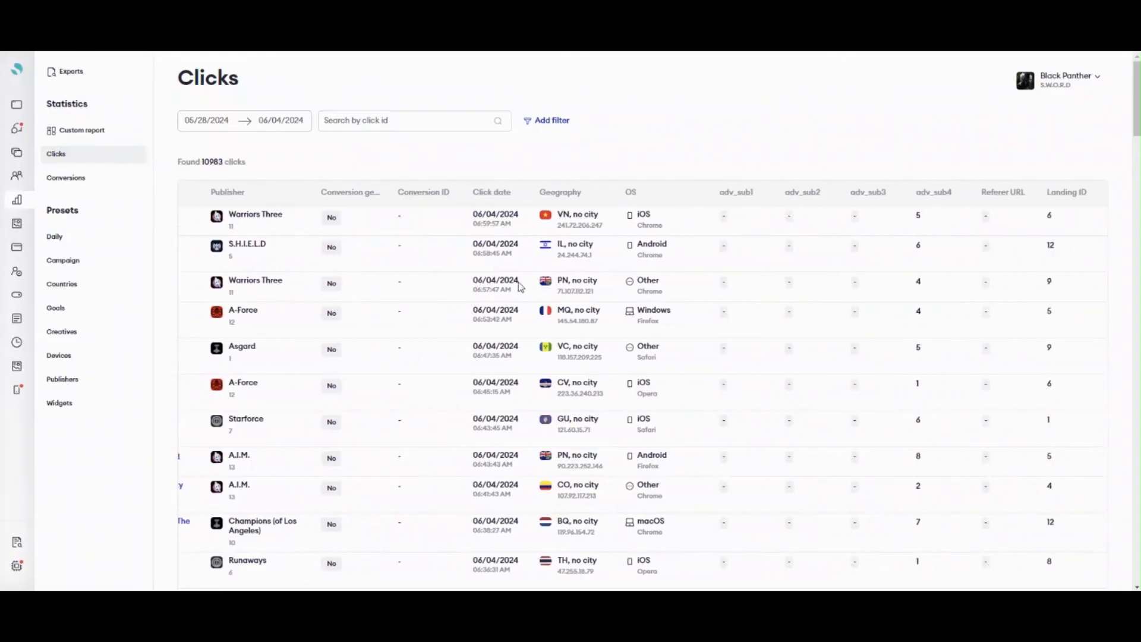
scroll(right, 3)
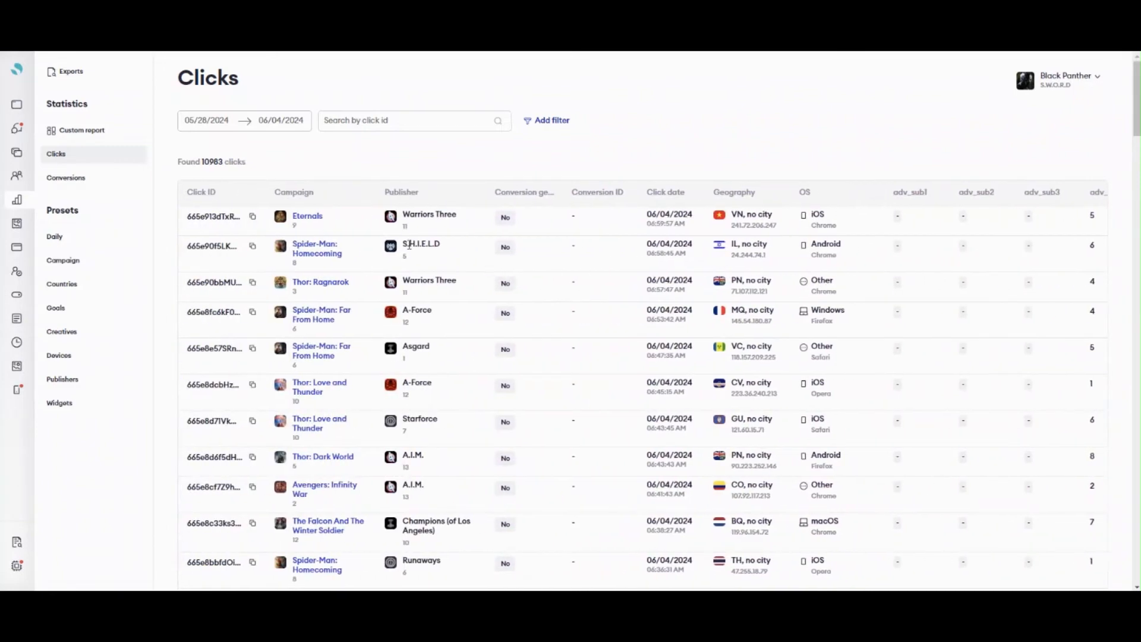
click(65, 177)
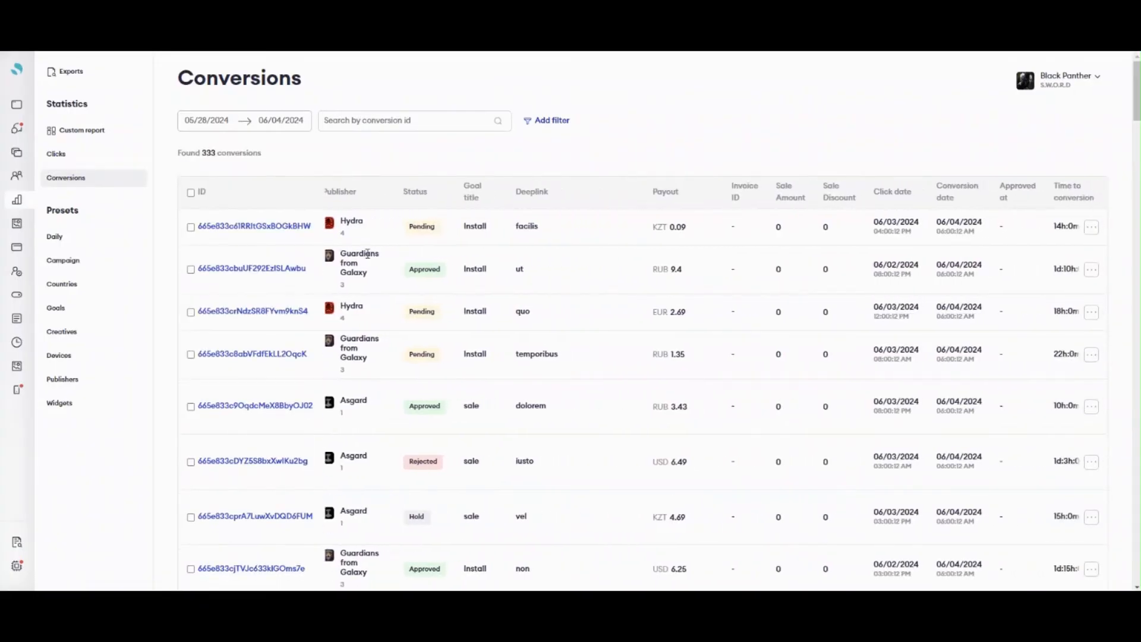
Scroll the 333-conversion log across its status, payout, geography, device and custom-field columns.
scroll(right, 3)
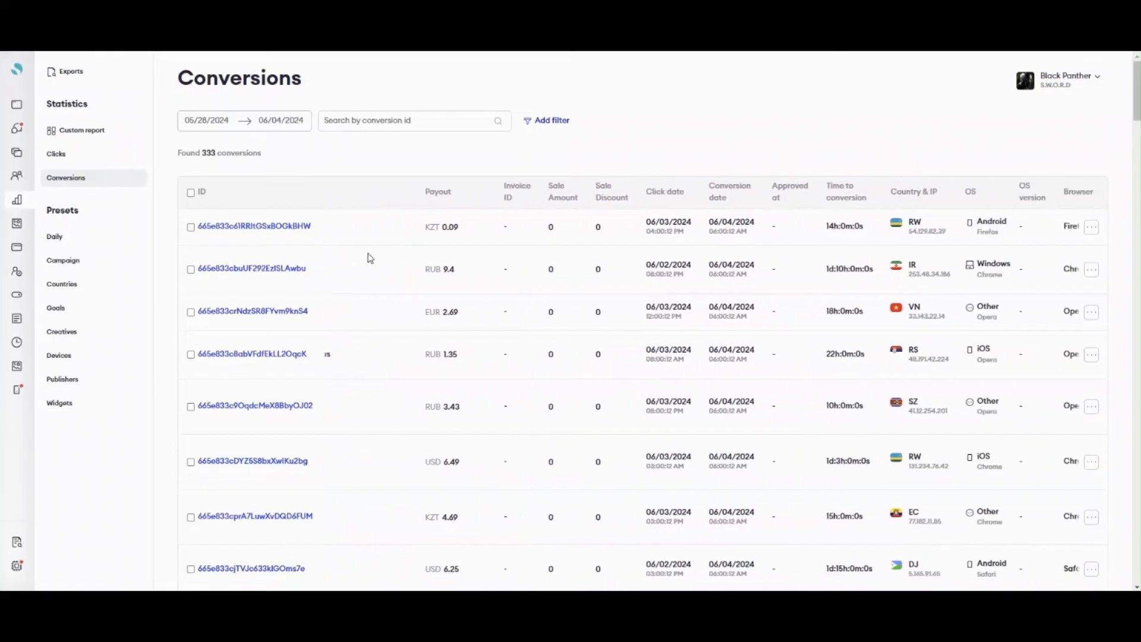
scroll(right, 3)
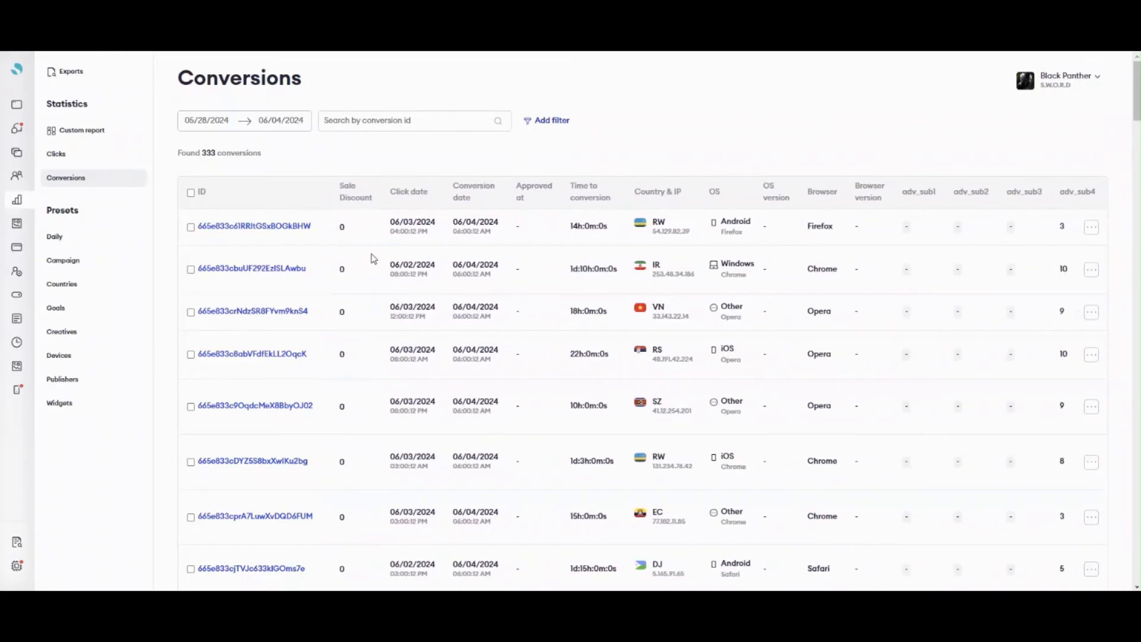
scroll(right, 3)
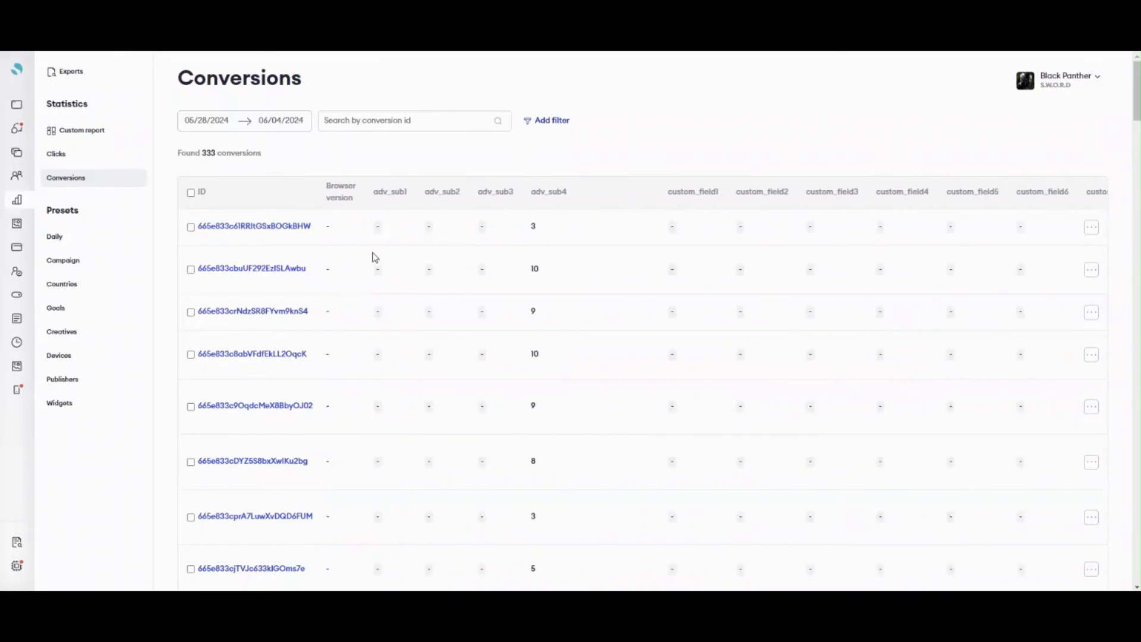
scroll(right, 3)
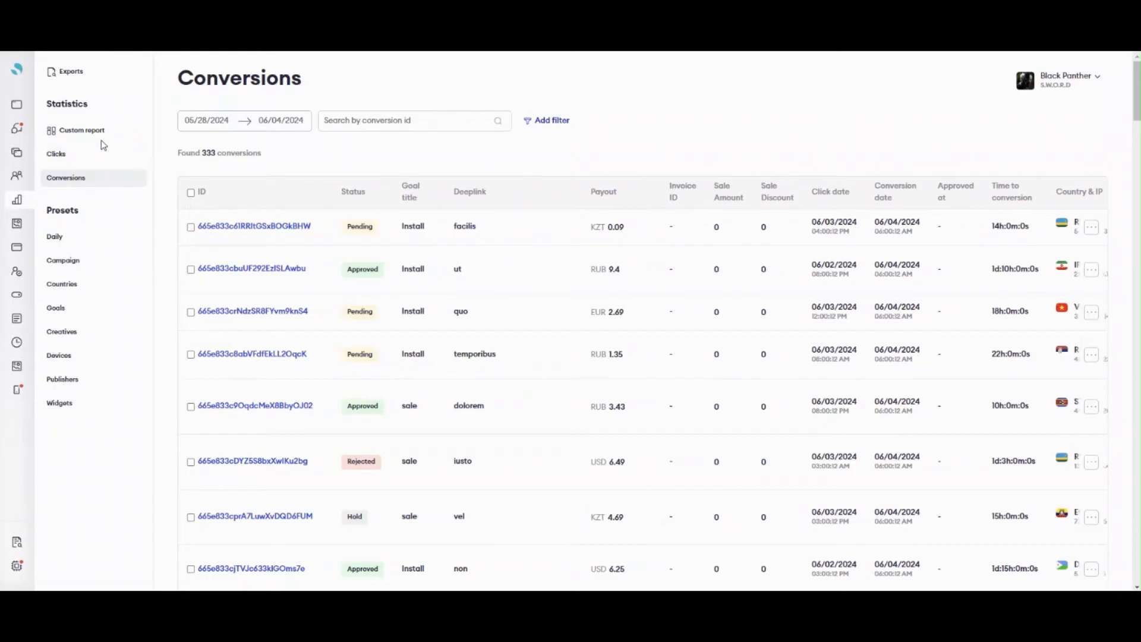
Build a custom report with Date rows, Publisher column groups and Clicks, Conversions, Payouts attributes.
click(82, 129)
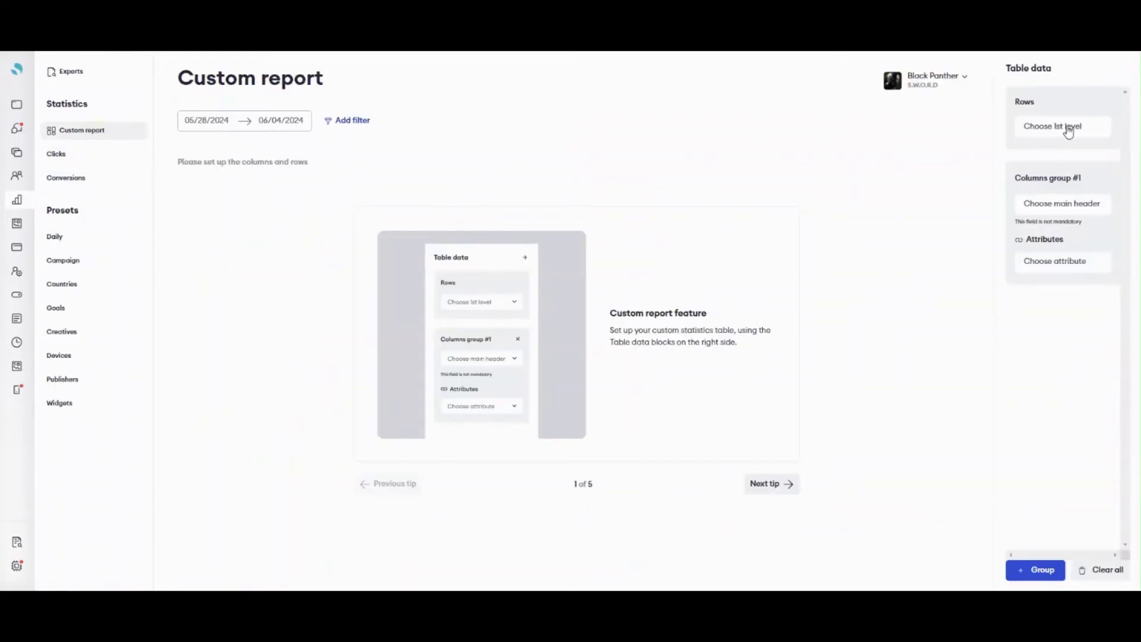
click(1061, 126)
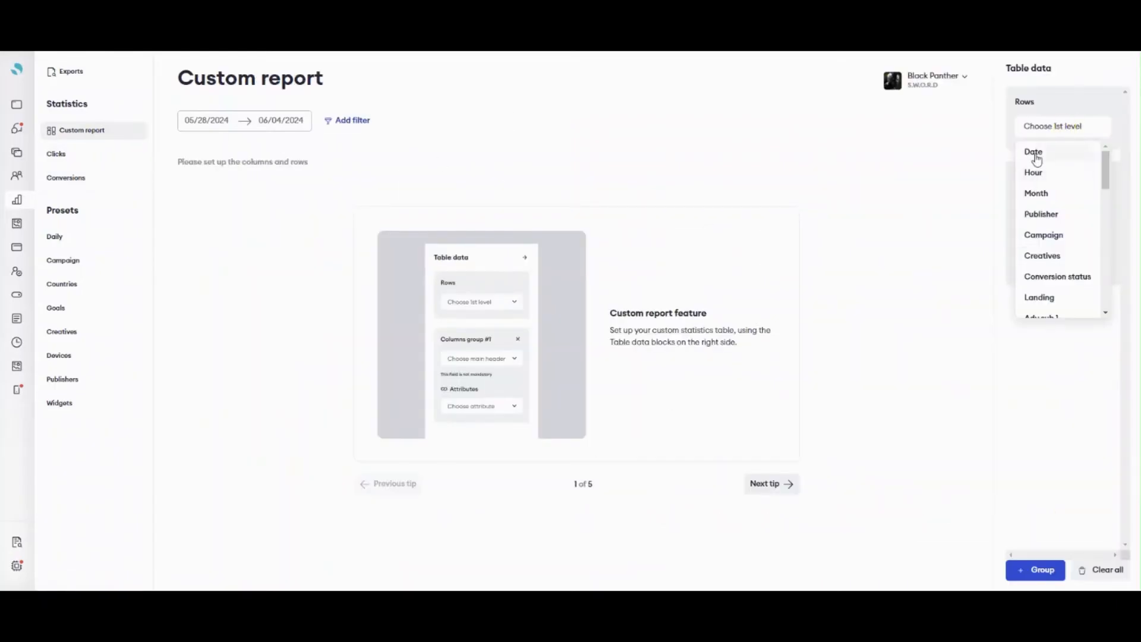
click(1033, 150)
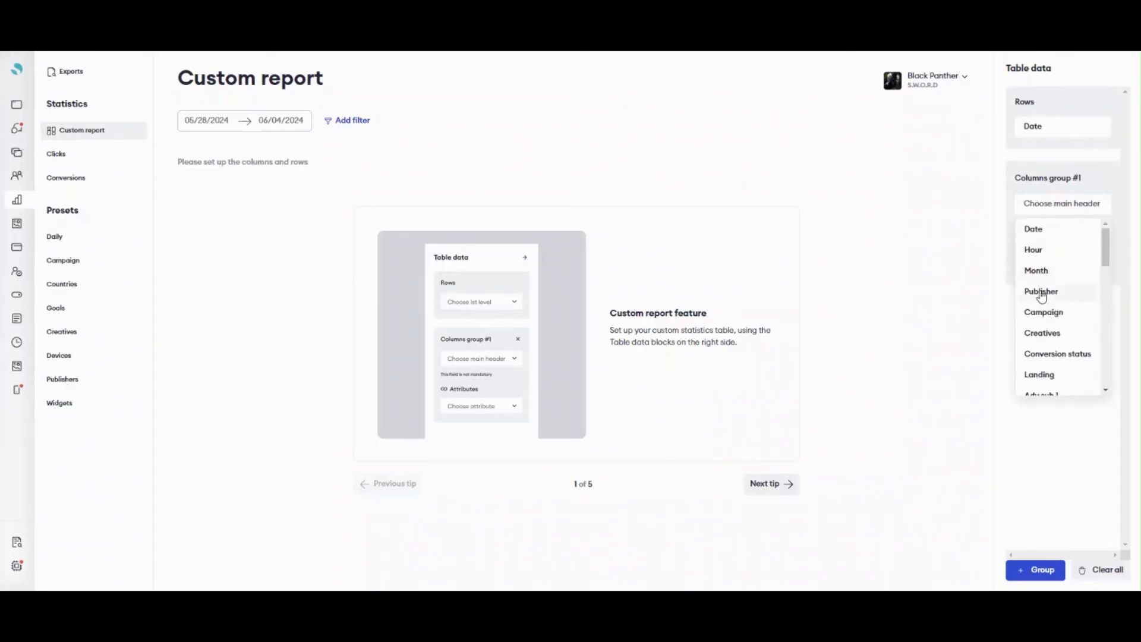
click(1041, 291)
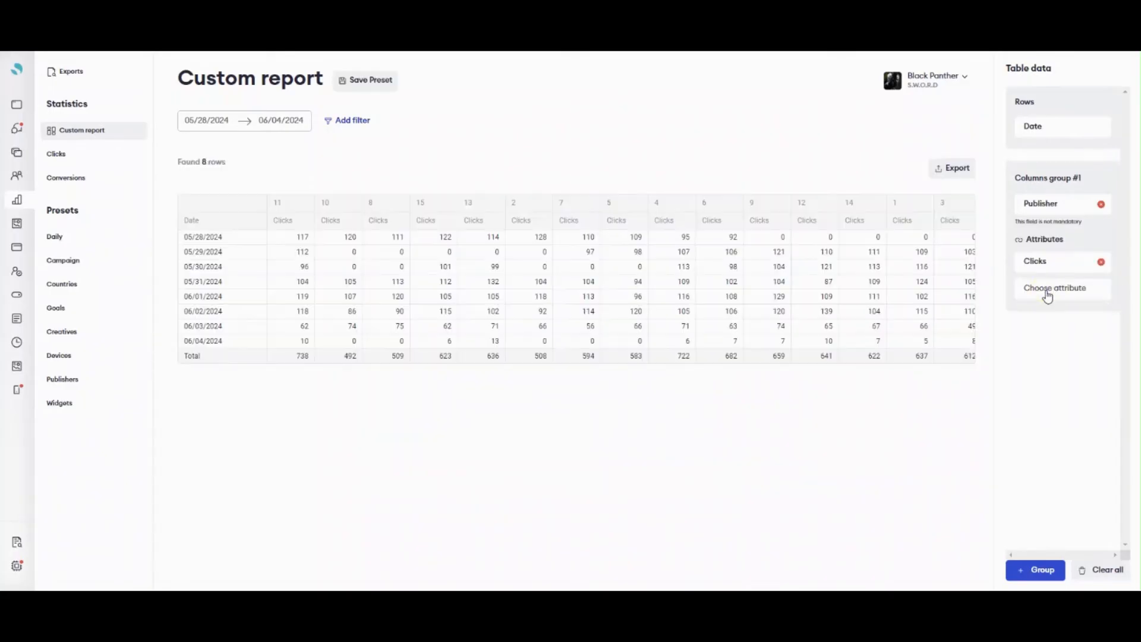
click(1054, 287)
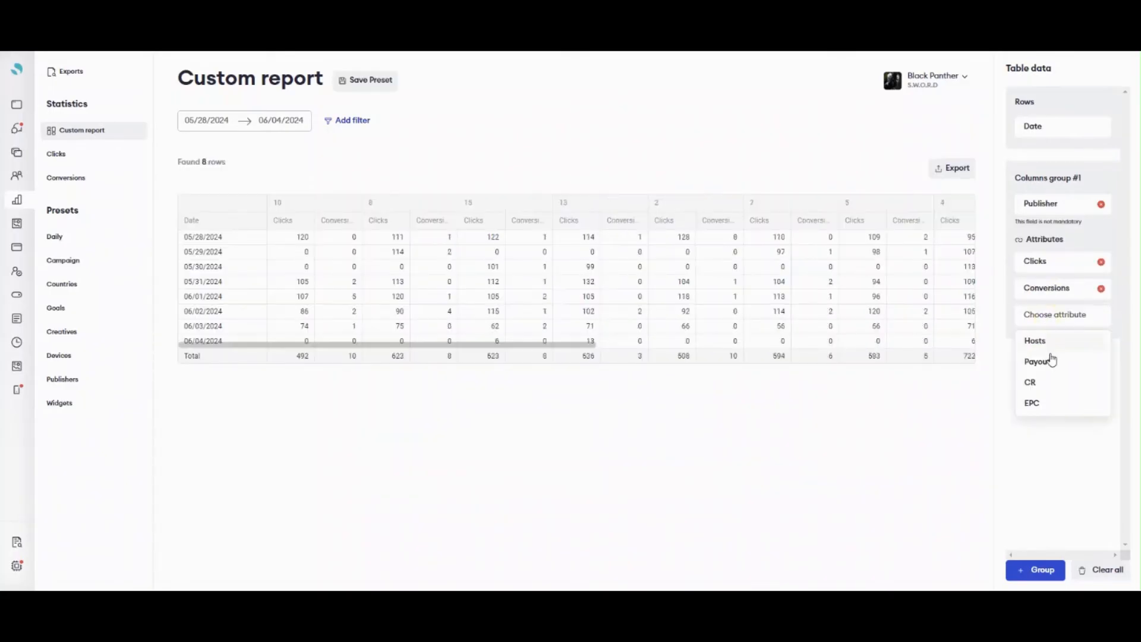
click(1036, 360)
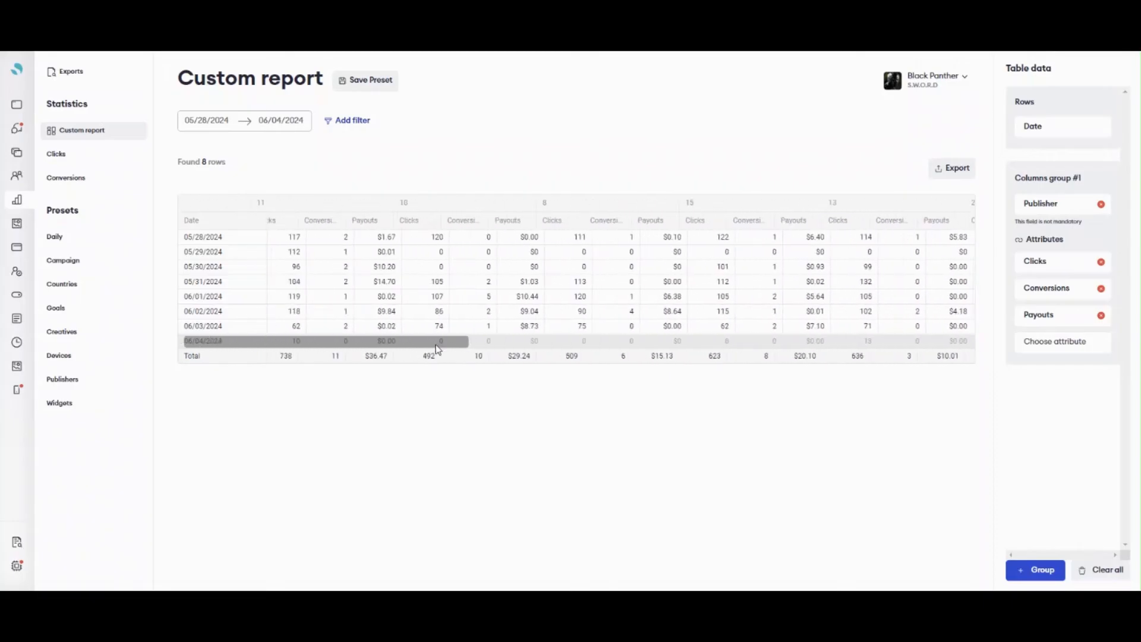
click(1034, 570)
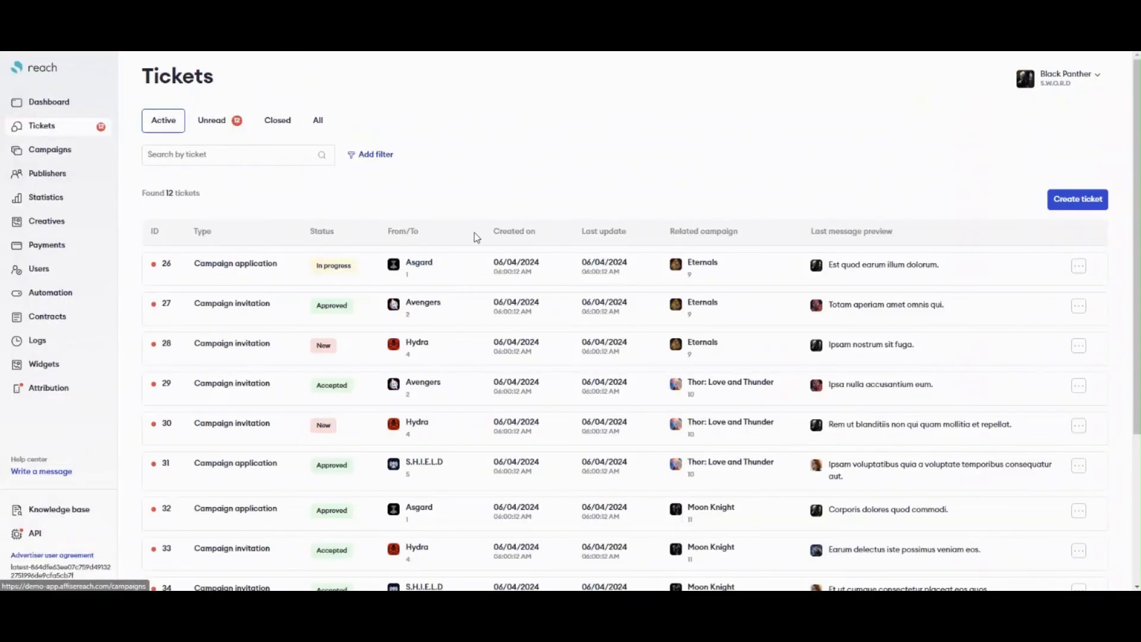
mouse_move(211, 120)
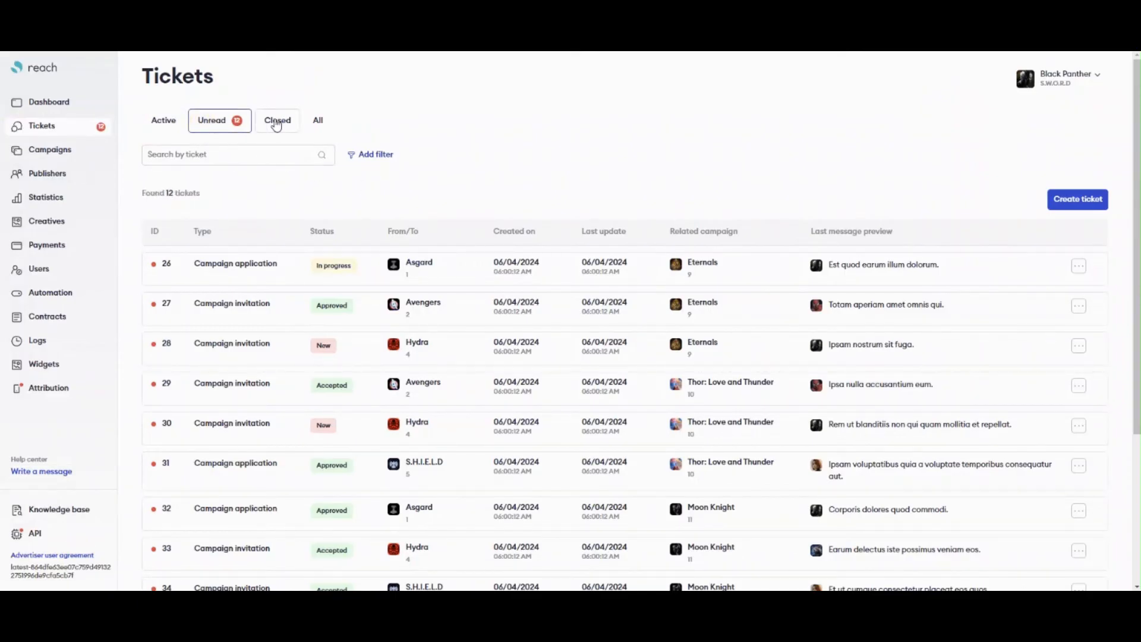
Check the Closed tab shows 0 tickets and All shows 12, then move to the Widgets page.
click(277, 120)
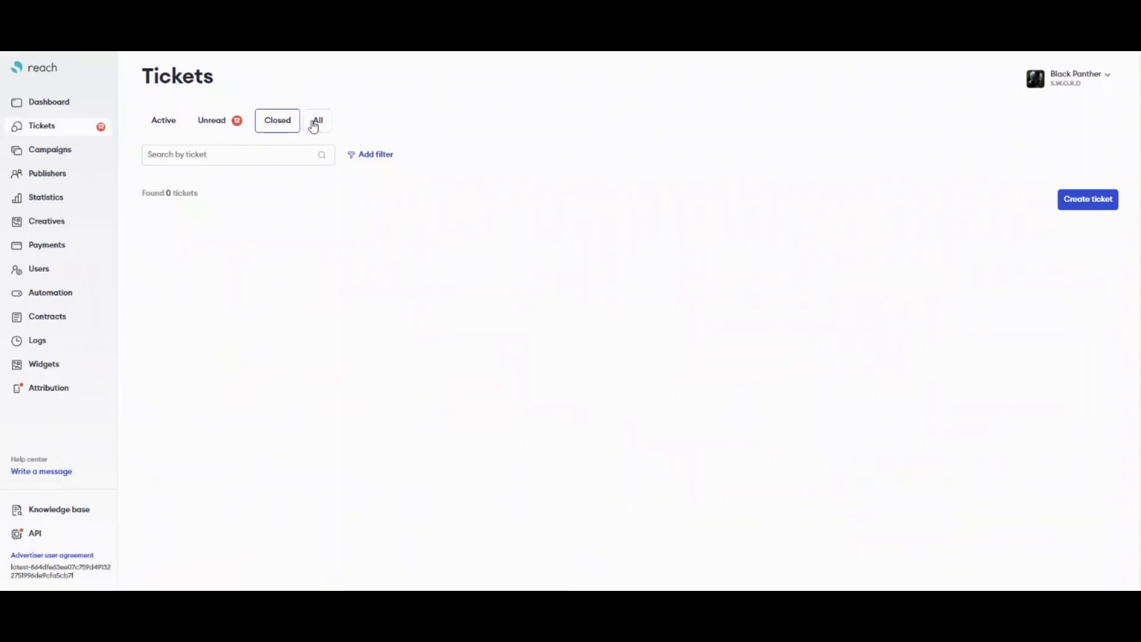
click(317, 120)
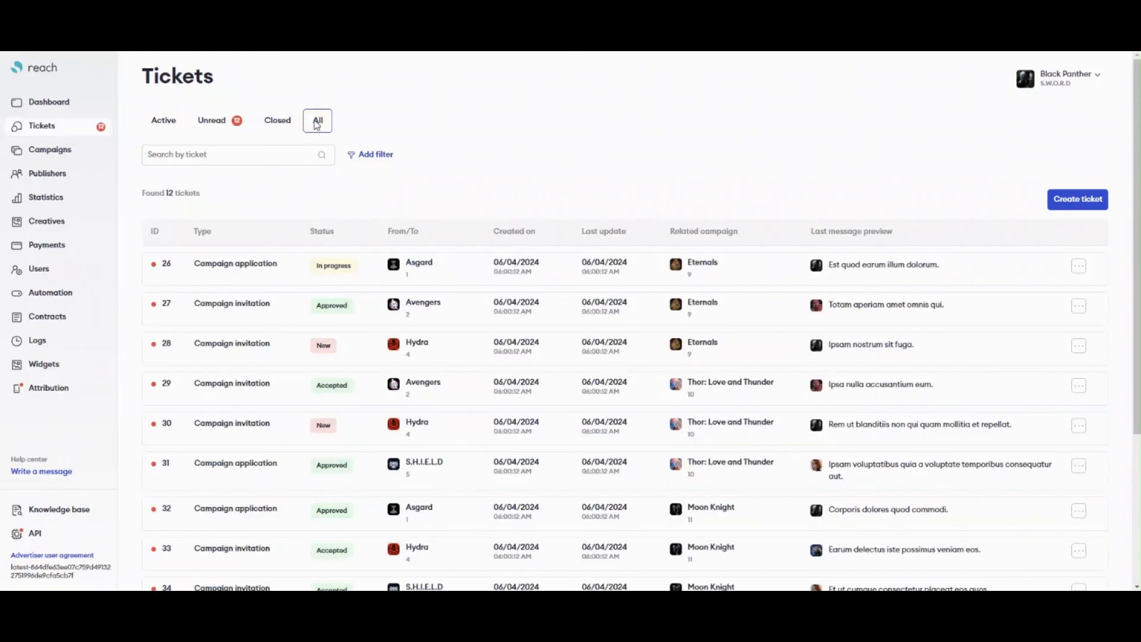
click(1077, 198)
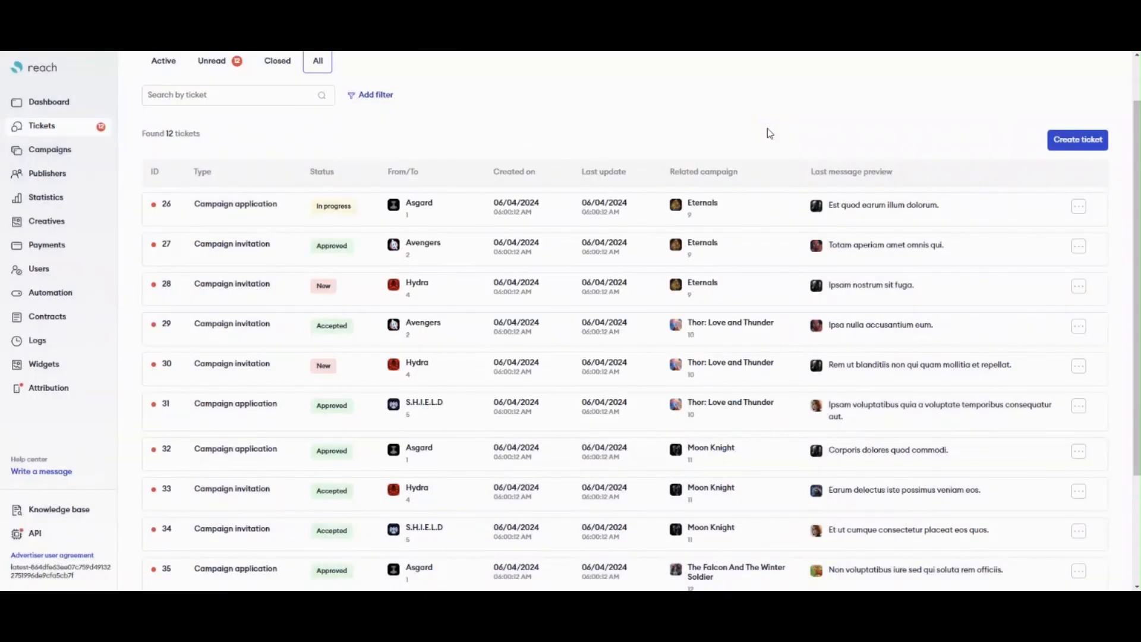
click(44, 364)
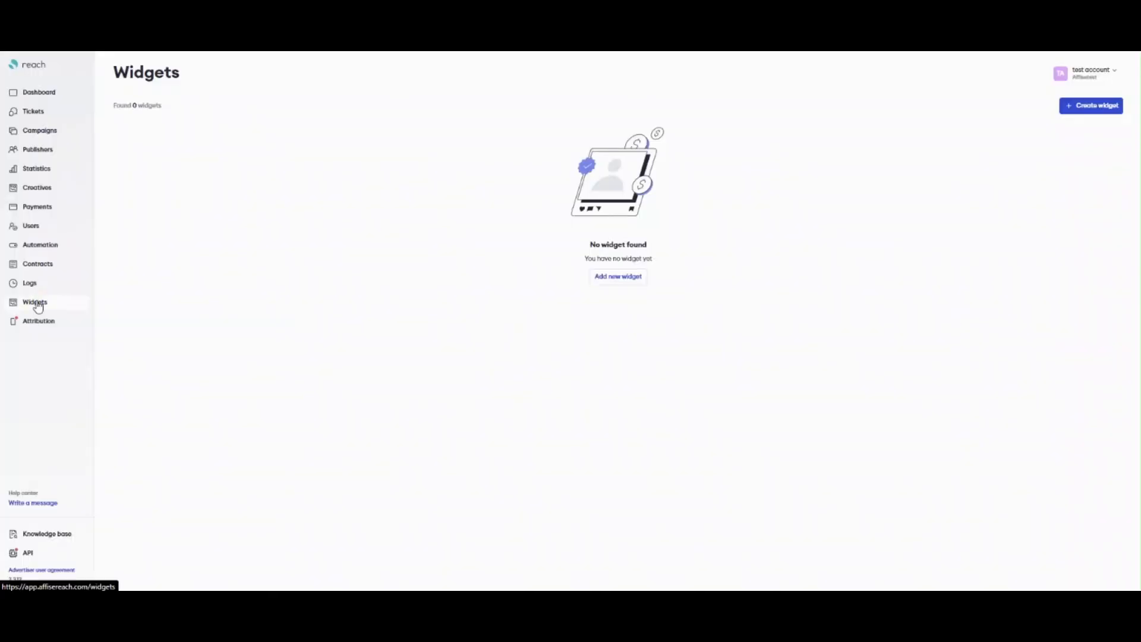
mouse_move(991, 173)
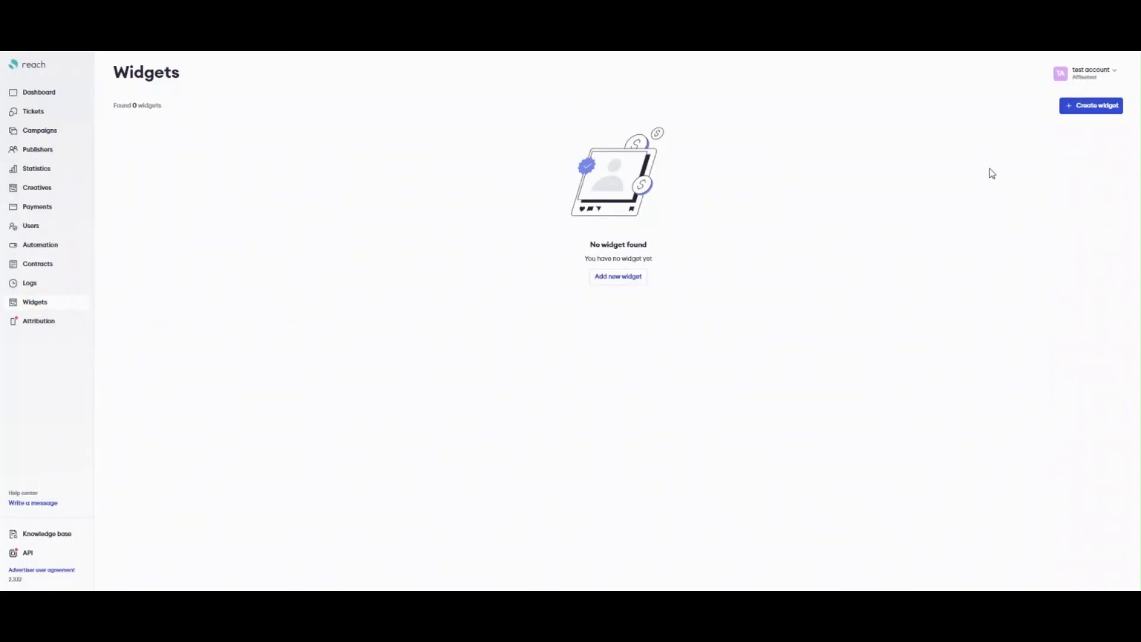
Create 'test widget' for test offer with the Purchase (15 USD) payout, generate its code and preview the referral popup.
click(1091, 106)
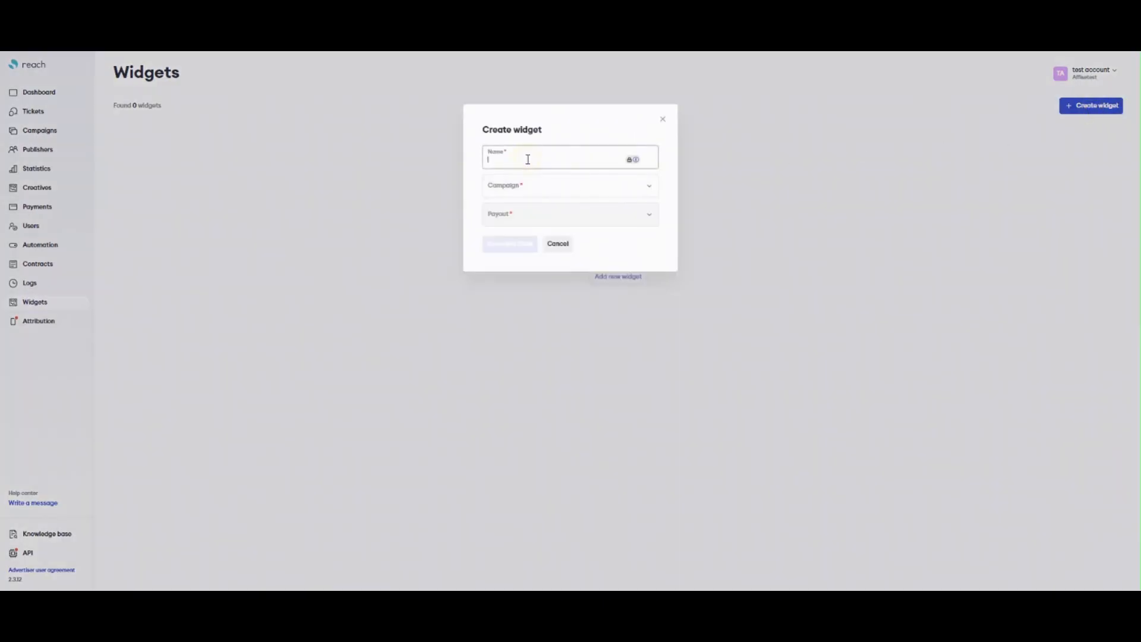
text(ta)
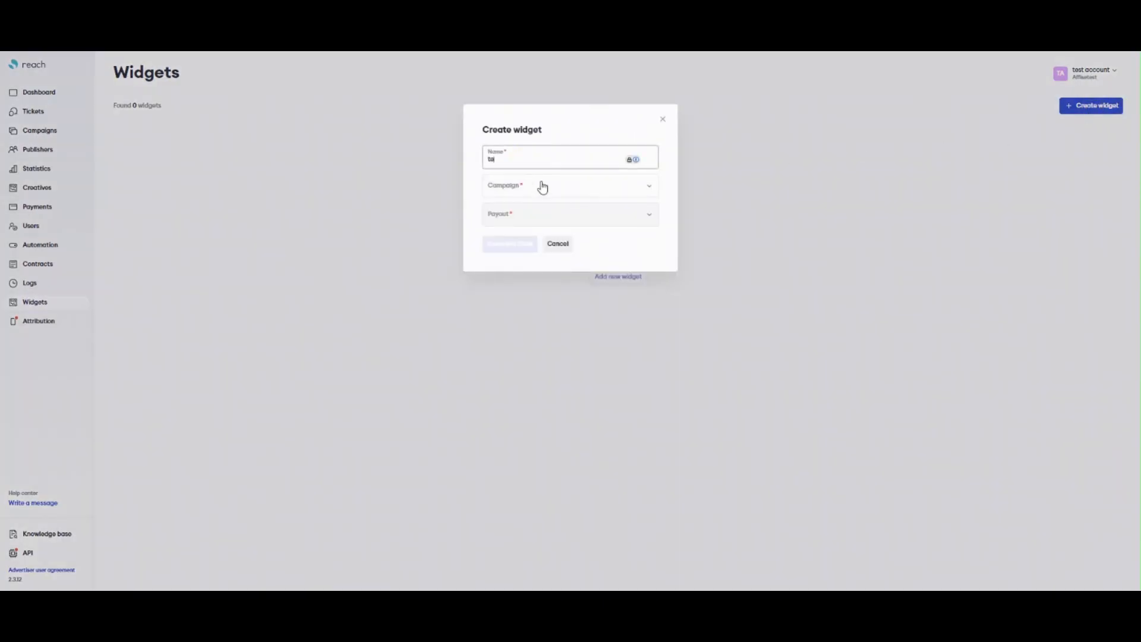
text(test widget)
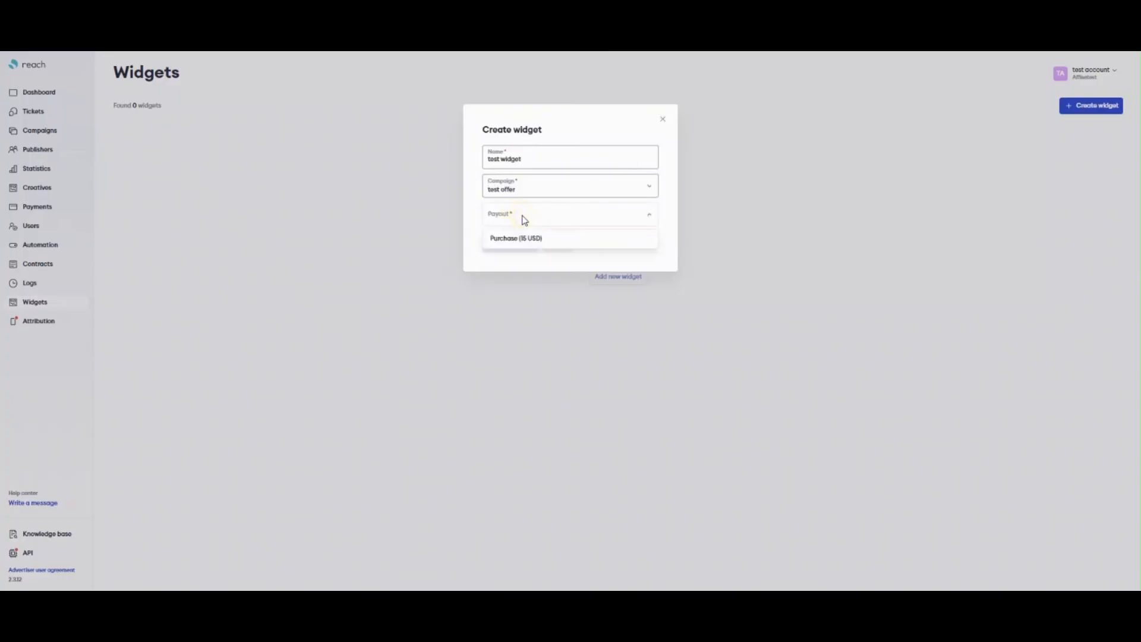
click(515, 237)
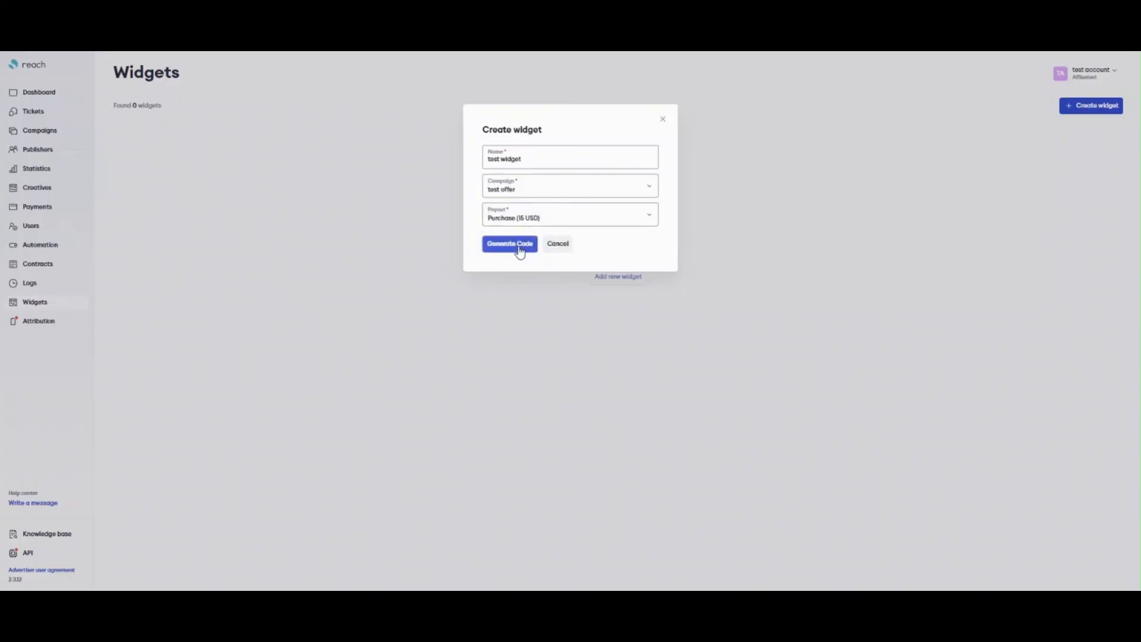
click(509, 242)
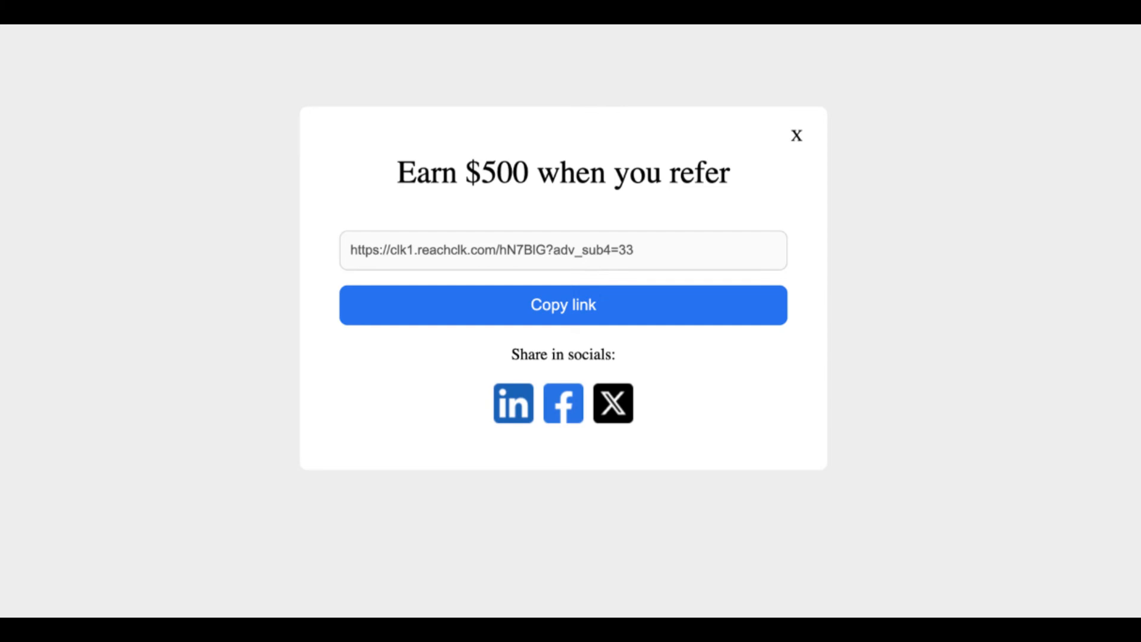
click(797, 135)
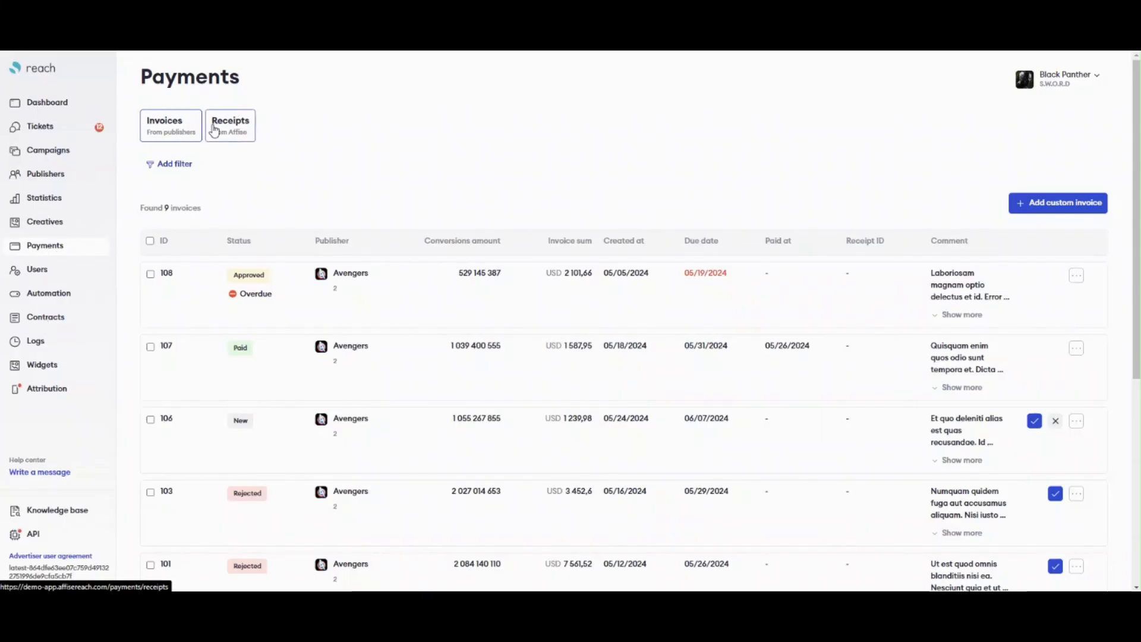
mouse_move(268, 136)
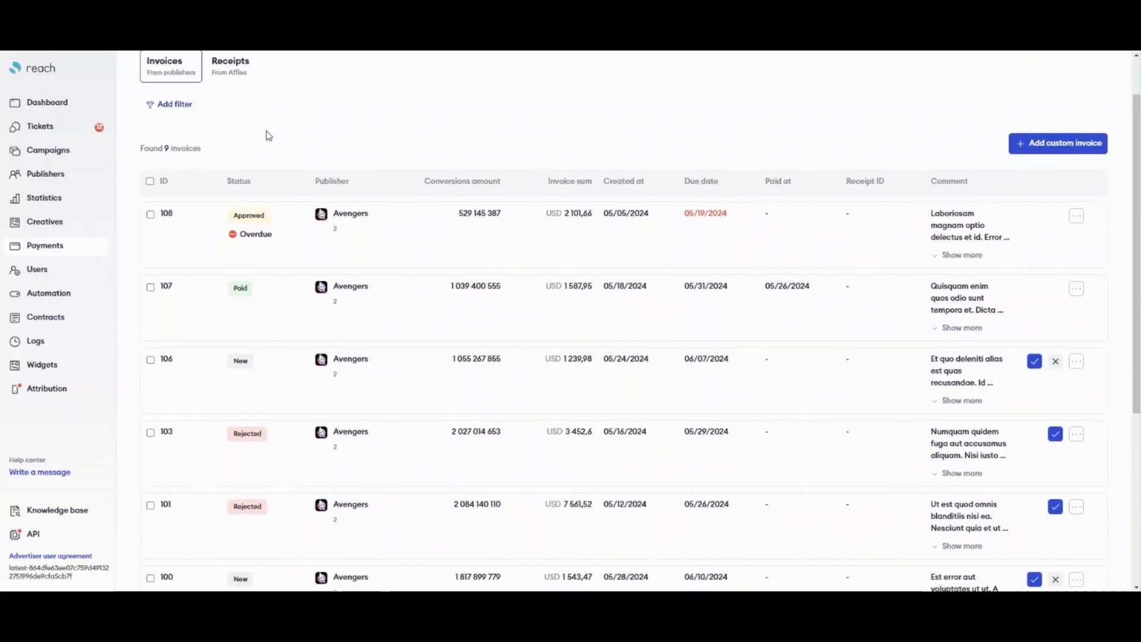
Open invoice 106's details from its actions menu in Payments.
scroll(down, 3)
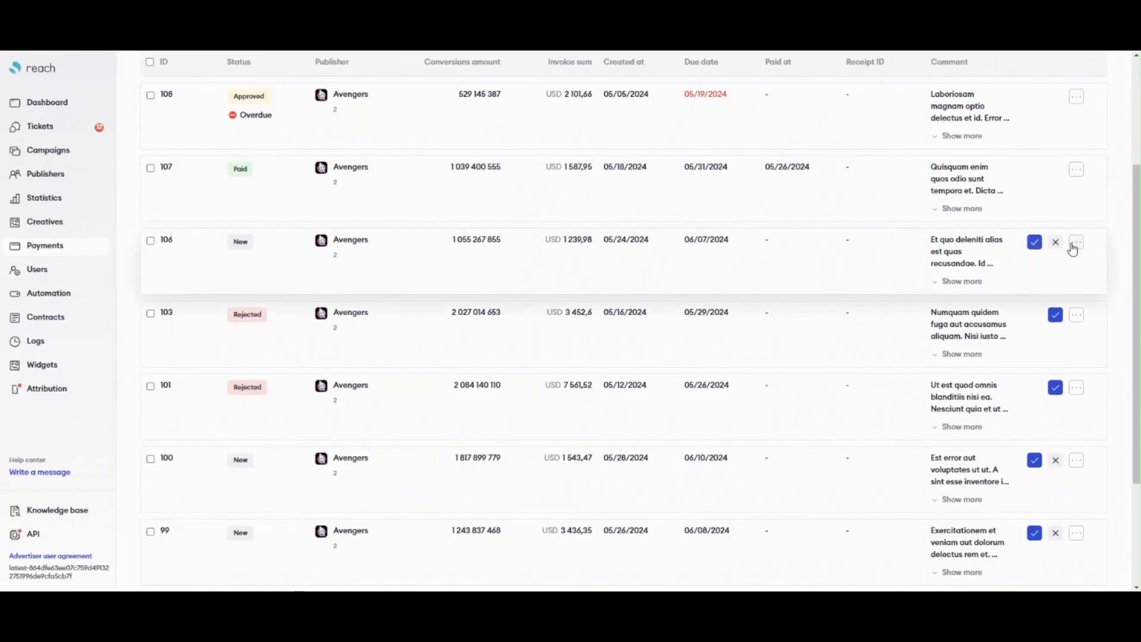
click(1077, 241)
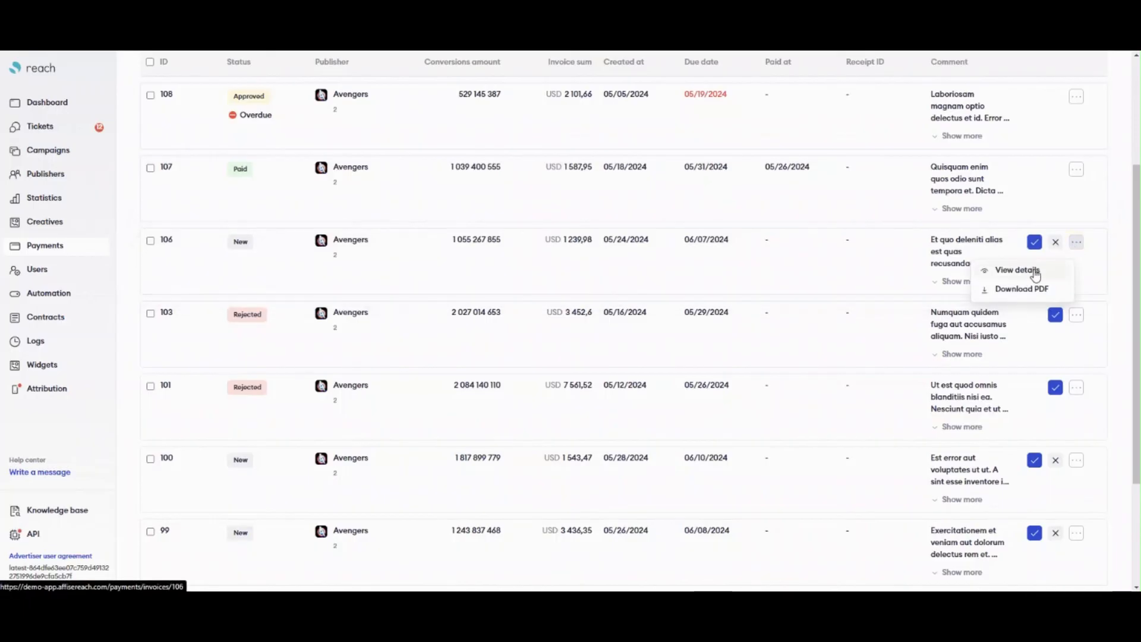
click(1016, 270)
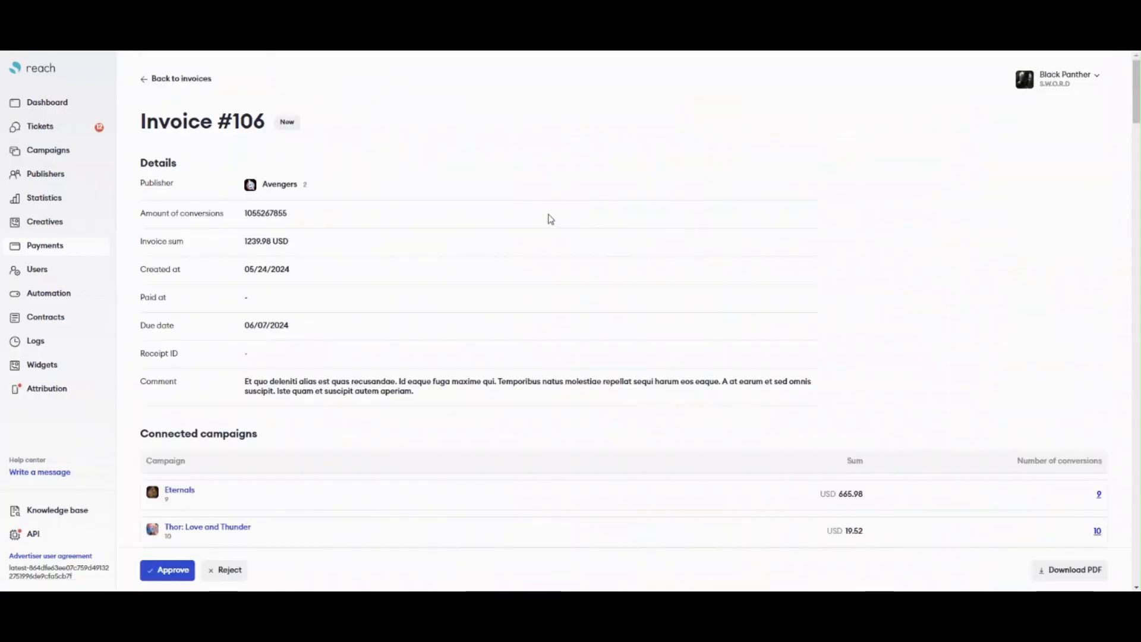
Review invoice 106's campaigns and conversions, check the empty Receipts tab, then go to Users.
scroll(down, 3)
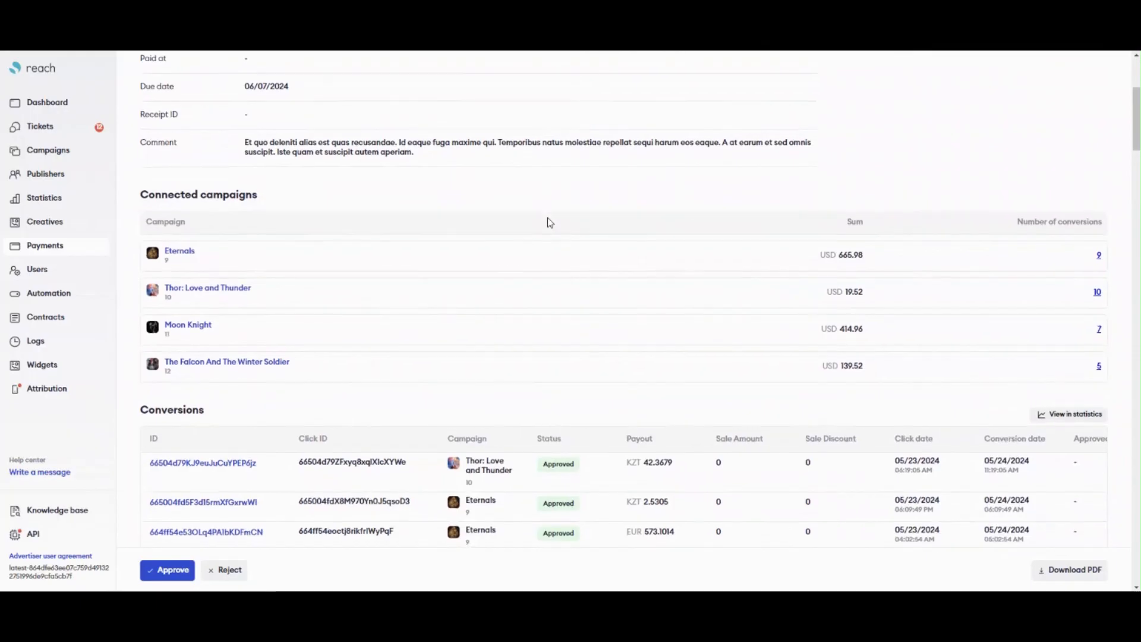
scroll(down, 3)
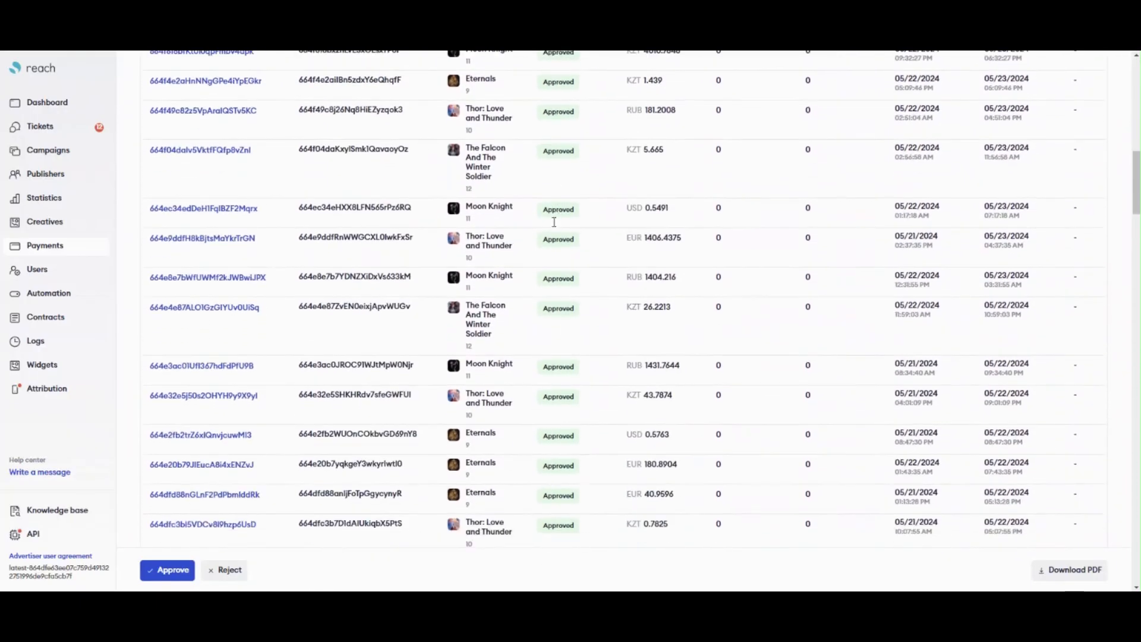
scroll(down, 3)
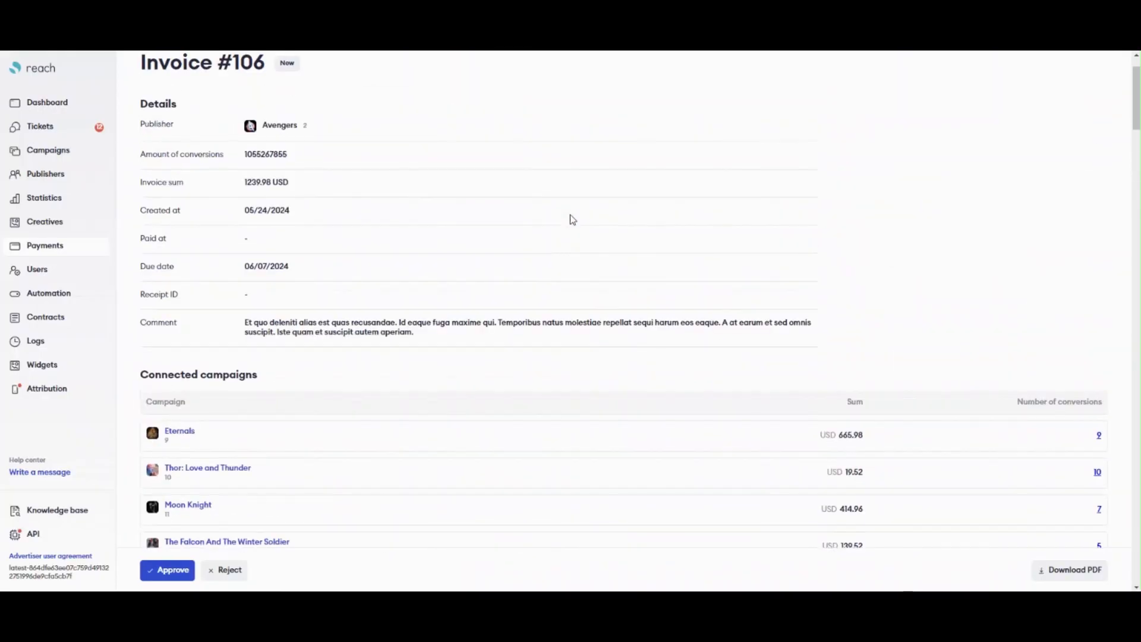
click(167, 569)
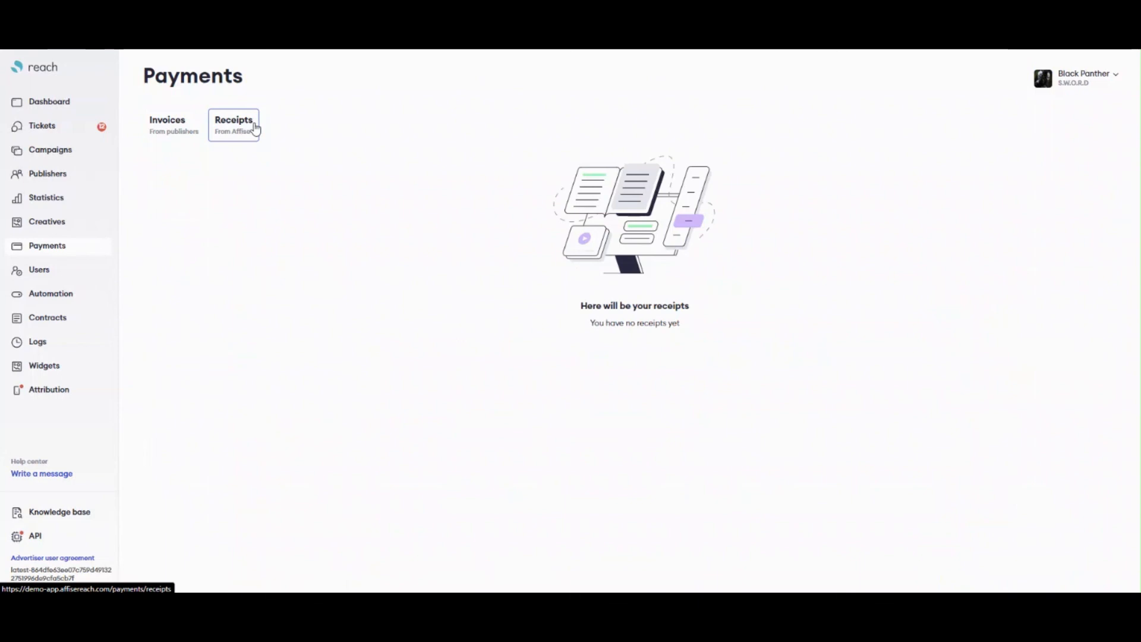
mouse_move(283, 145)
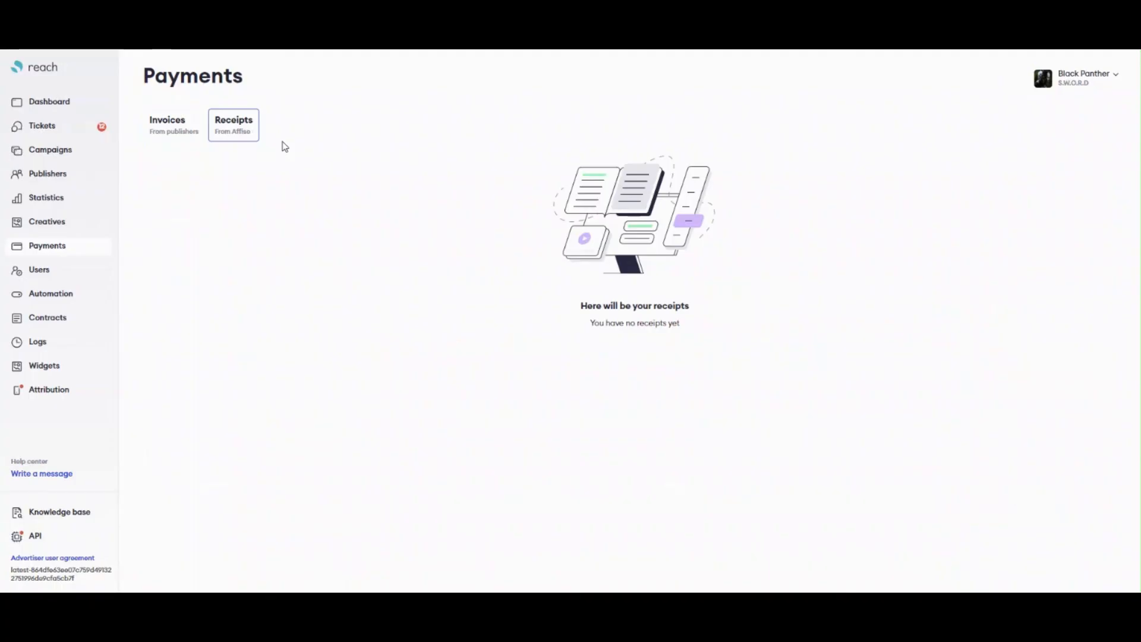
click(38, 269)
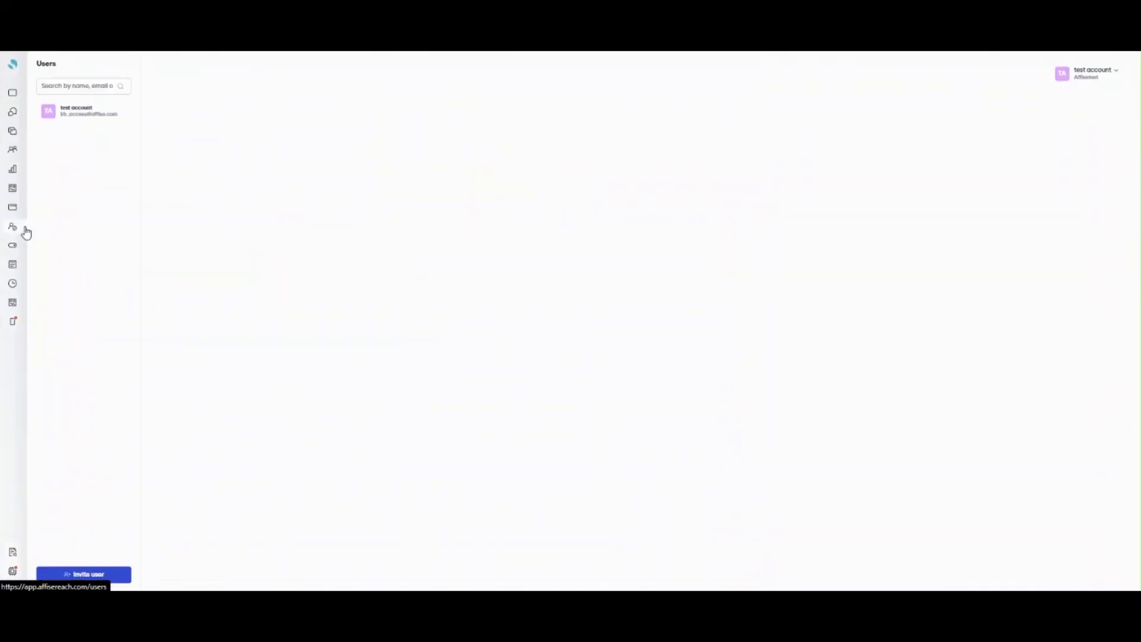
Begin inviting a new user to the company account from the Users page.
click(83, 573)
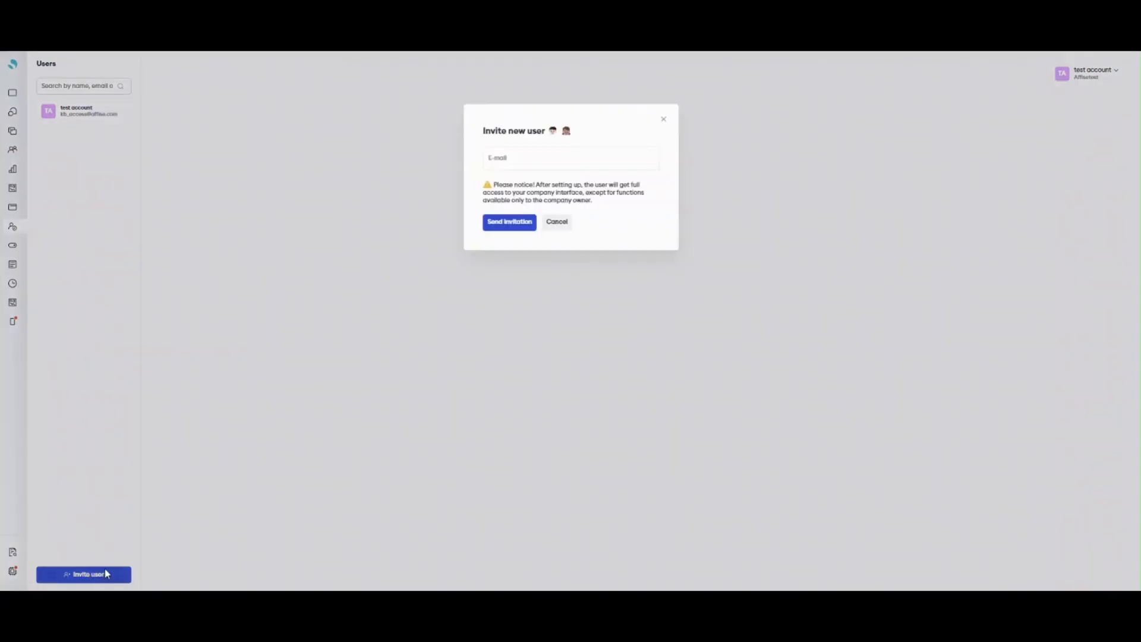
mouse_move(654, 134)
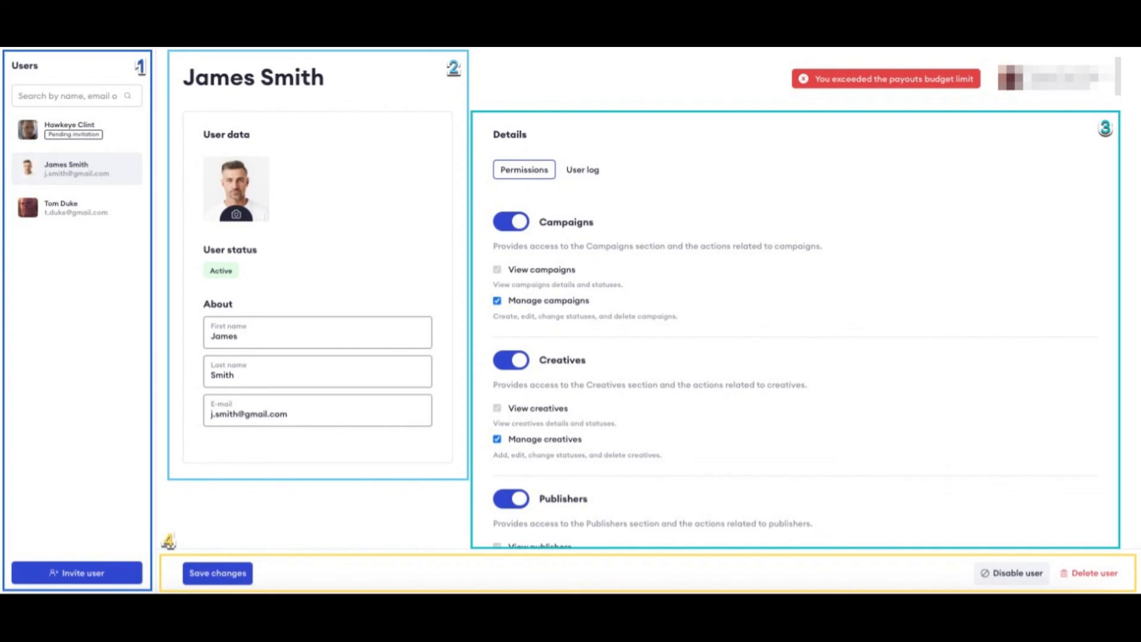
Generate and add a new enabled API key under Automation, then view the empty Cross-postbacks page.
click(12, 244)
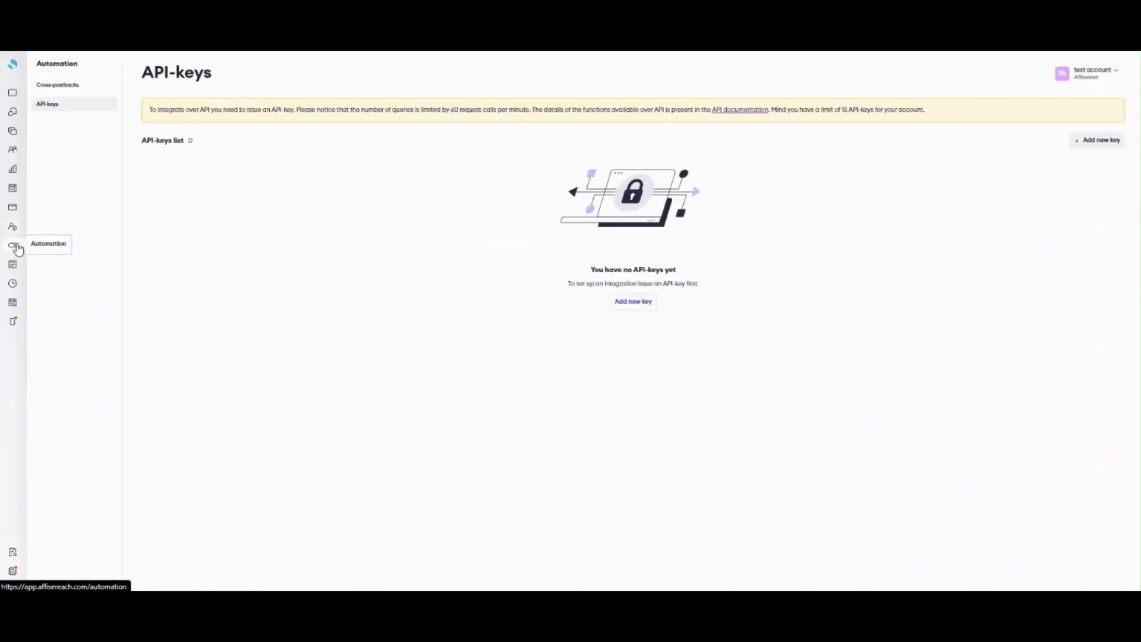
click(1101, 140)
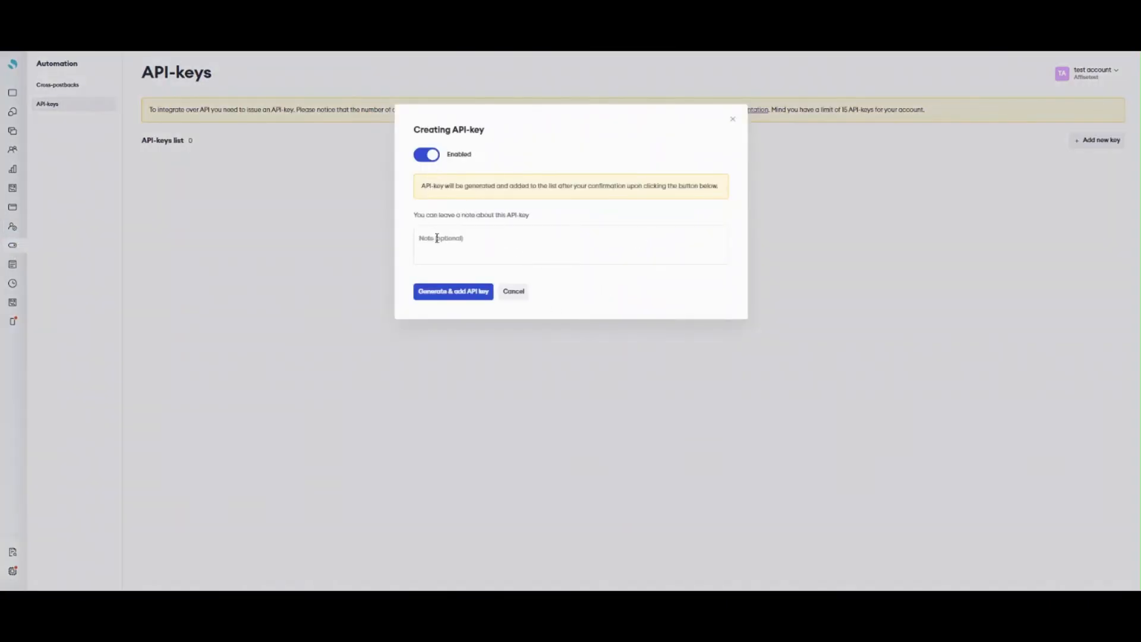
click(453, 292)
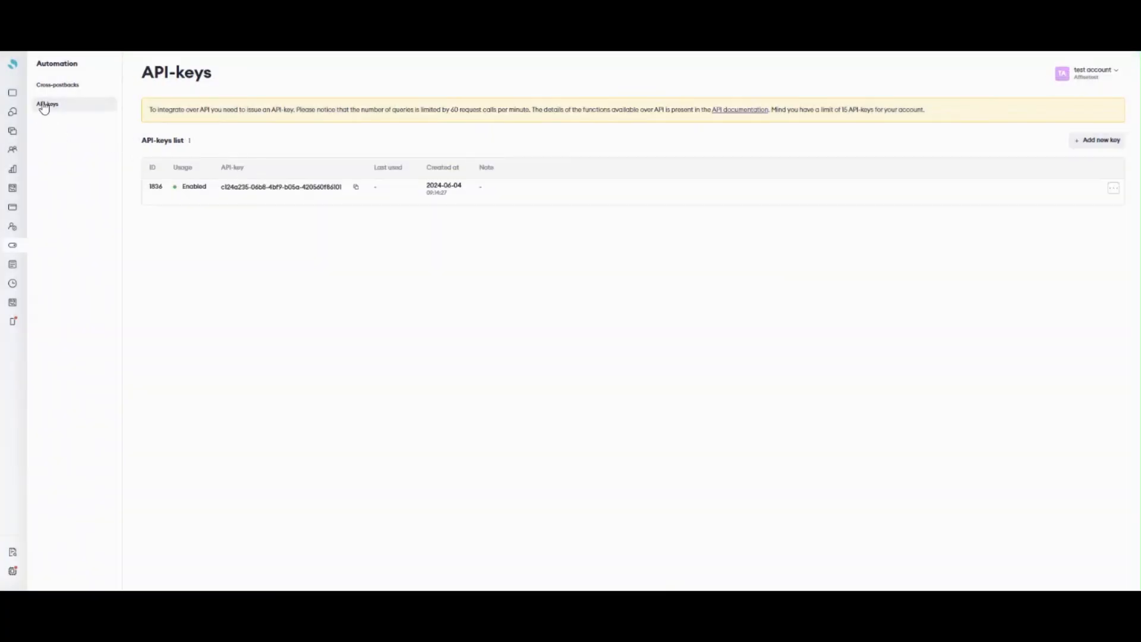
click(57, 84)
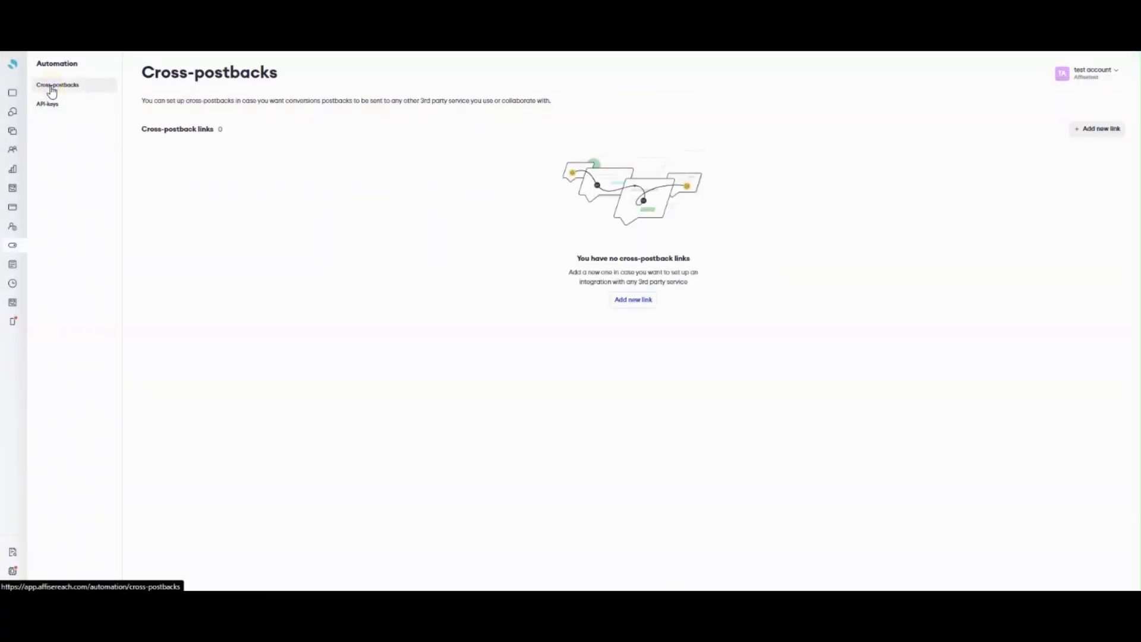
mouse_move(11, 132)
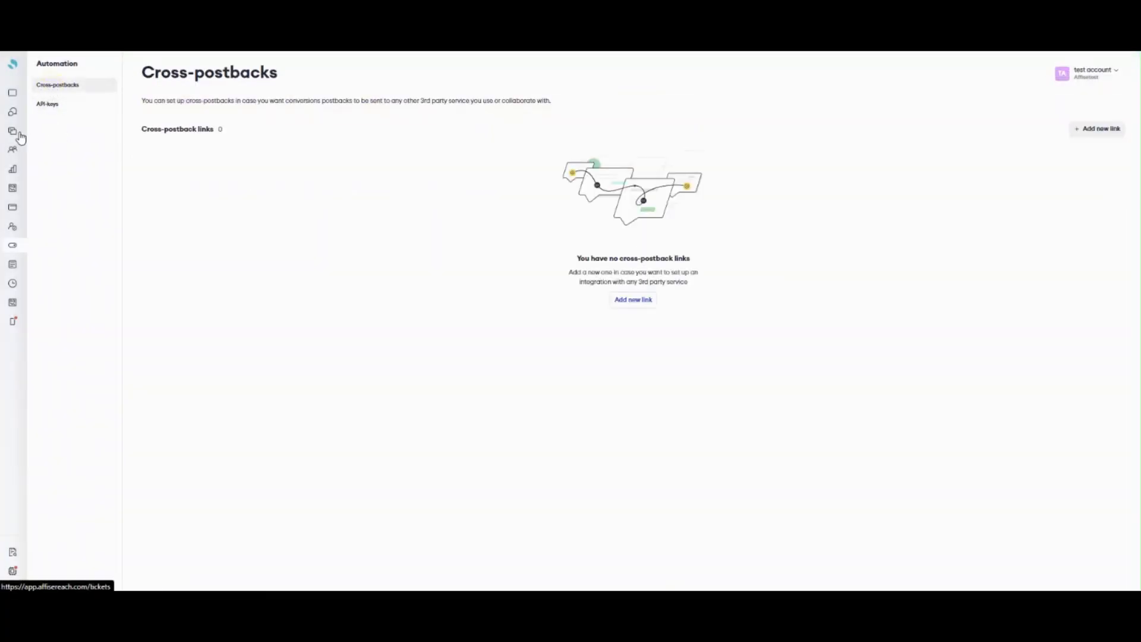
Review the Postbacks log with 3 successful postbacks, then view the empty Cross-postbacks log.
click(12, 283)
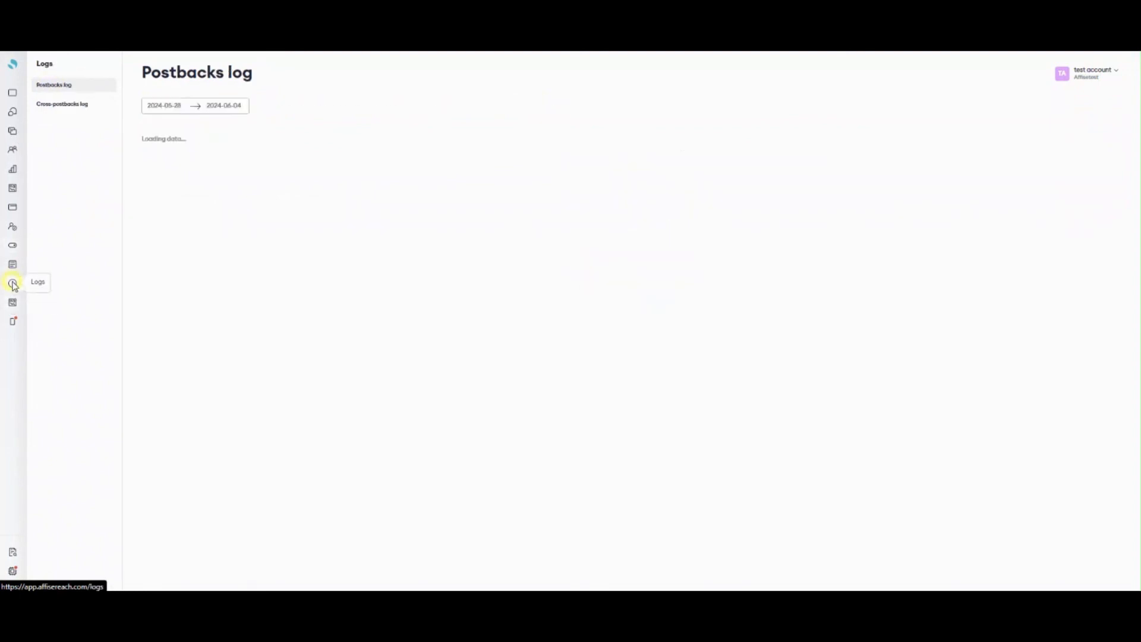
mouse_move(50, 267)
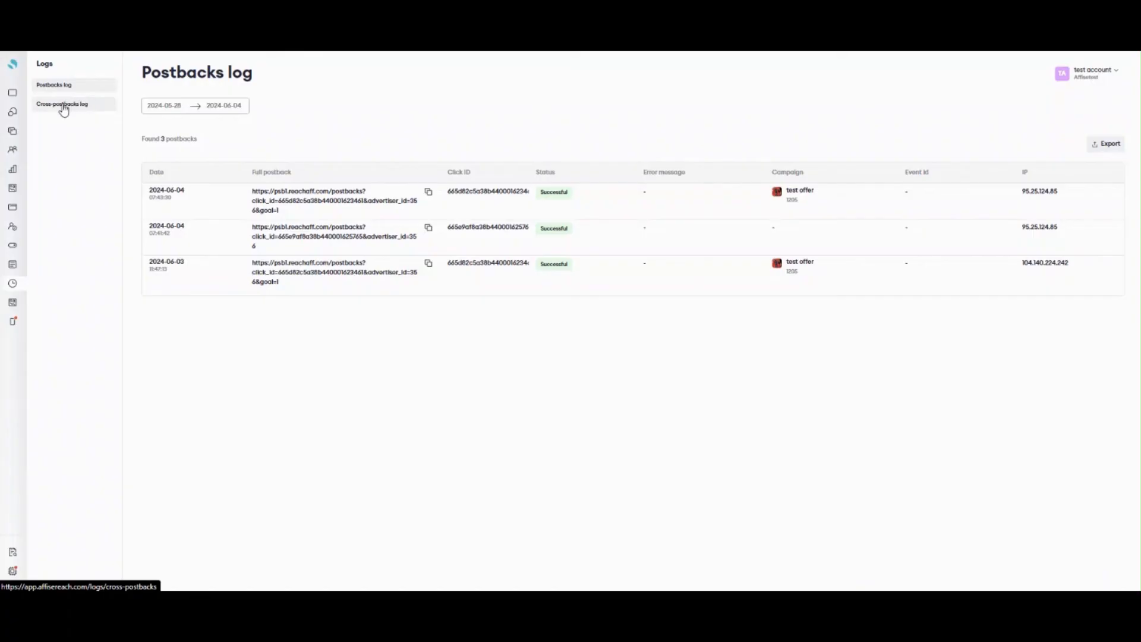
click(62, 104)
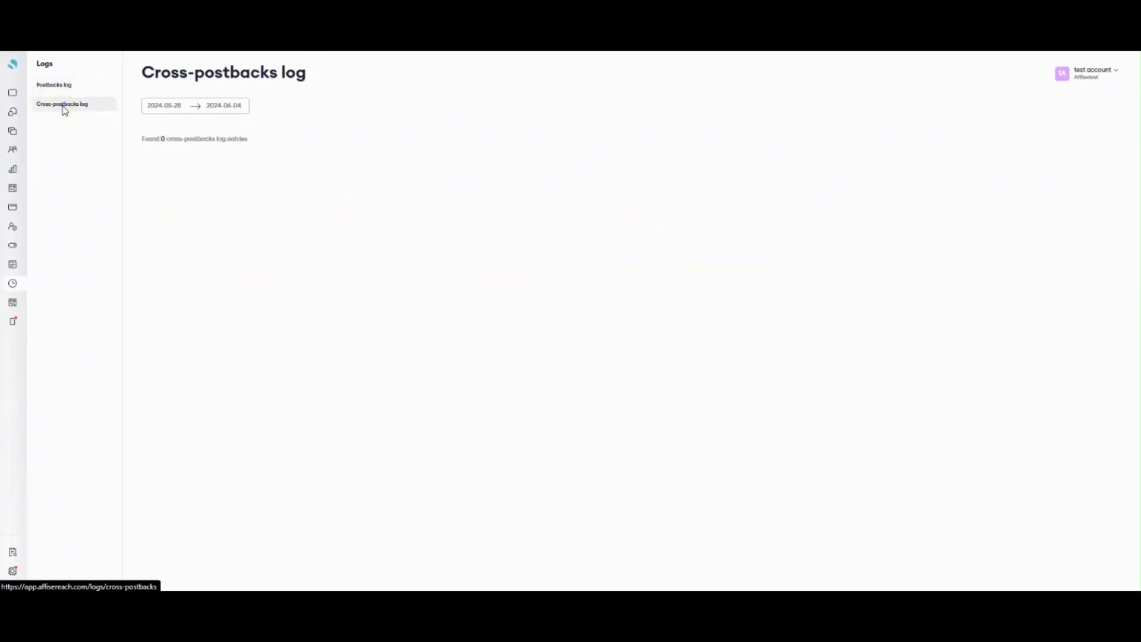
mouse_move(287, 167)
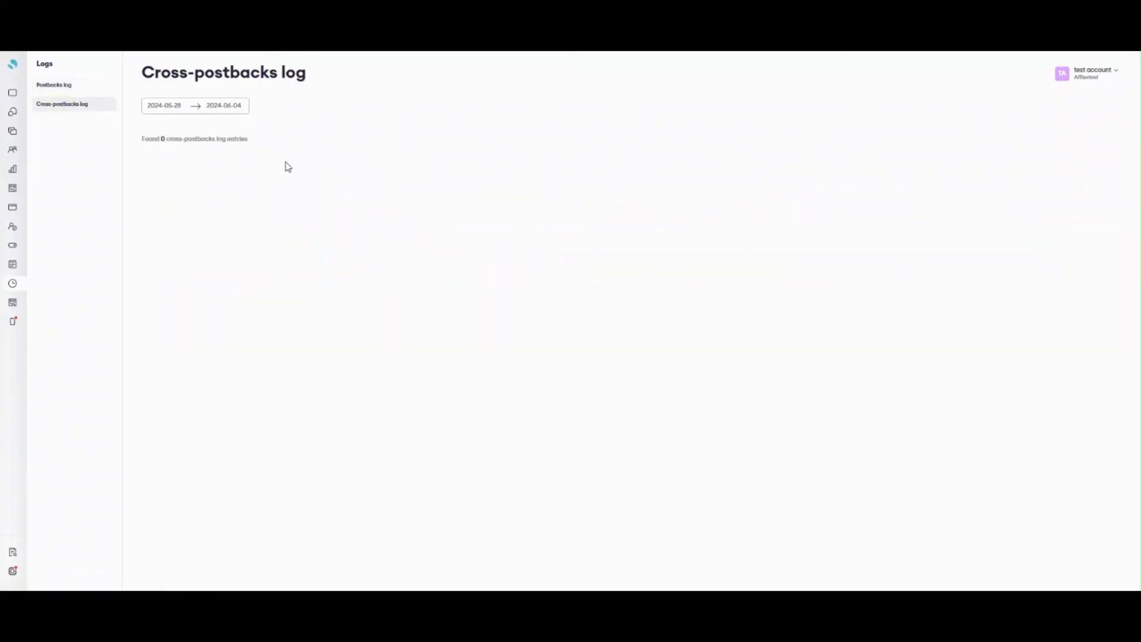
mouse_move(21, 491)
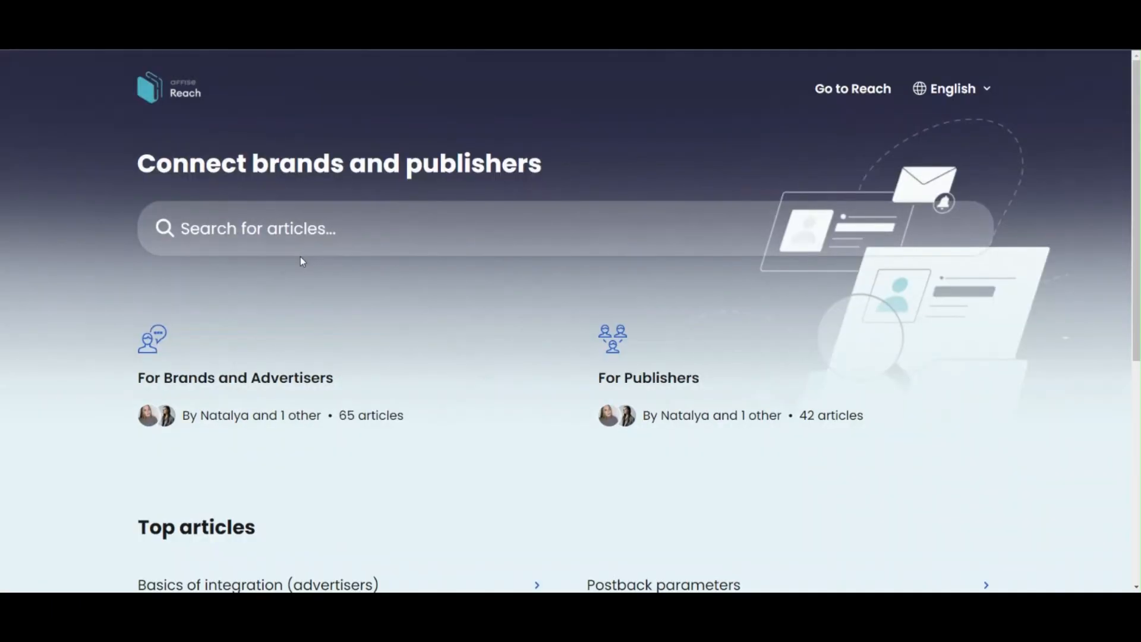
Browse the For Brands and Advertisers collection's first-steps, tracking and campaign articles.
click(236, 377)
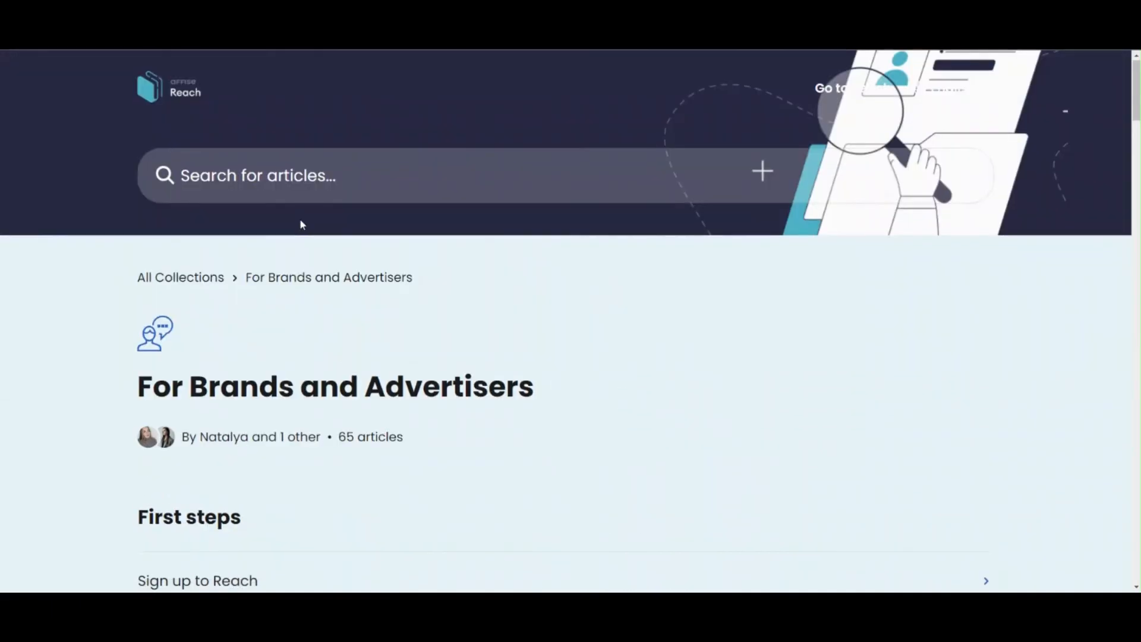
scroll(down, 3)
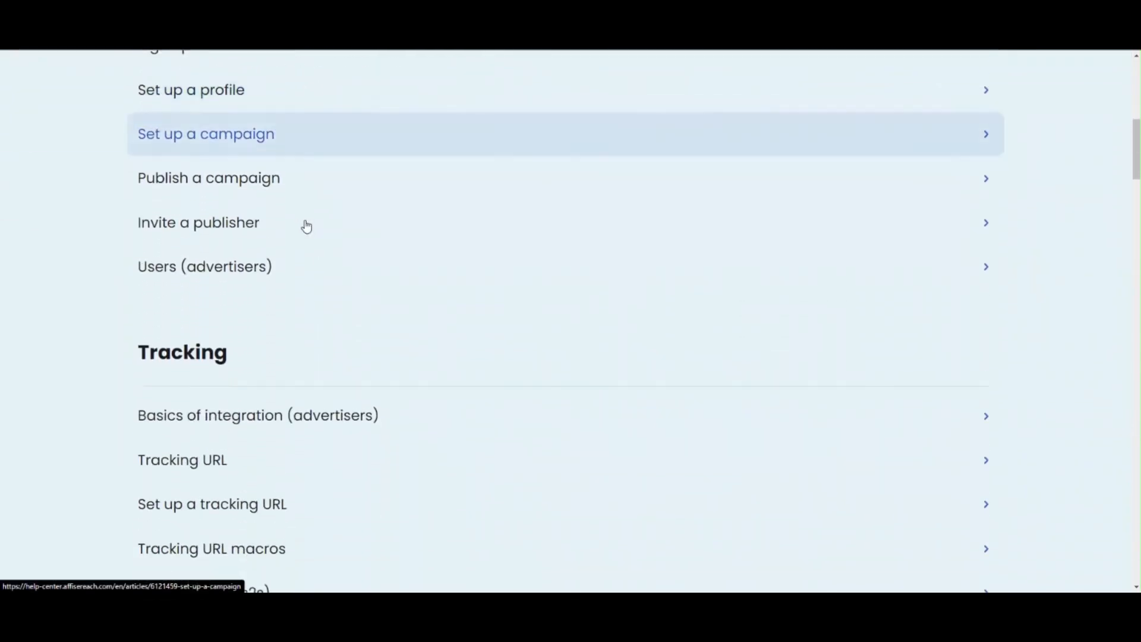
scroll(down, 3)
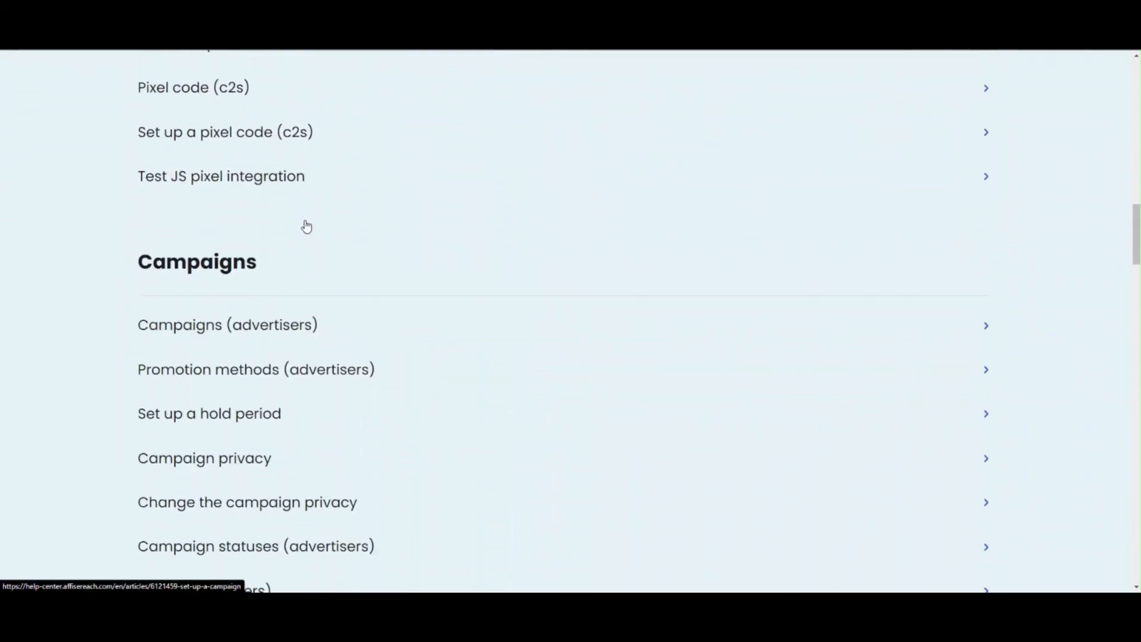